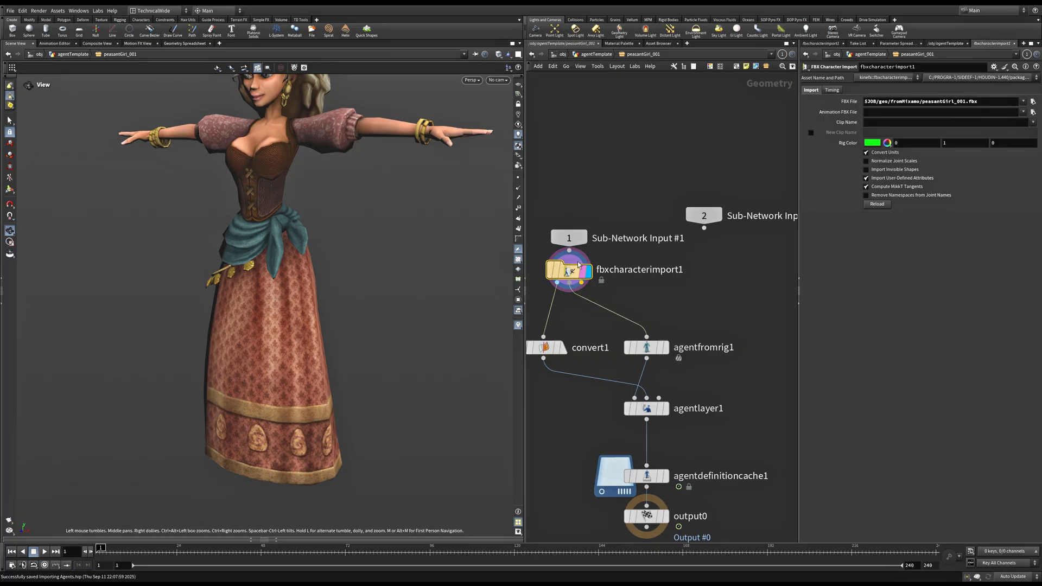
mouse_move(654, 304)
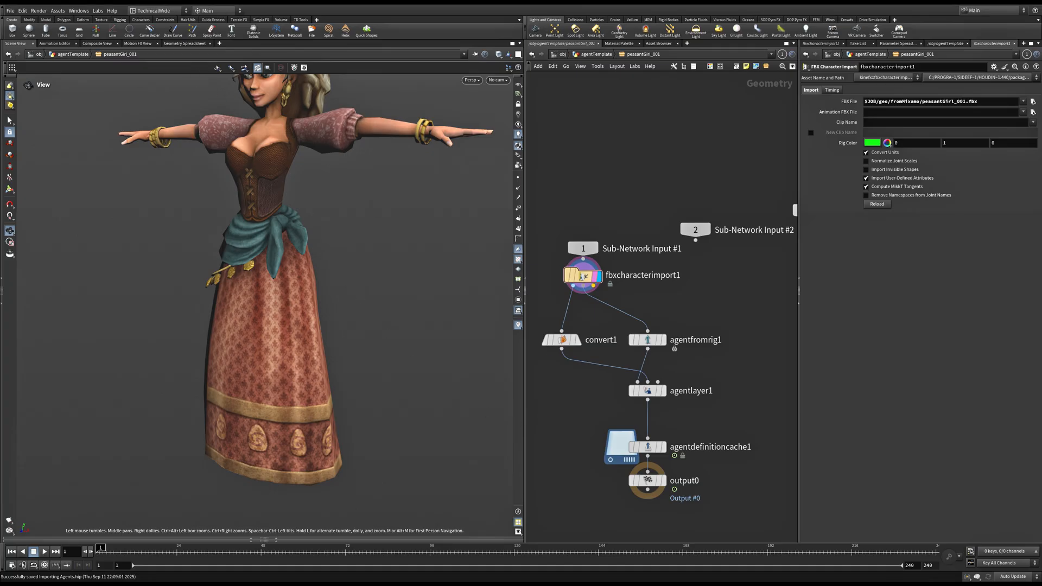
mouse_move(531, 414)
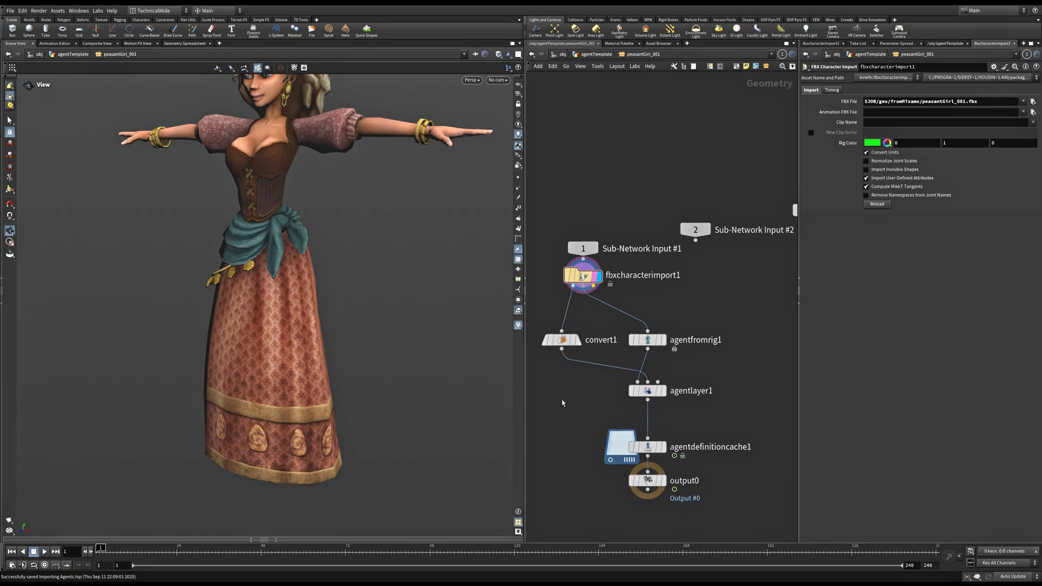
Step: Insert a subnet on the convert1 wire and rename it MAT
key("Tab")
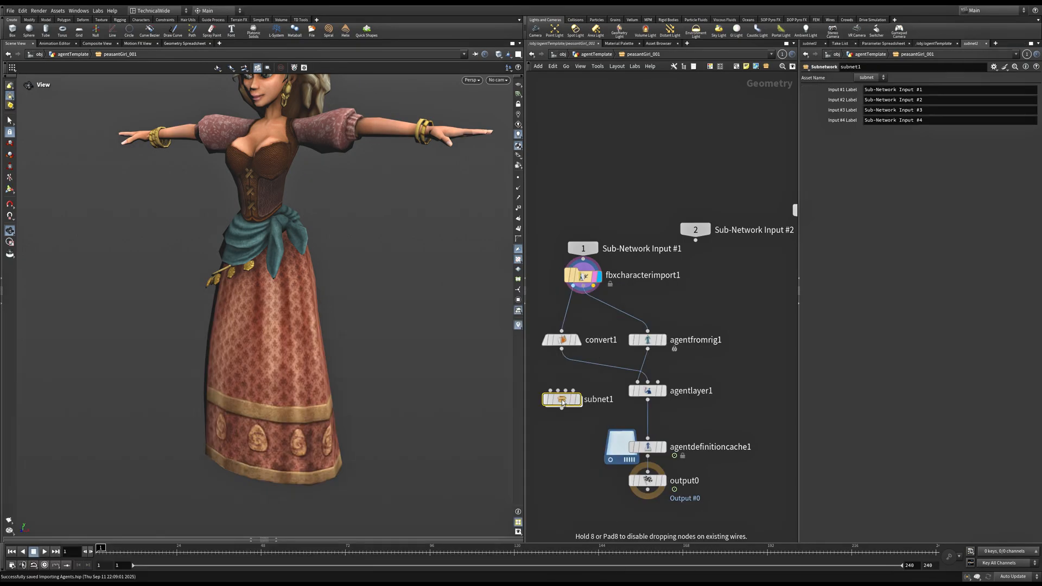
left_click_drag(562, 399, 572, 367)
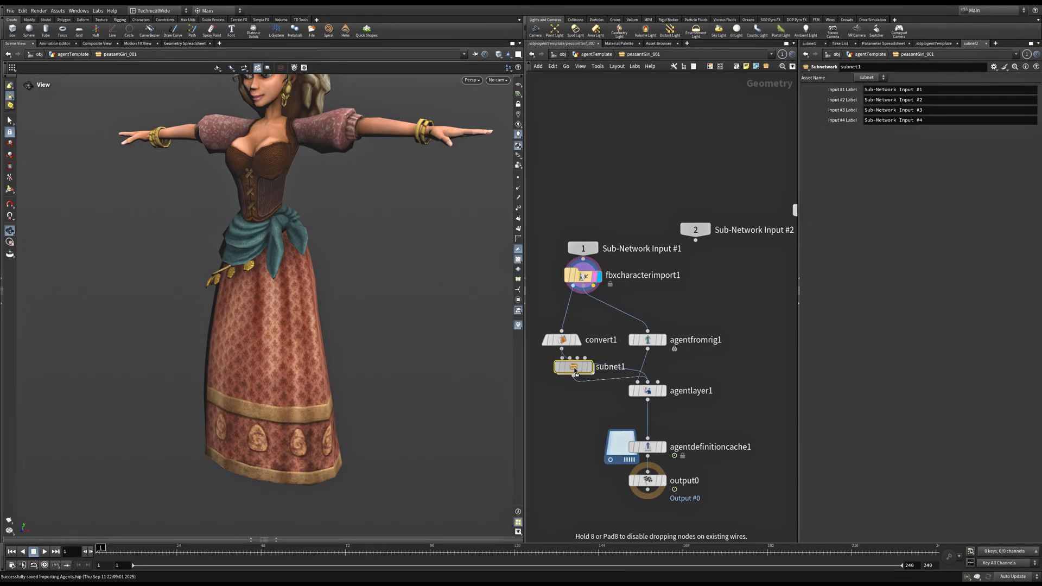
double_click(610, 366)
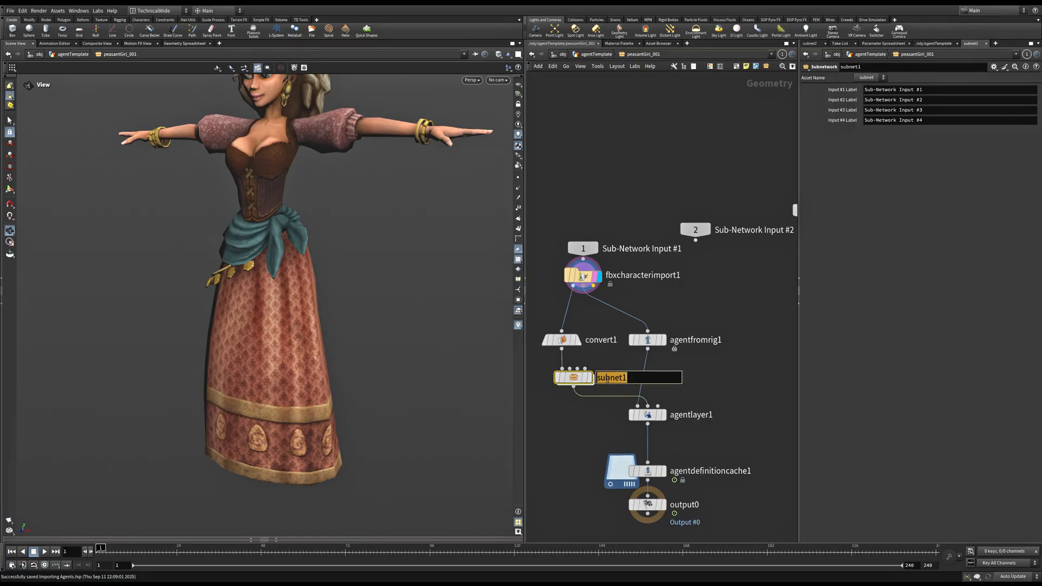
type("MAT")
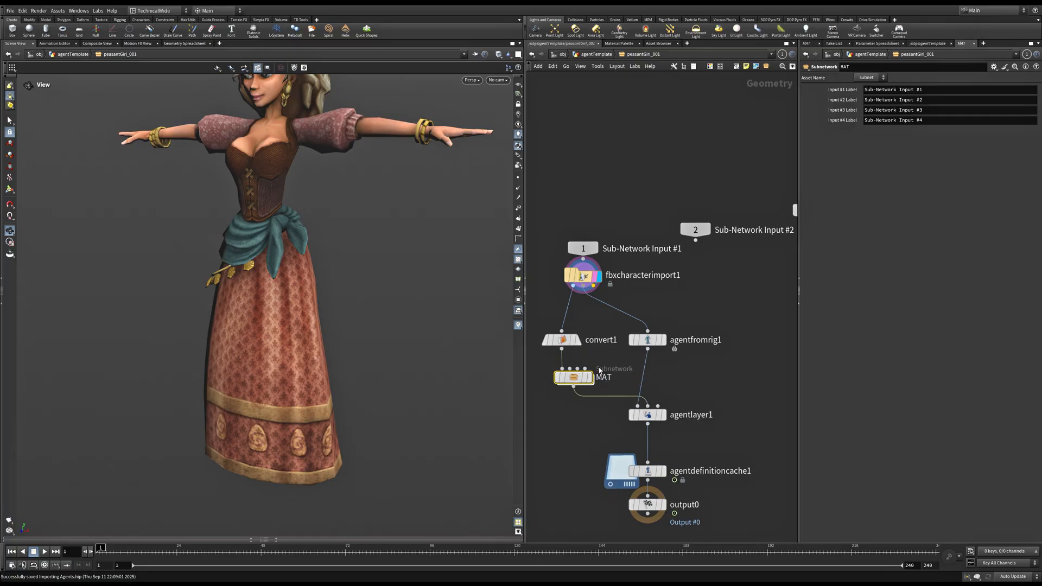
Step: Inside MAT, add a material network beside the node chain and name it peasantGirl_001
double_click(573, 377)
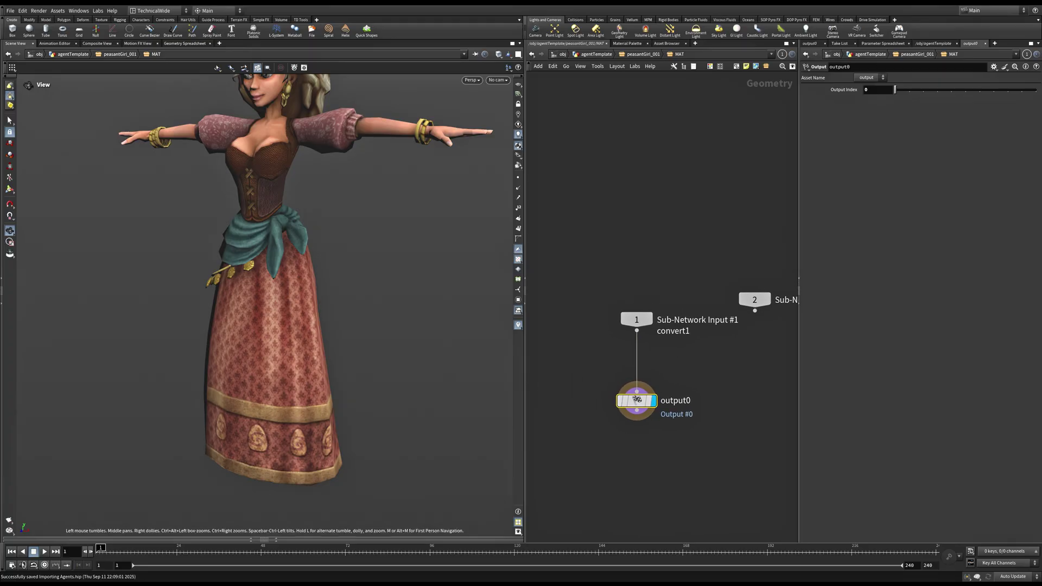
mouse_move(661, 366)
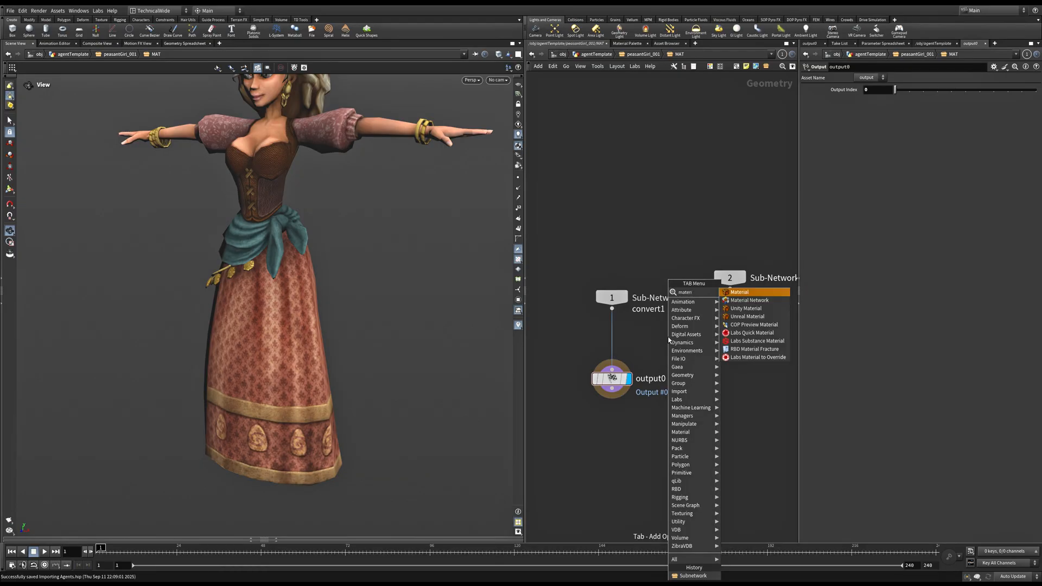
left_click(750, 299)
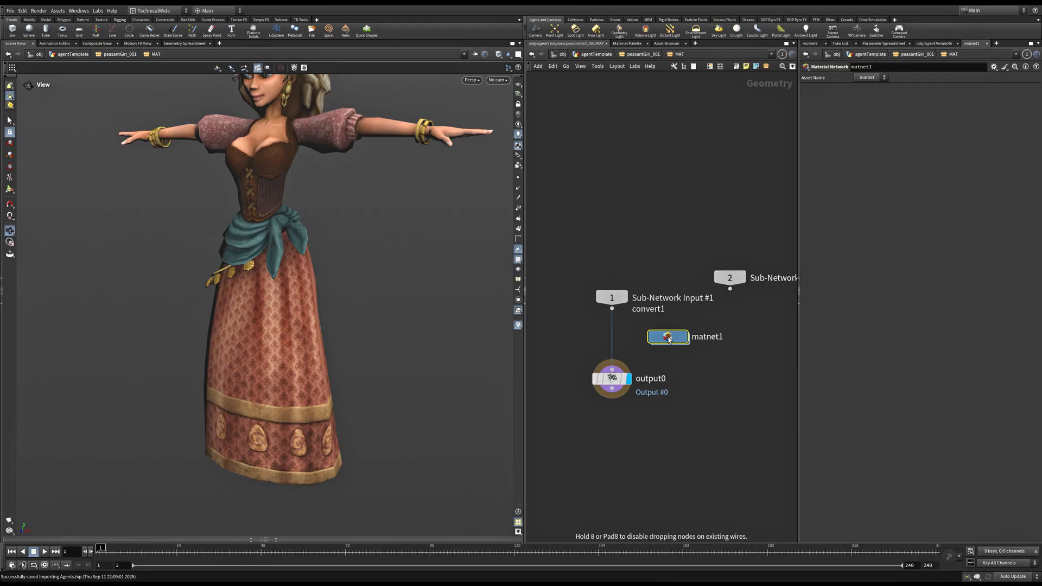
left_click_drag(667, 337, 716, 343)
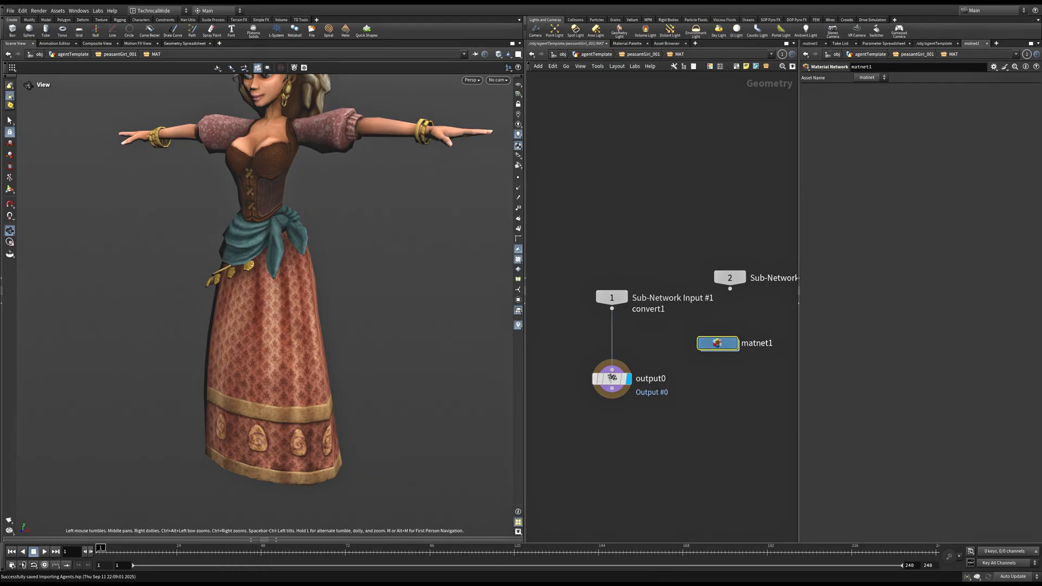
double_click(757, 343)
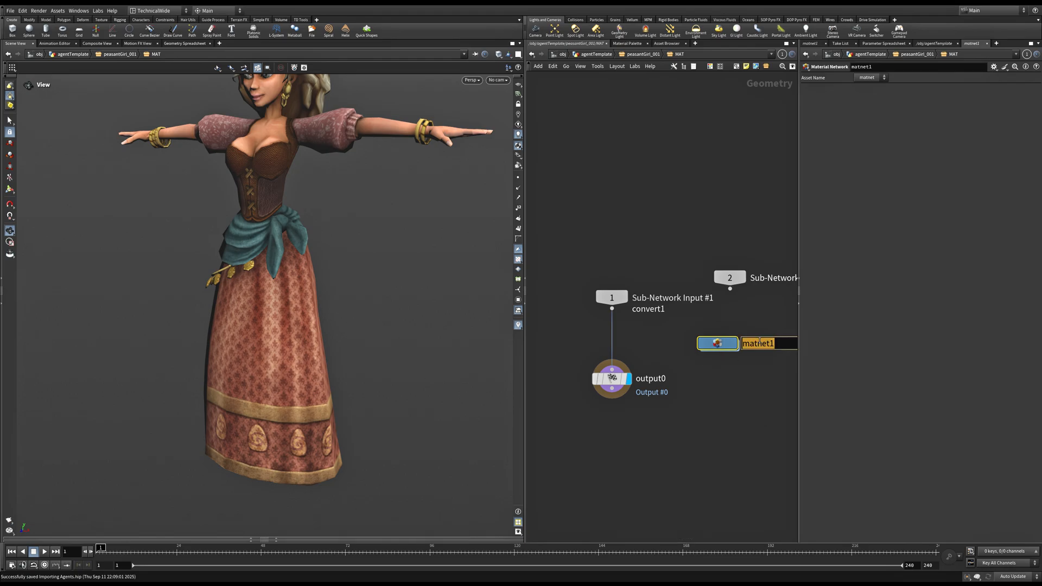
type("peasantGirl_001")
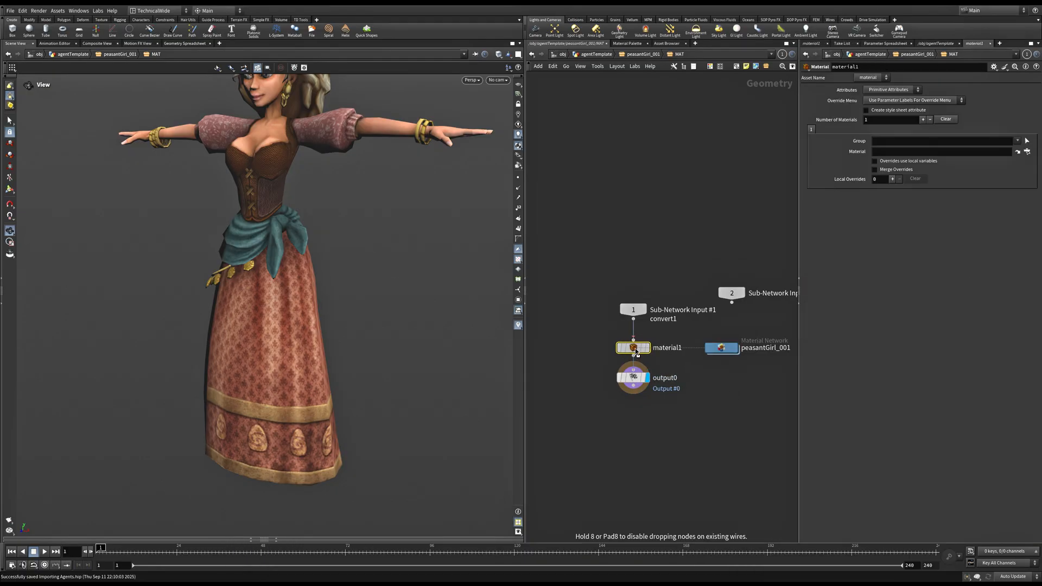
left_click(721, 348)
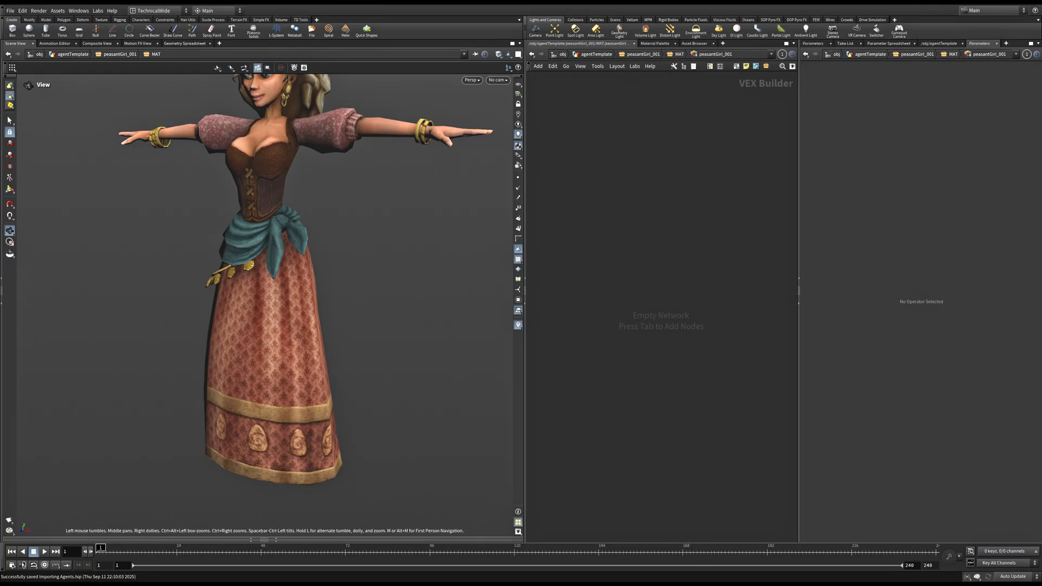
mouse_move(647, 207)
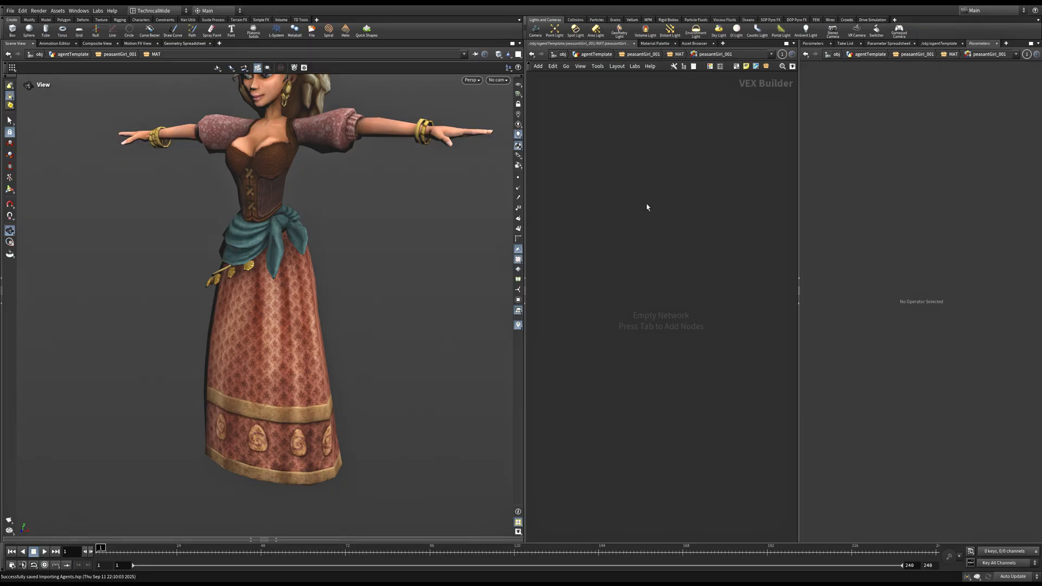
Step: Add a Karma Material Builder with standard surface, displacement and material properties nodes
key("Tab")
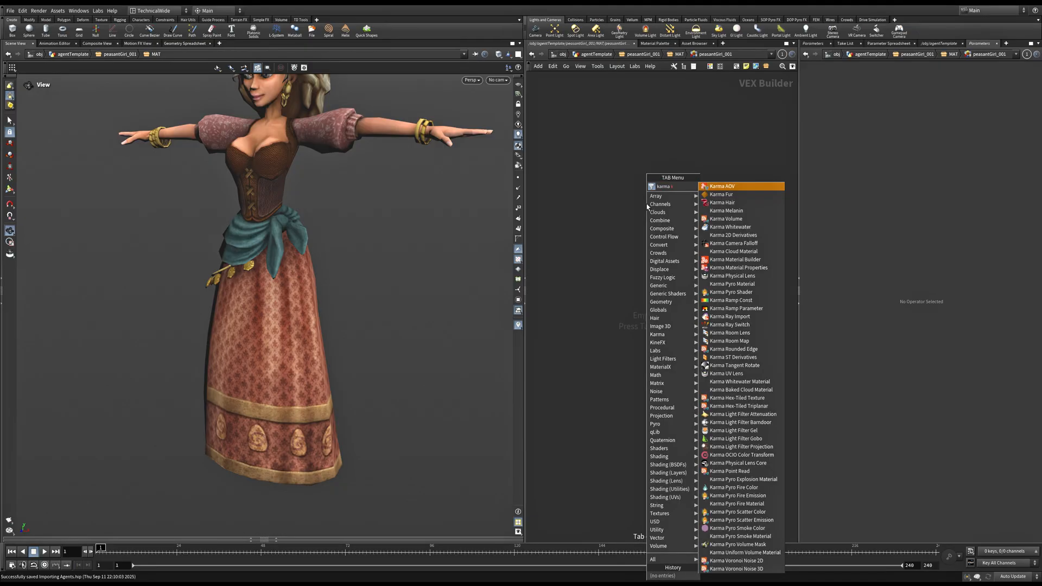
key("escape")
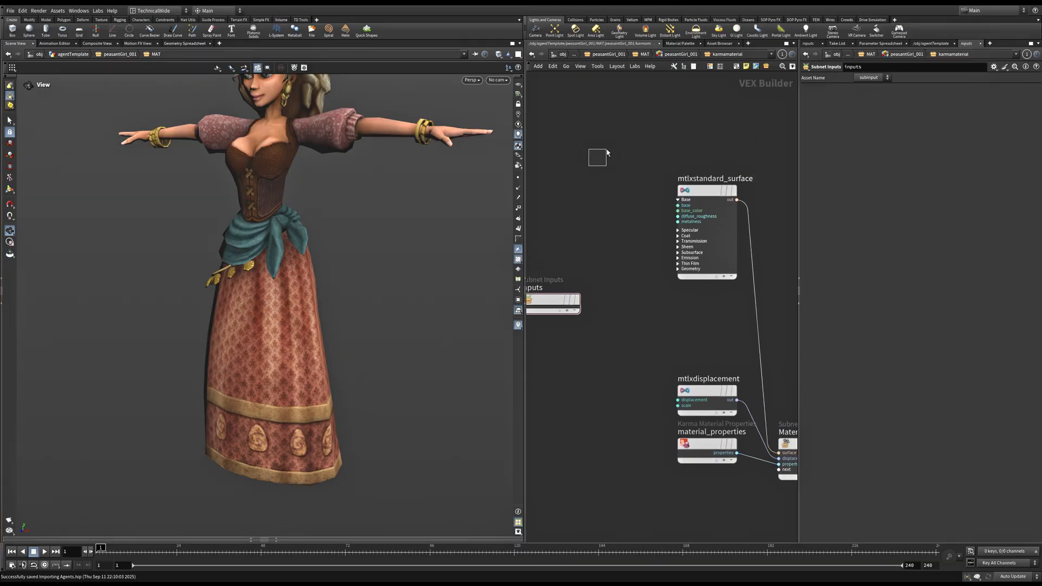
Step: Add a MtlX Image node to the Karma material and rename it diffuse
type("imag")
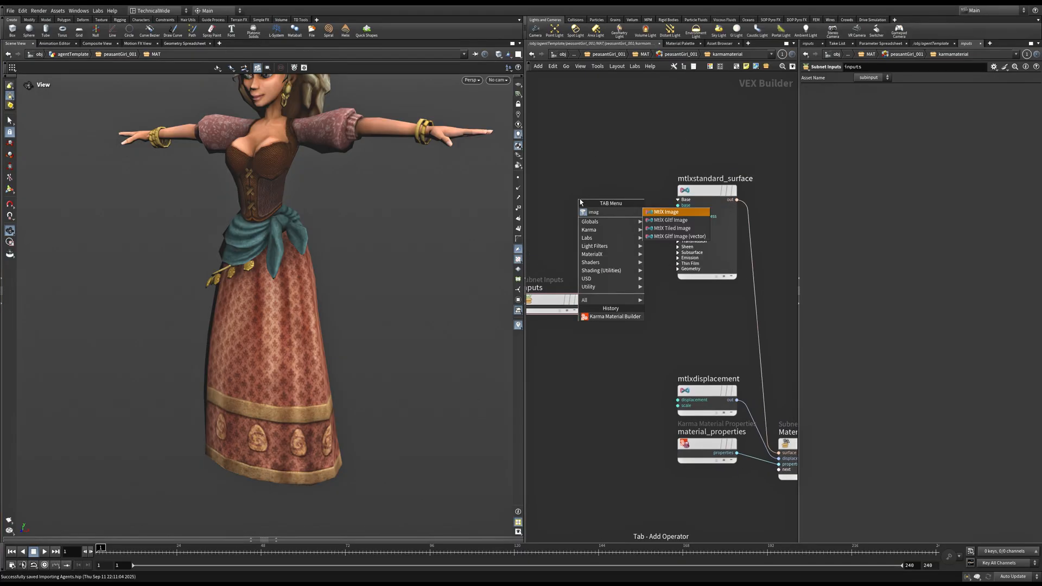
left_click(665, 211)
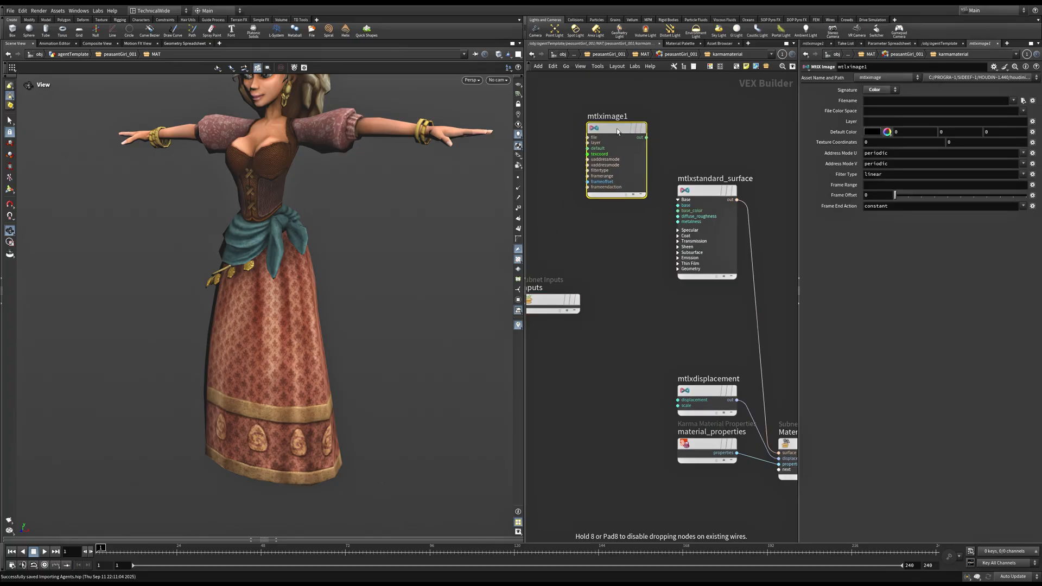
mouse_move(646, 138)
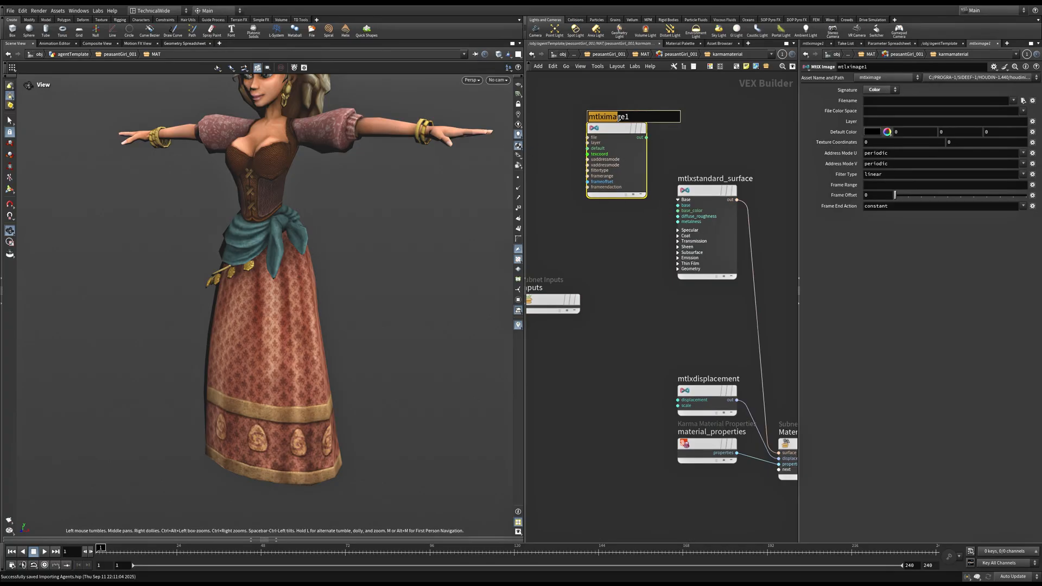
type("diffu")
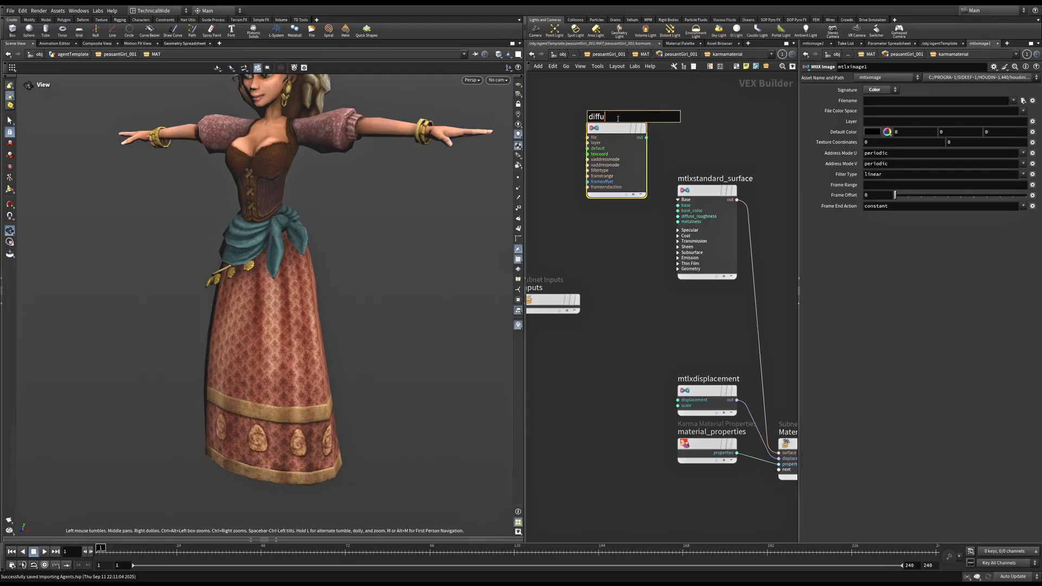
key("Return")
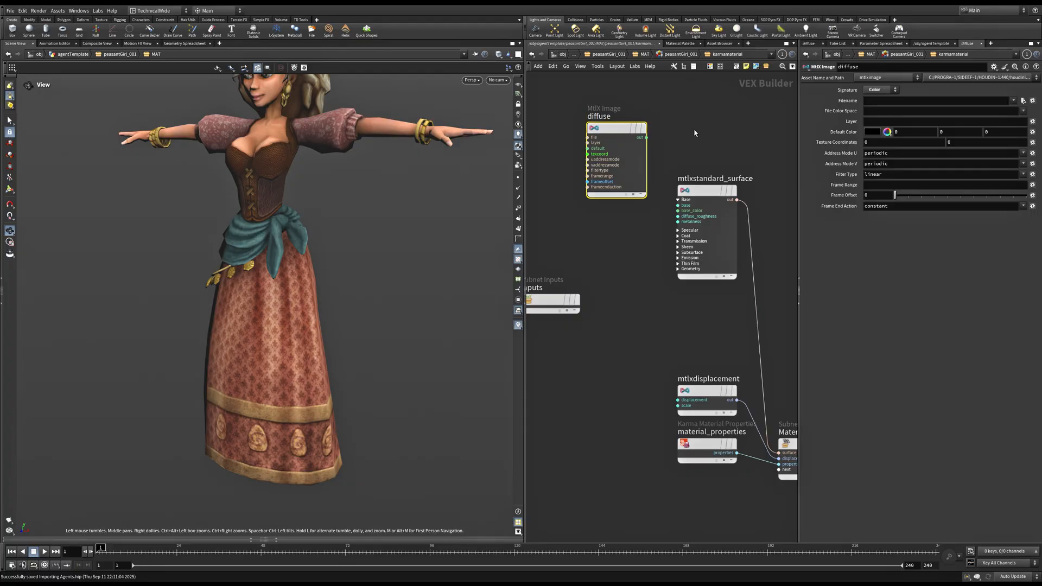
left_click(1025, 101)
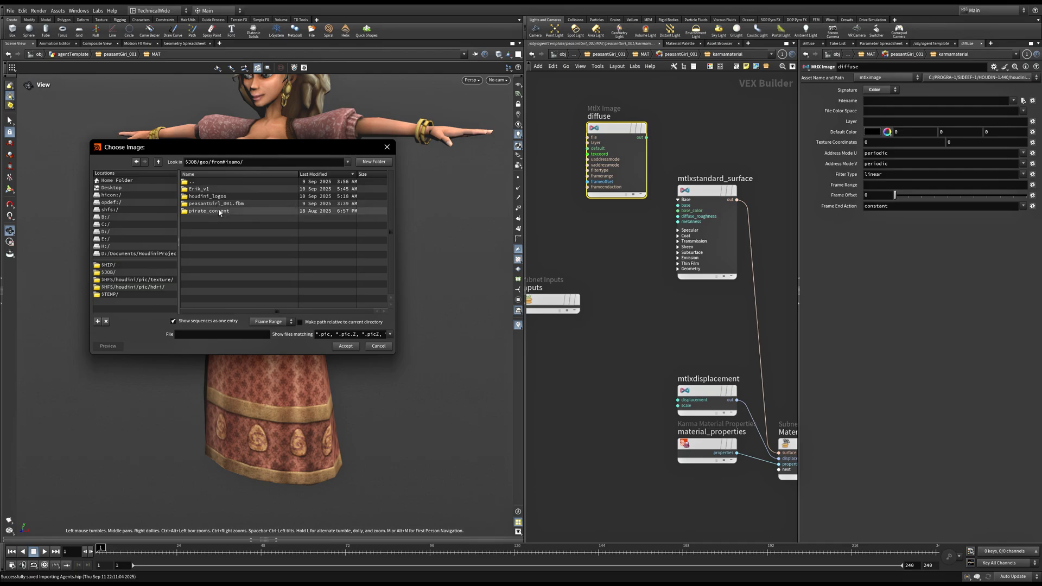
Step: Load Peasant_Girl_diffuse.png from peasantGirl_001.fbm into diffuse and wire it to base_color
left_click(216, 203)
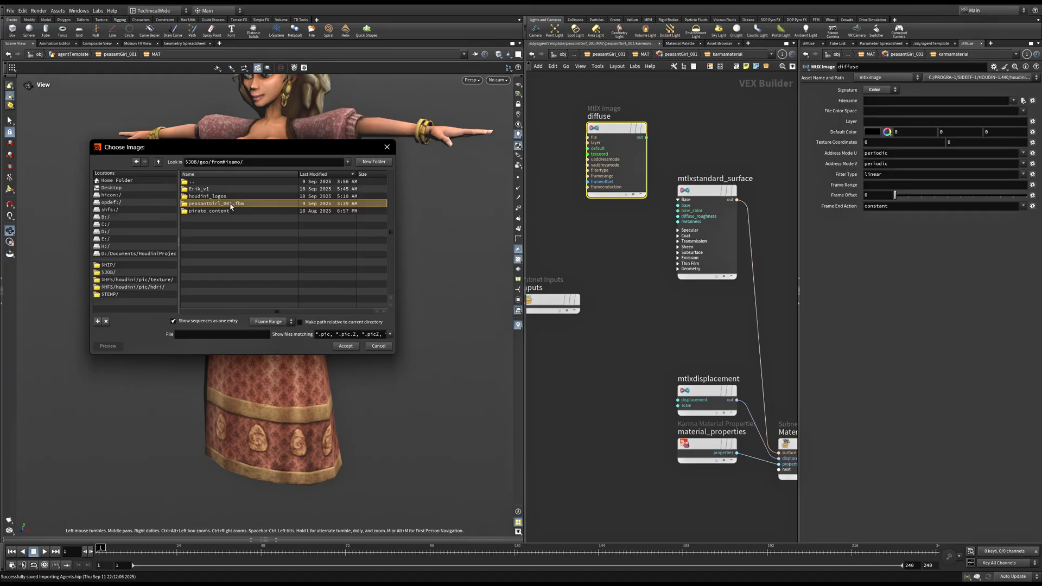
double_click(215, 204)
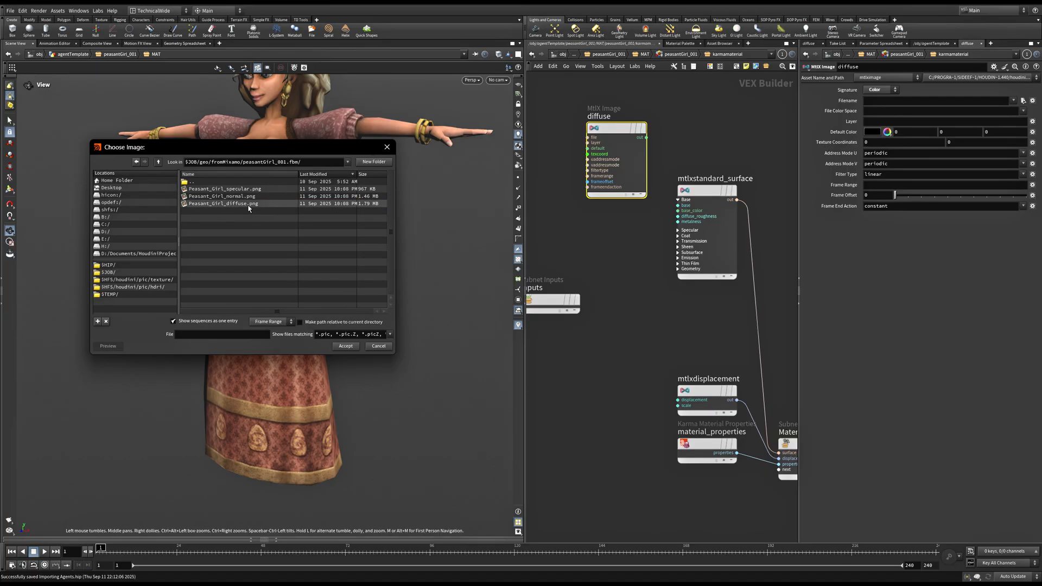
left_click(346, 346)
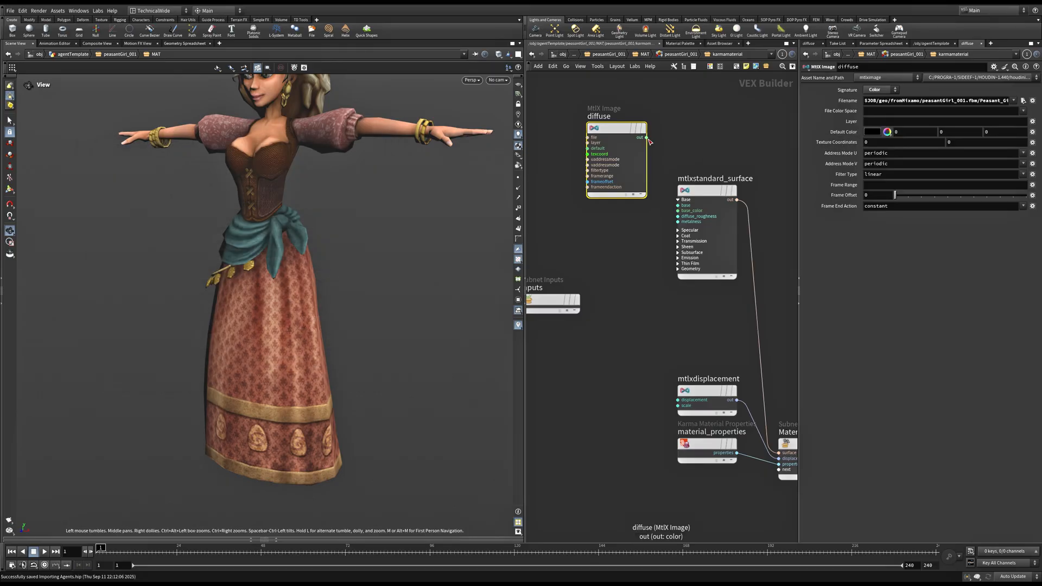
left_click_drag(640, 137, 669, 211)
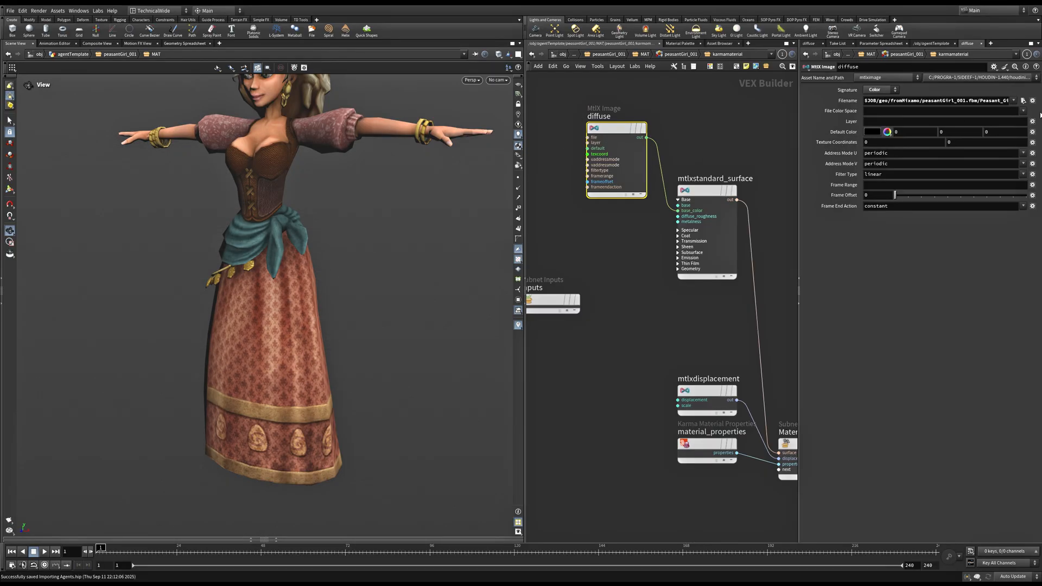
left_click(1024, 101)
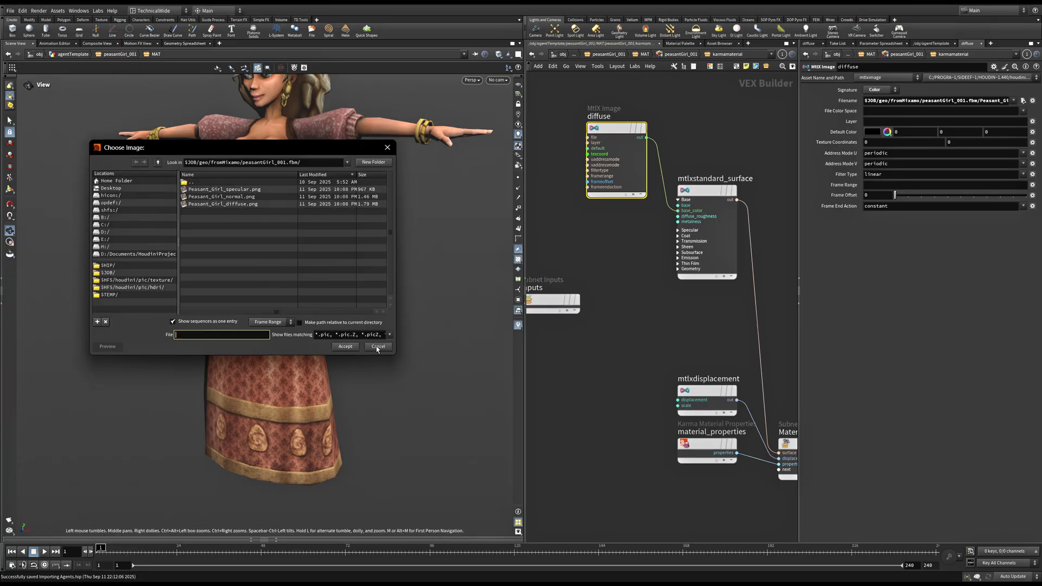
Step: Duplicate the diffuse image node twice, naming the copies specular and normal
left_click(378, 346)
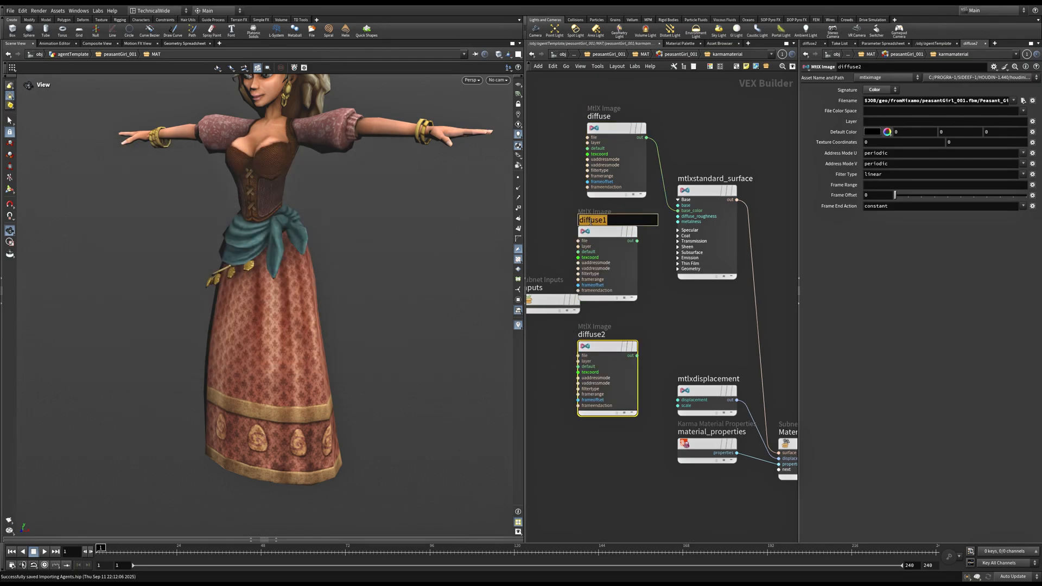
type("specular")
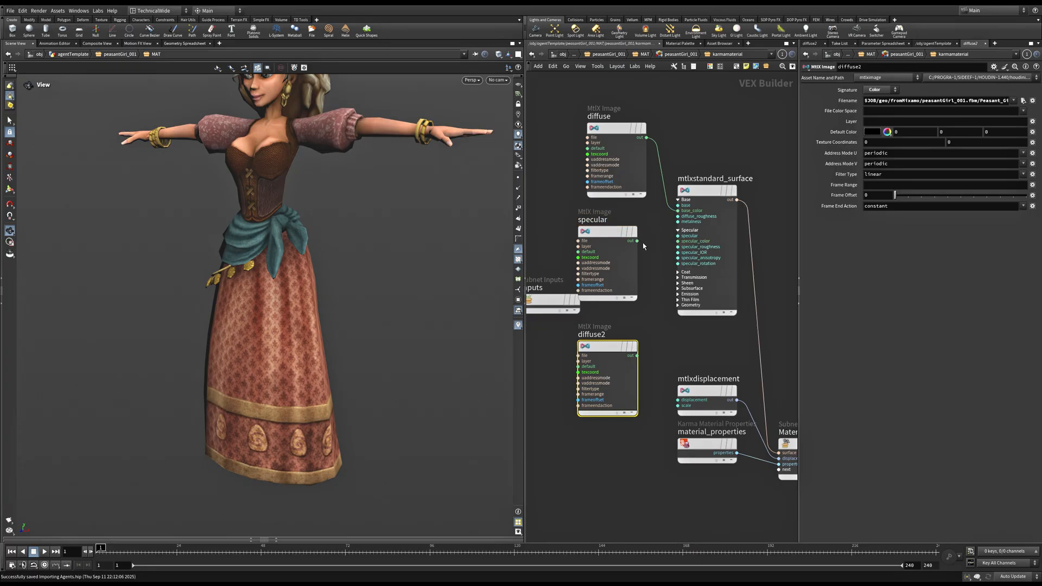
double_click(595, 334)
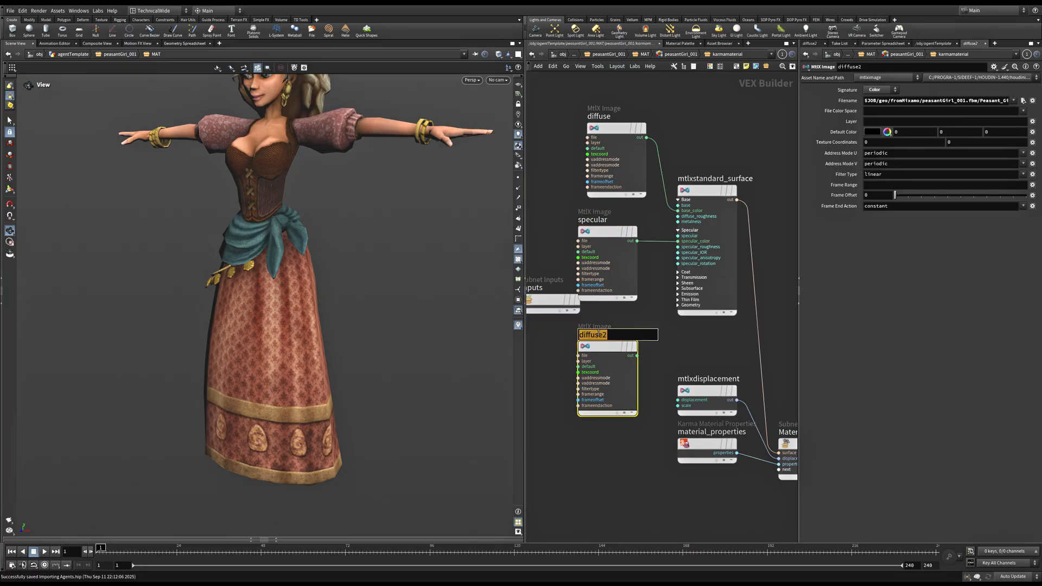
type("normal")
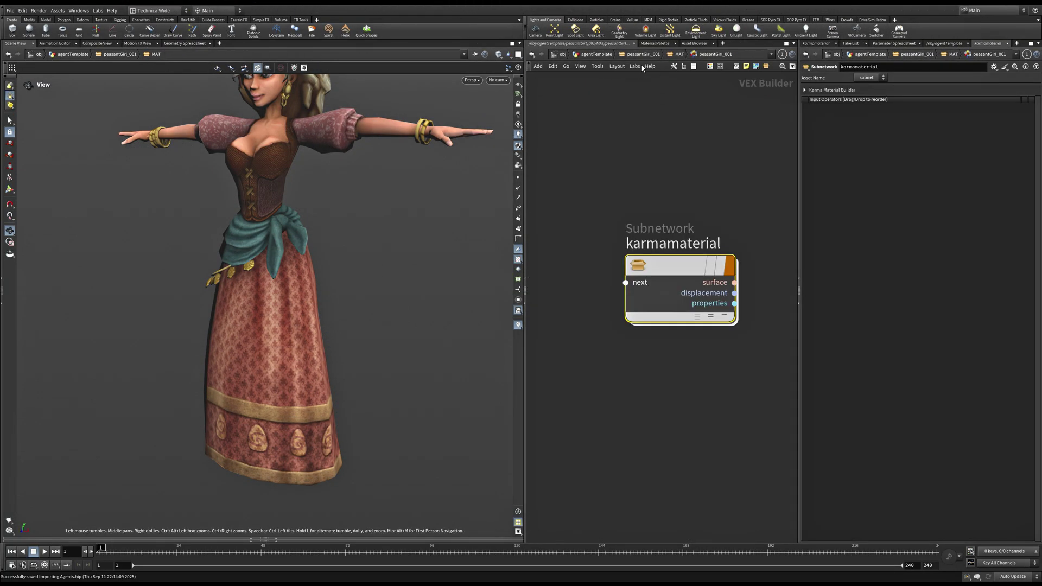
mouse_move(657, 66)
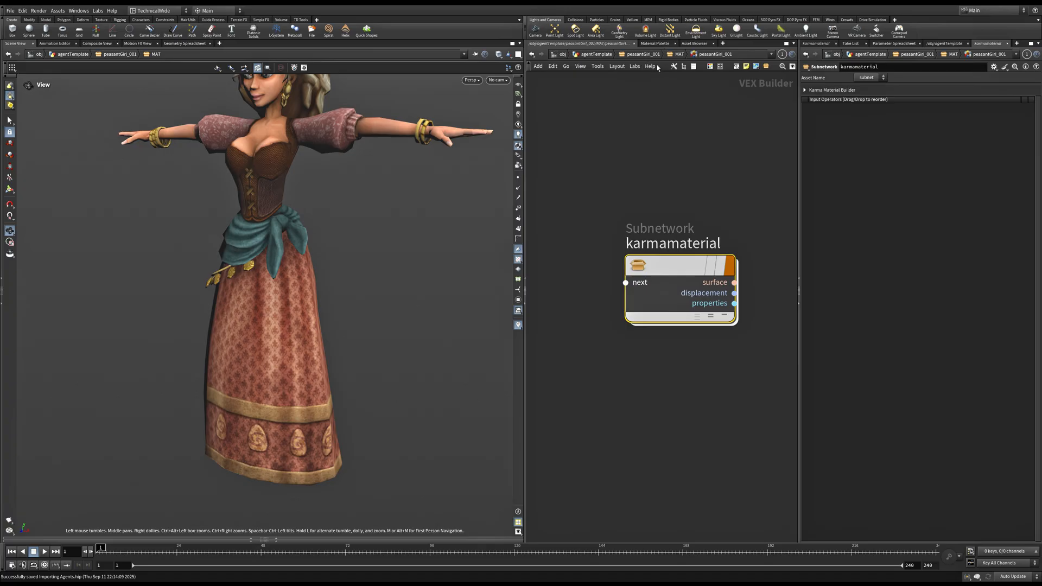
mouse_move(673, 42)
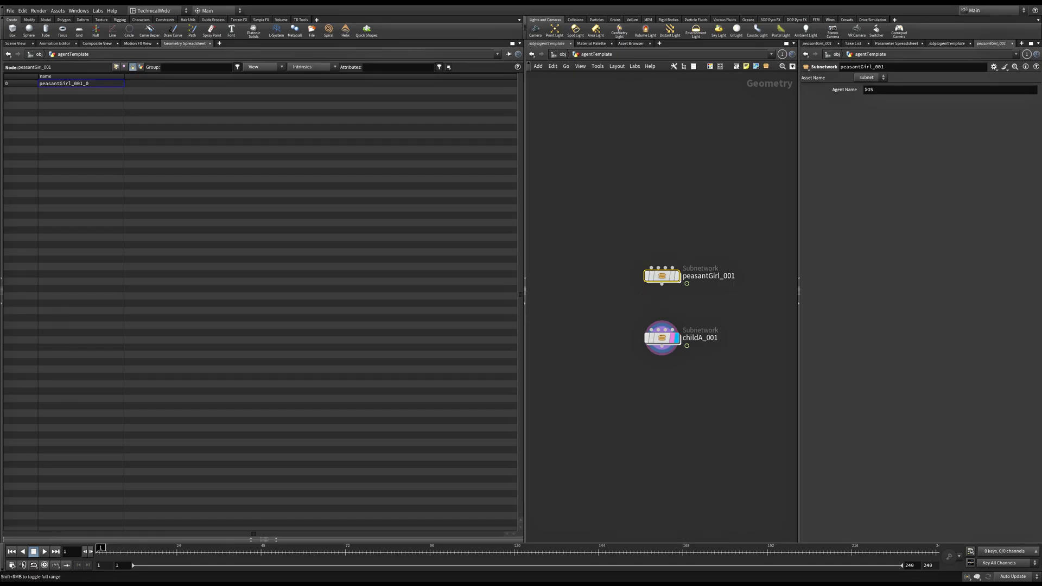
mouse_move(639, 80)
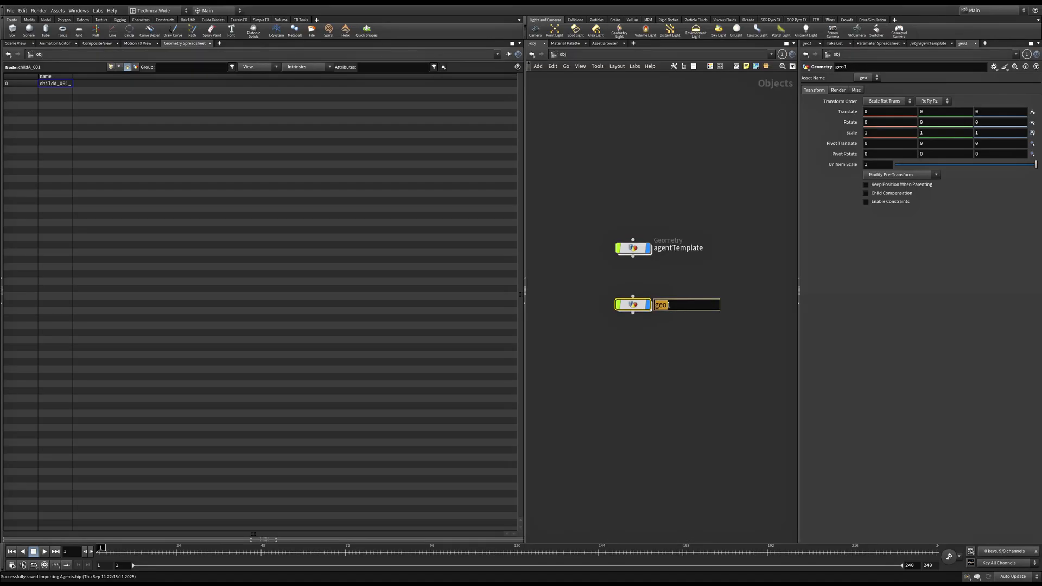
mouse_move(752, 336)
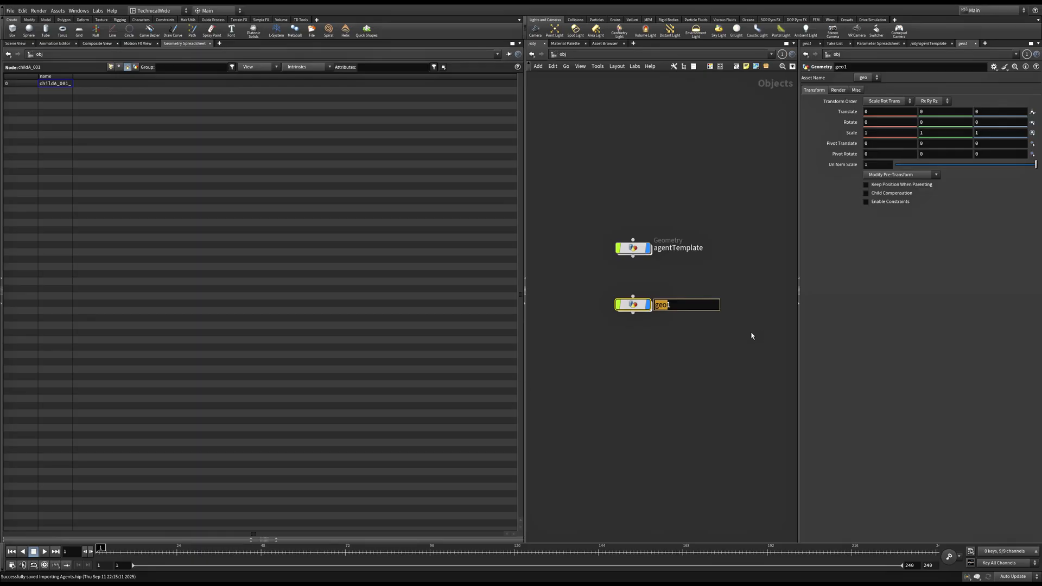
Step: Create a Geometry object at /obj named agentContactSheet
type("age")
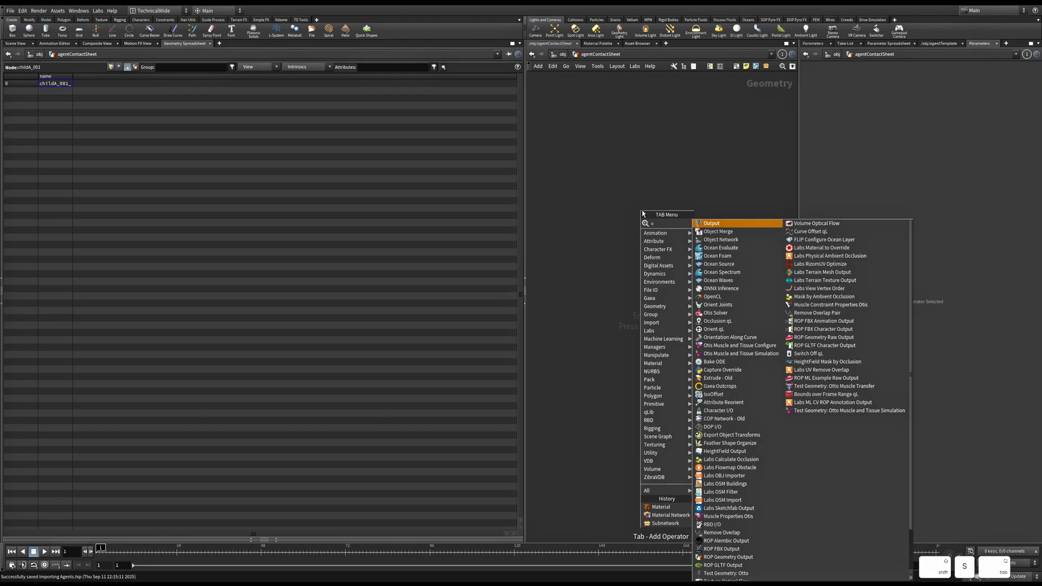
Step: Object-merge /obj/agentTemplate/peasantGirl_001 into agentContactSheet and append a null
left_click(718, 232)
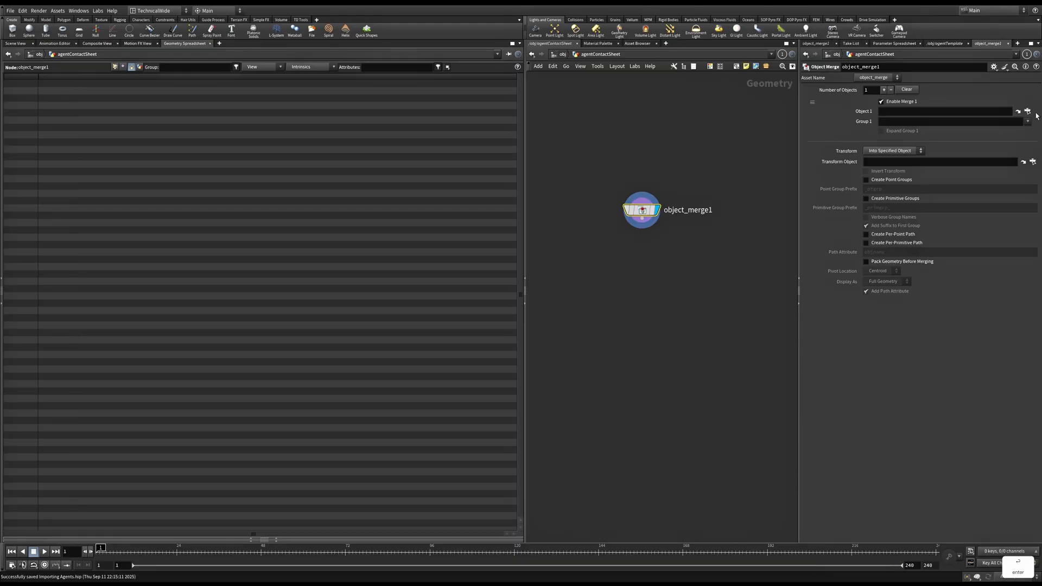
left_click(1031, 110)
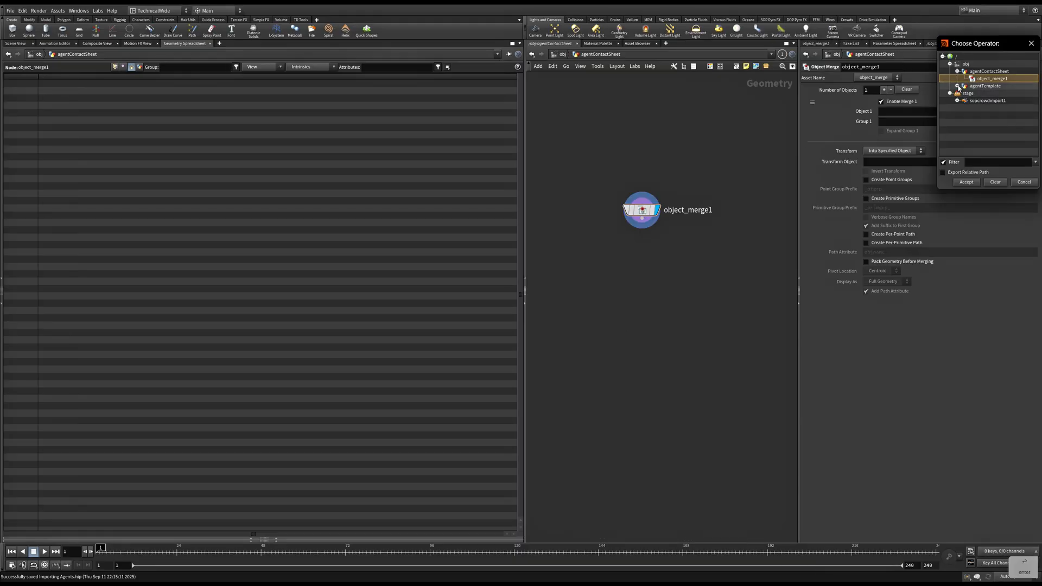
left_click(959, 86)
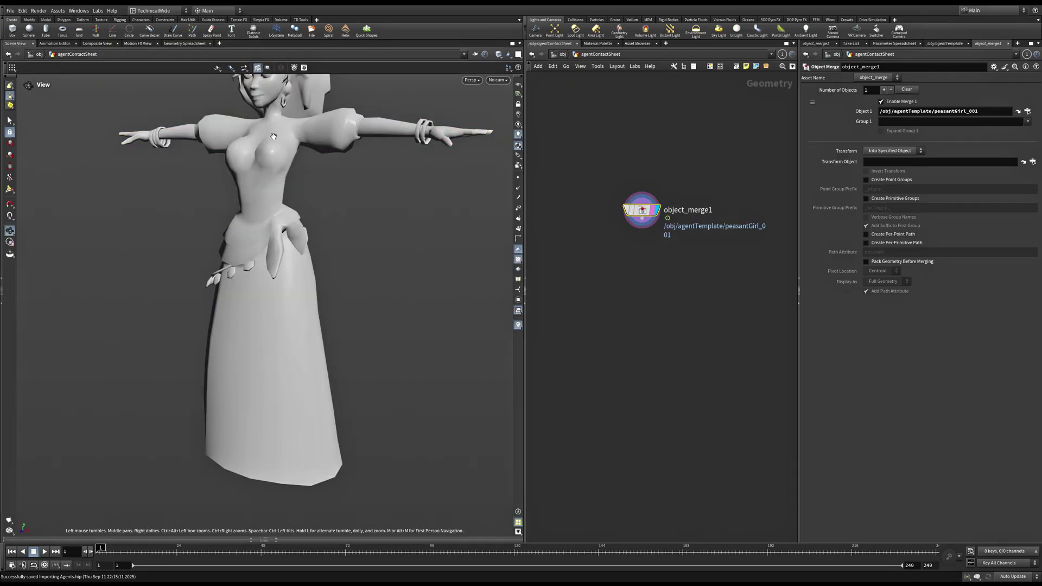
key("f")
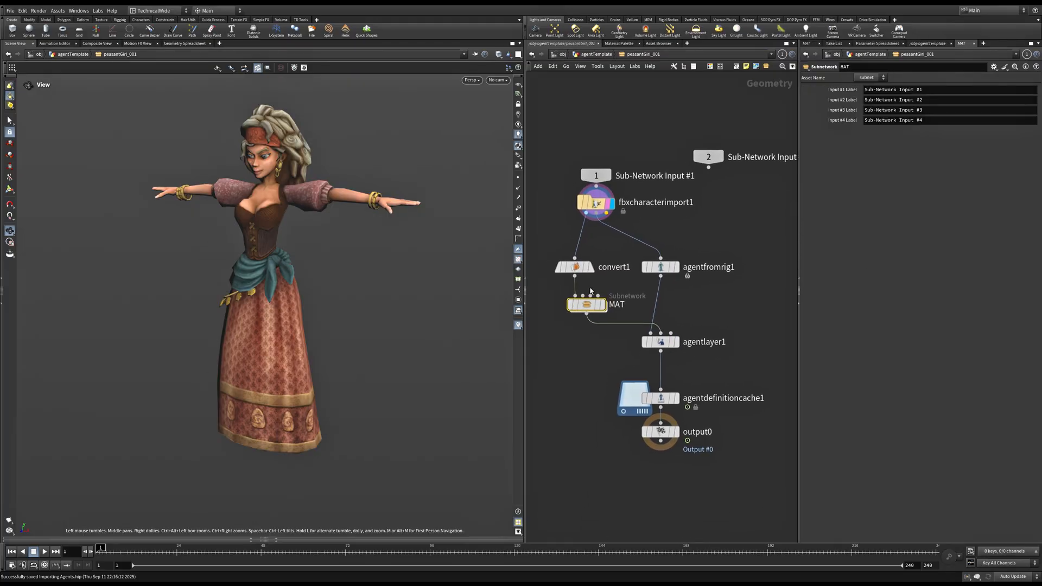
left_click(660, 398)
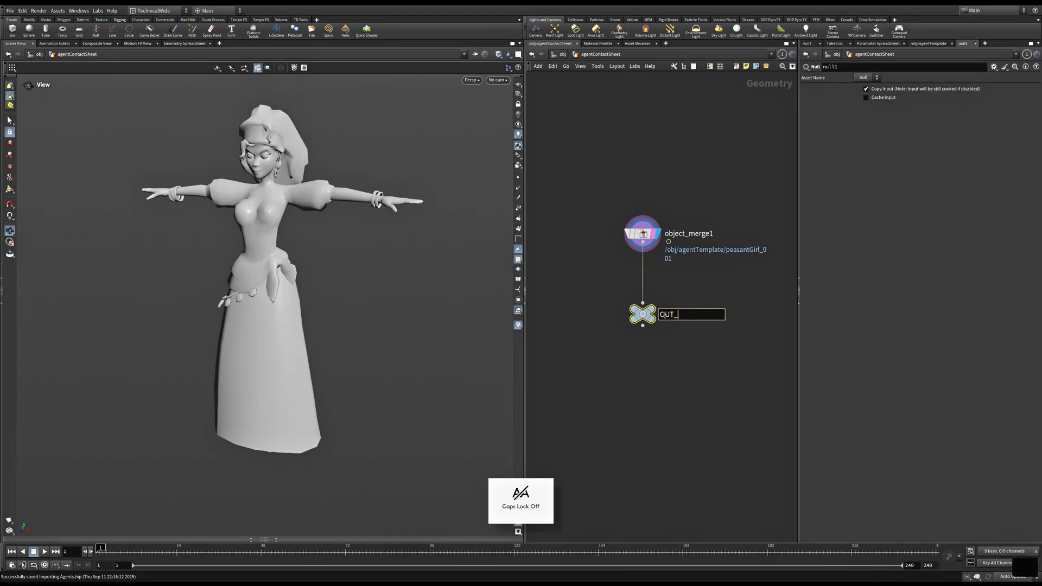
Step: Rename the null after object_merge1 to OUT_Crowds
type("Crowds")
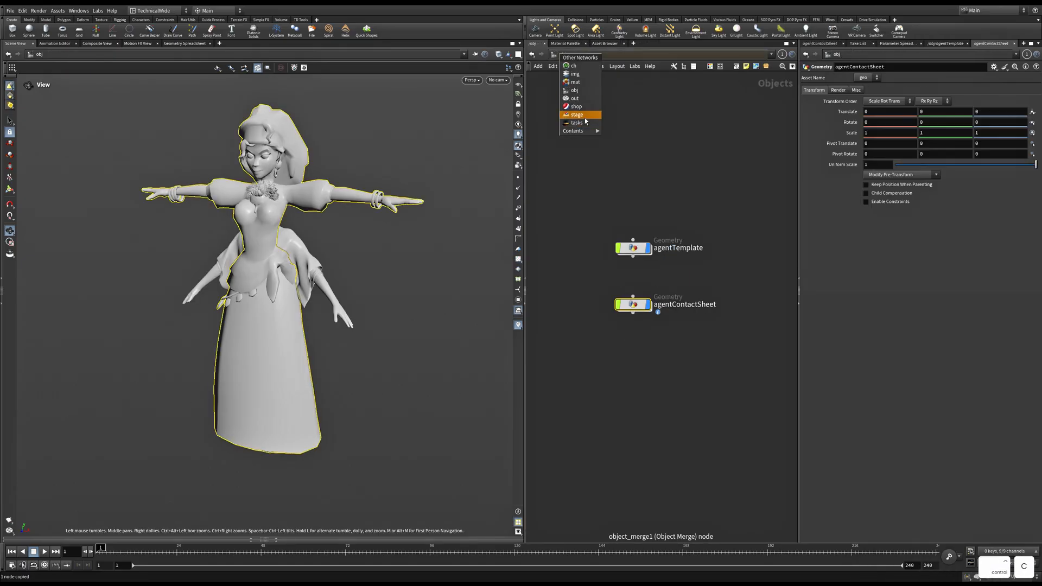
Step: Set sopcrowdimport1's SOP Path to /obj/agentContactSheet/OUT_Crowds in the stage network
left_click(576, 115)
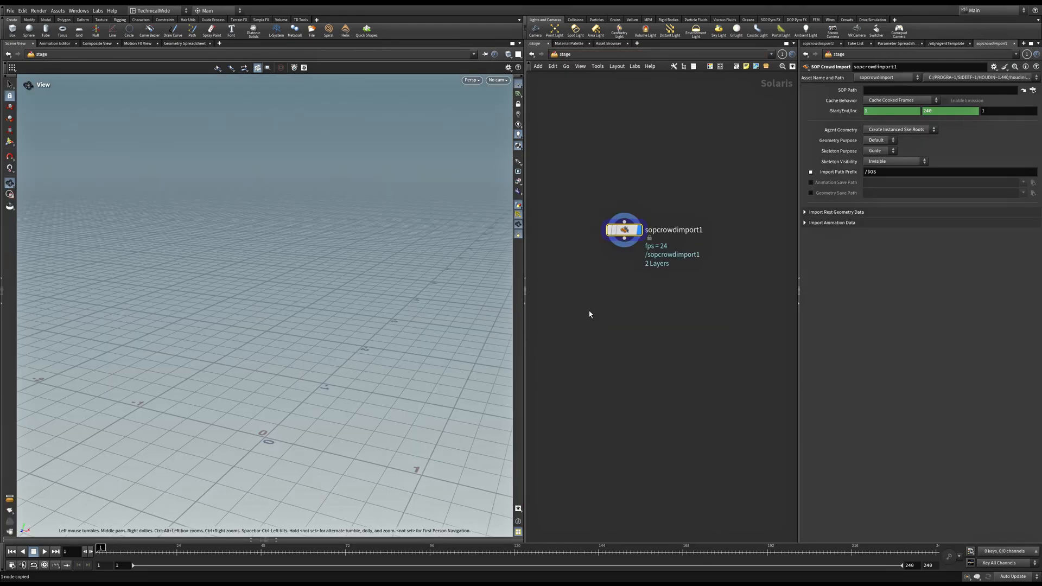
left_click(943, 90)
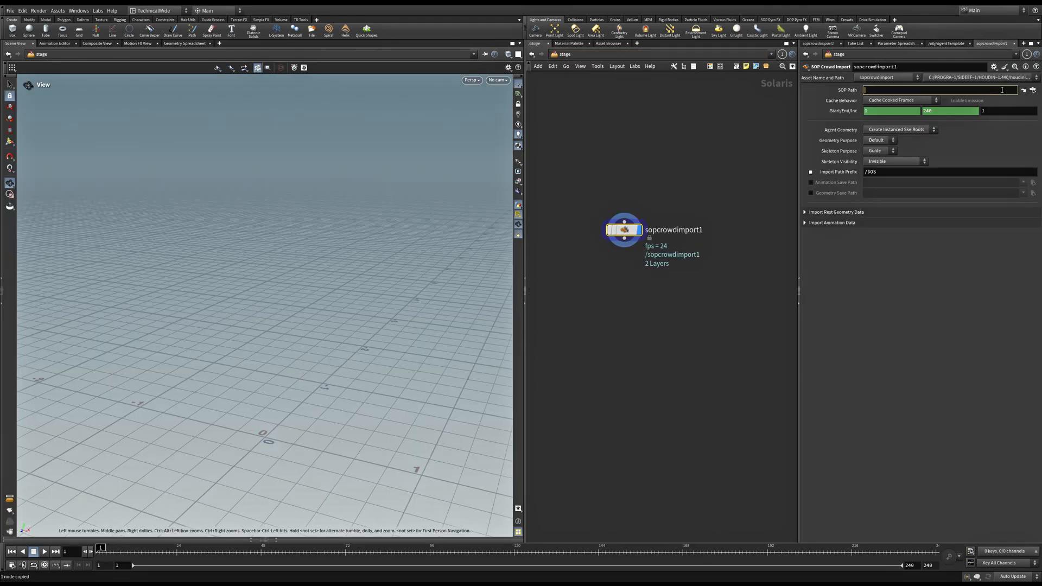
type("/obj/agentContactSheet/OUT_Crowds")
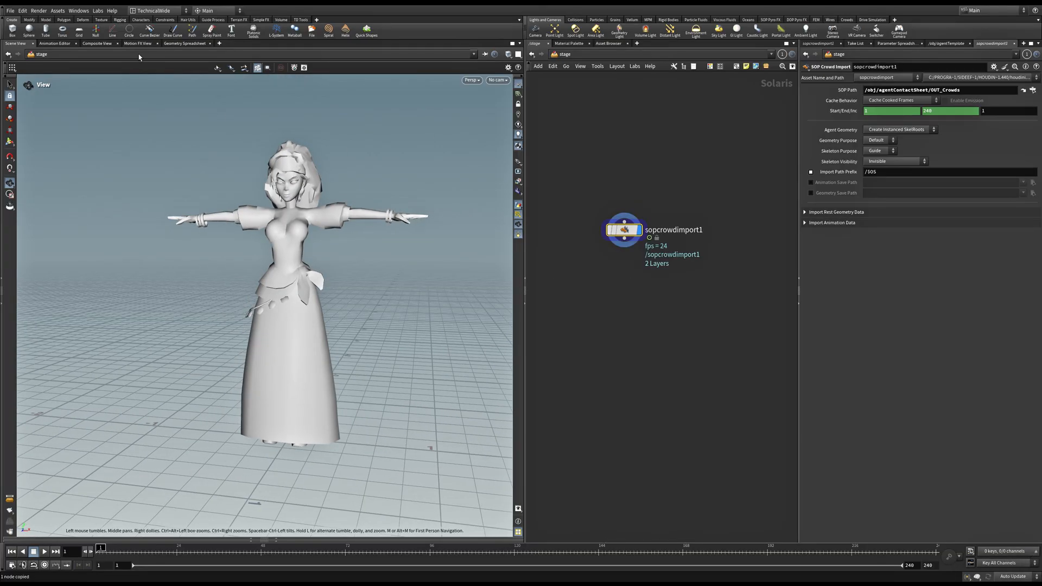
left_click(184, 43)
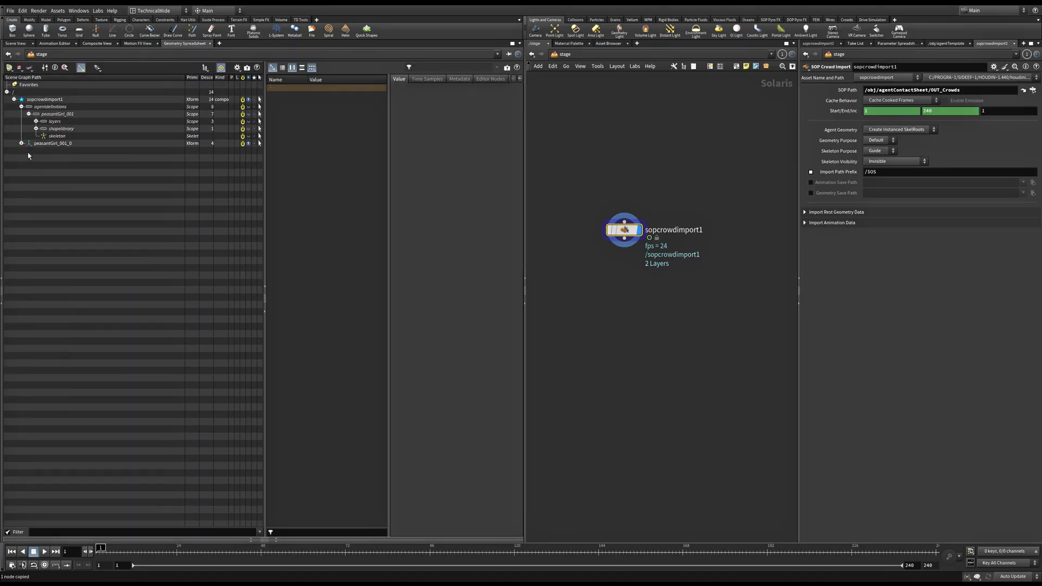
Step: Expand sopcrowdimport1's agent definitions in the Scene Graph Tree to reach the Peasant_Girl mesh
left_click(22, 144)
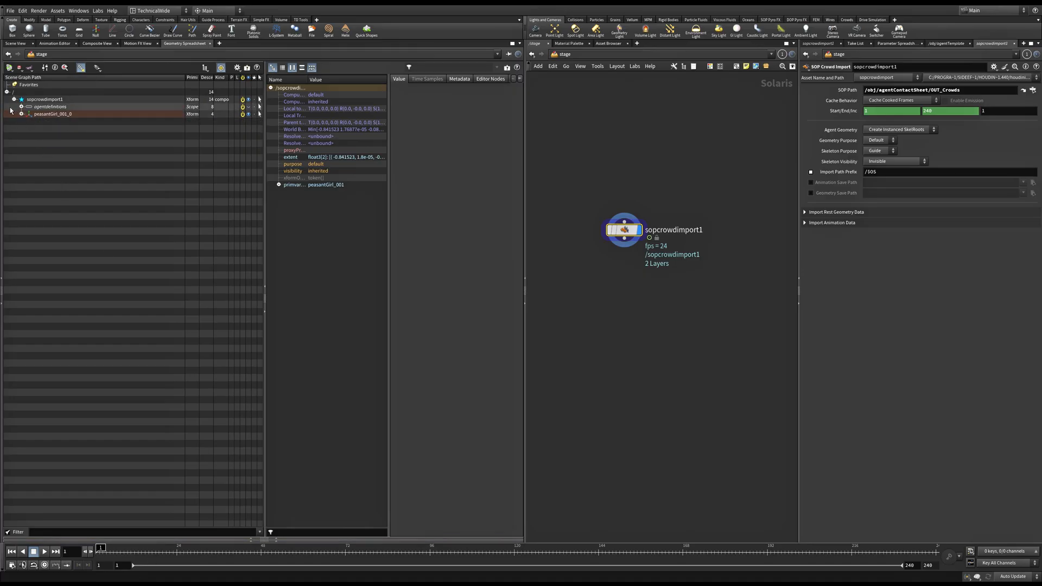
left_click(15, 107)
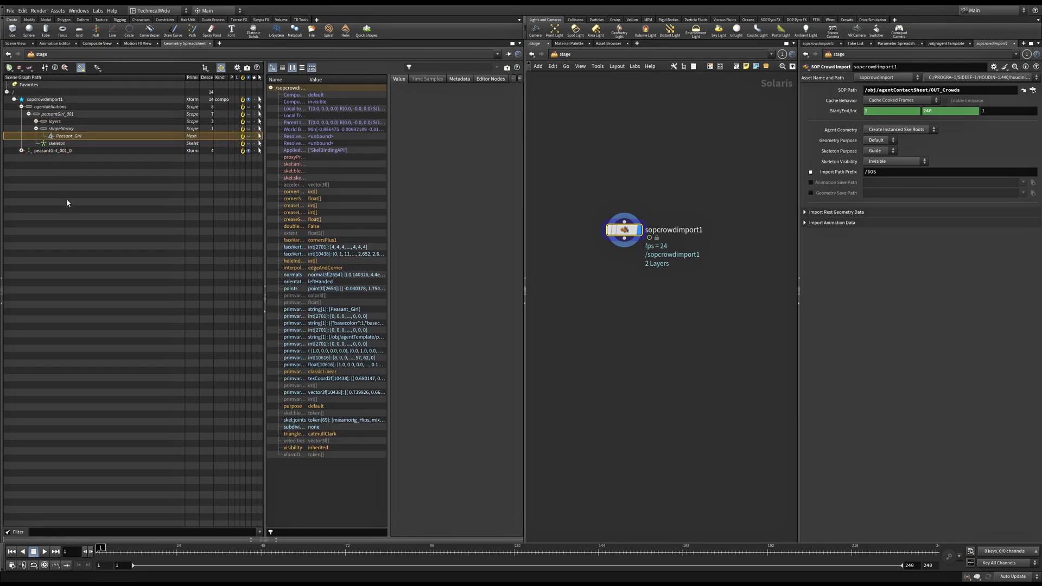
mouse_move(107, 165)
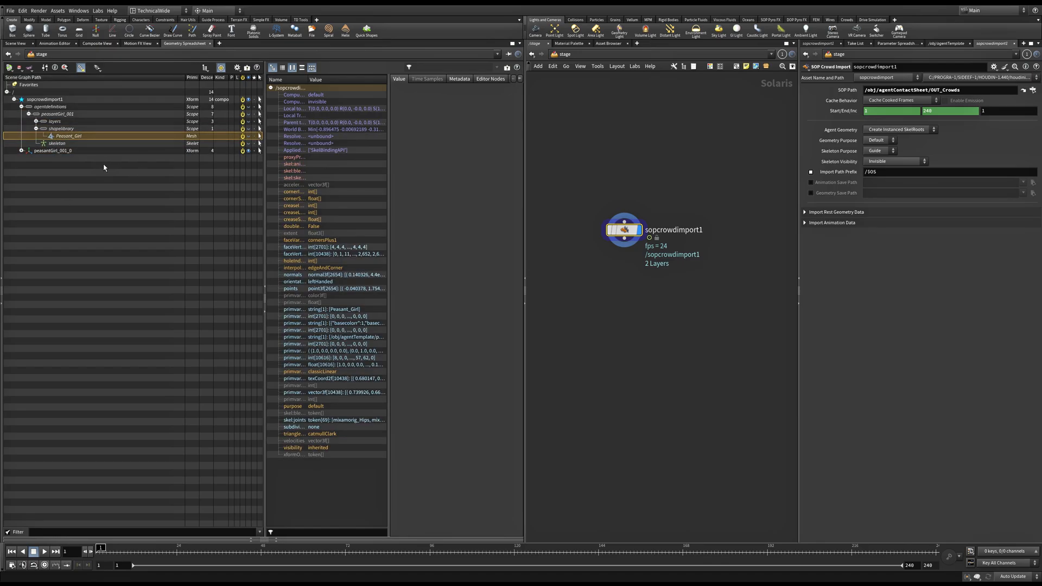
mouse_move(621, 239)
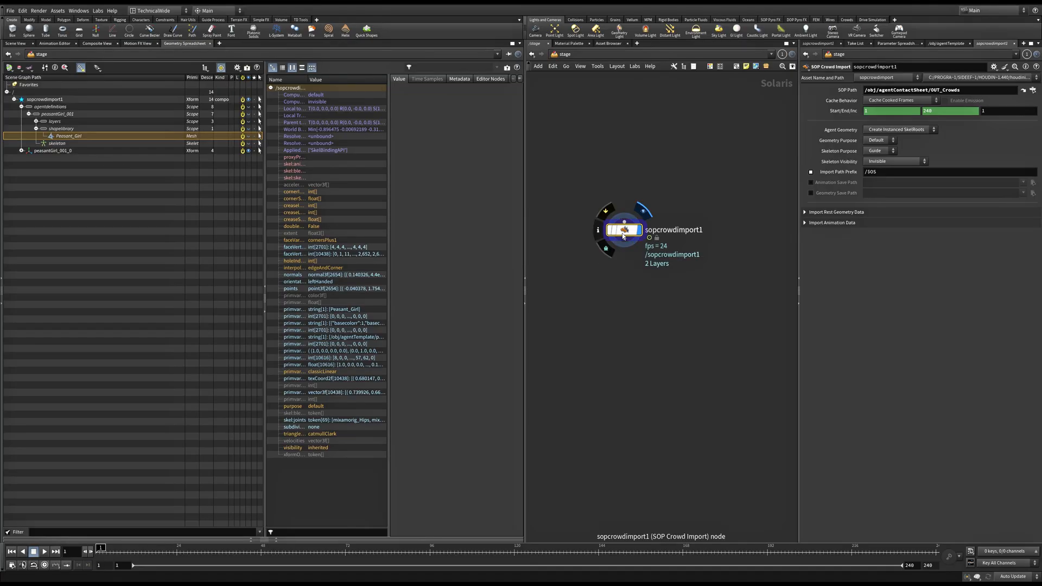
Step: Add a Scene Import (Materials) node to the stage with Import Objects turned off
key("Tab")
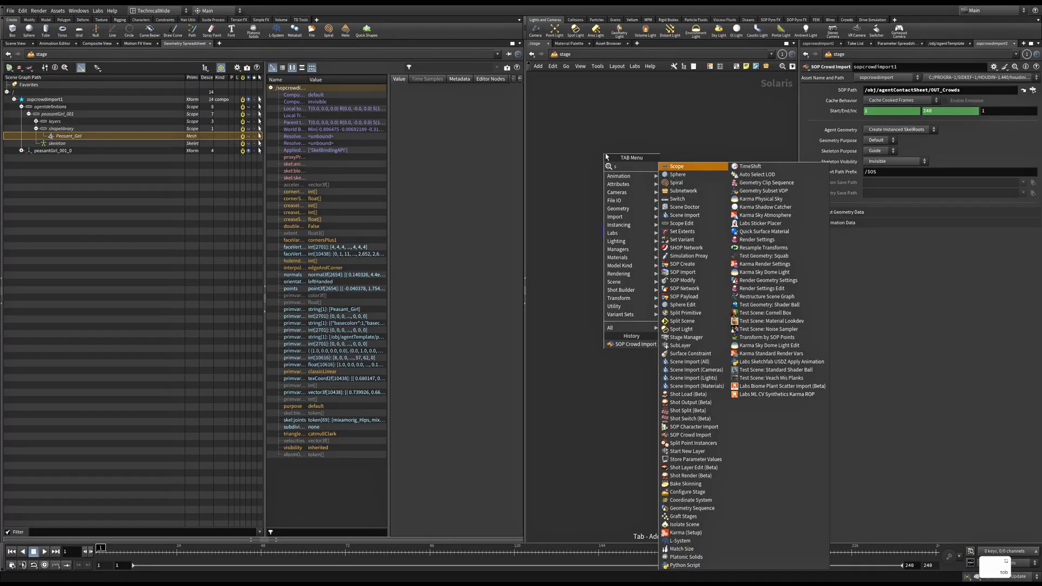
type("scen")
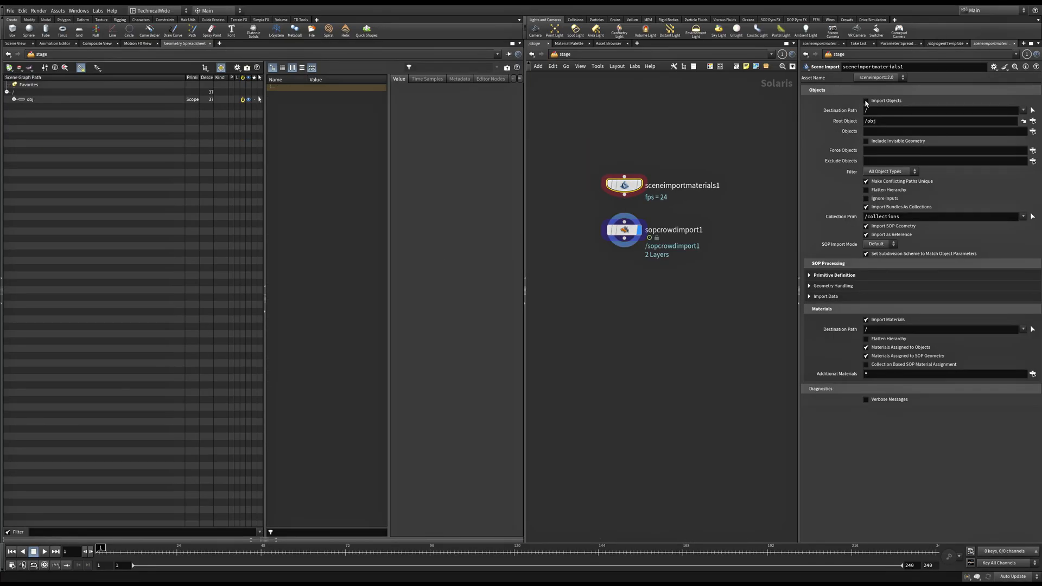
left_click(867, 101)
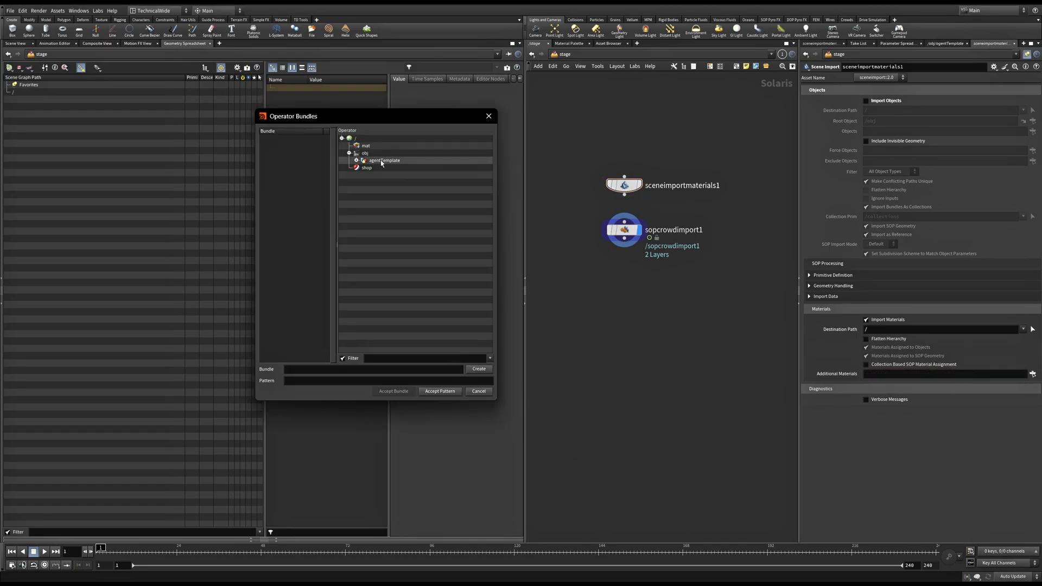
Step: Set Additional Materials to /obj/agentTemplate/** by accepting the agentTemplate operator bundle pattern
left_click(356, 160)
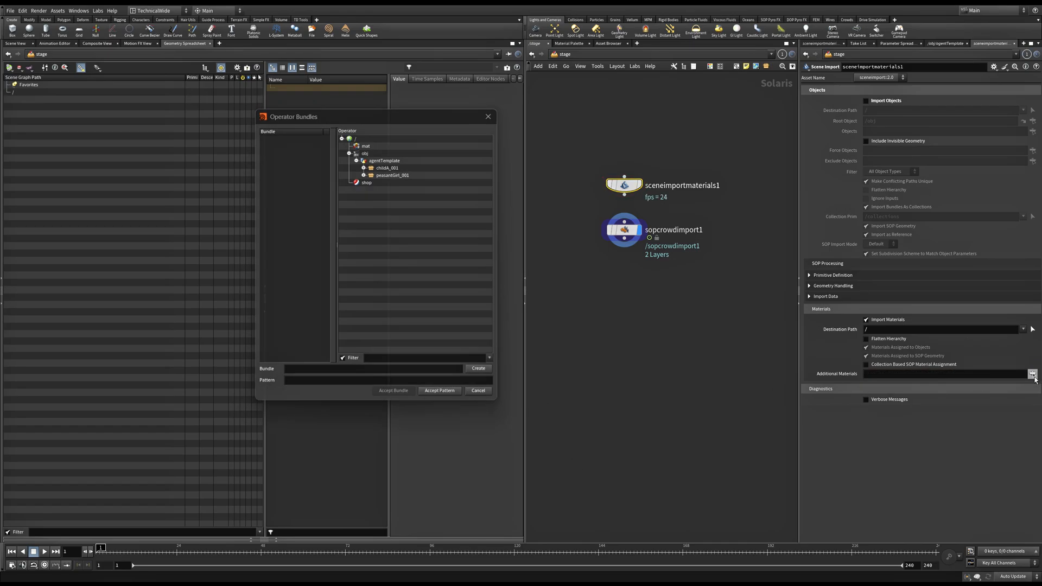
left_click(386, 160)
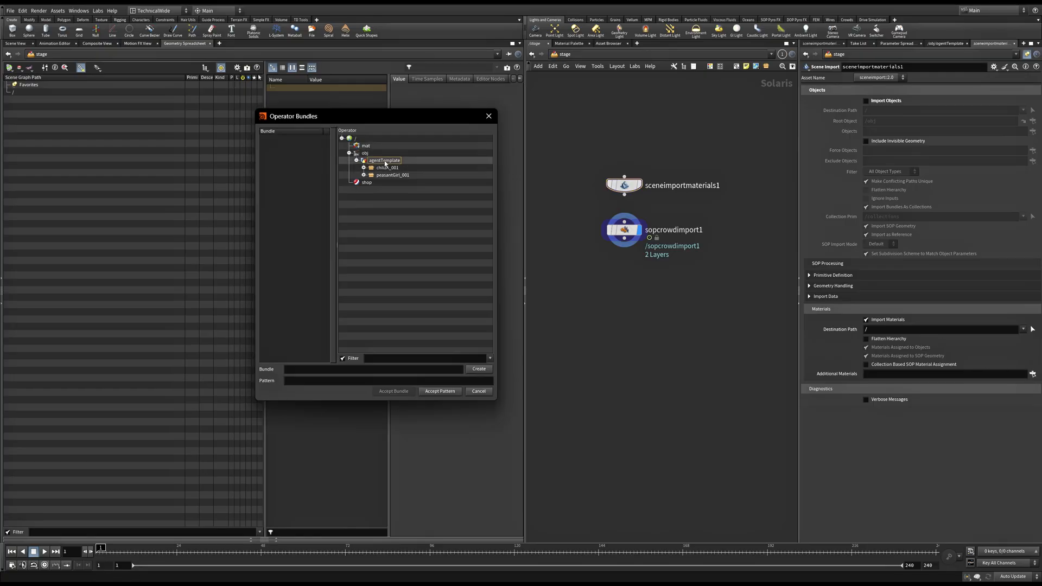
left_click(357, 160)
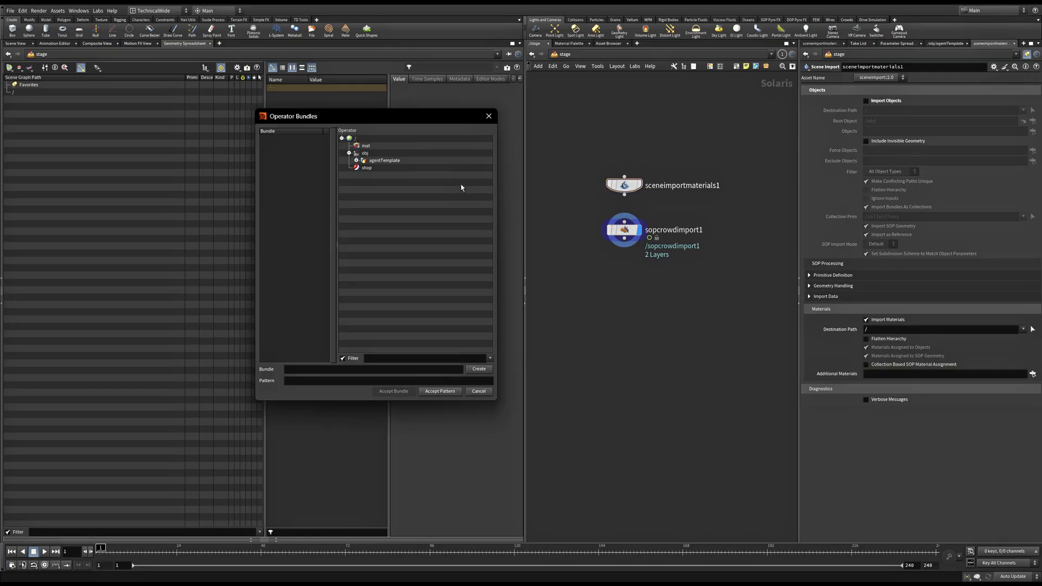
left_click(367, 168)
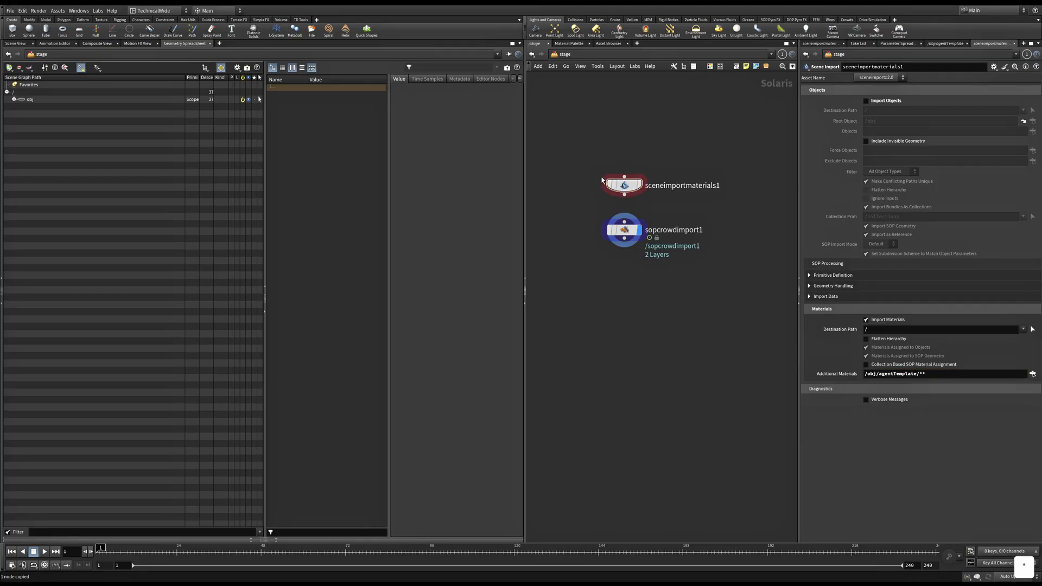
left_click(13, 98)
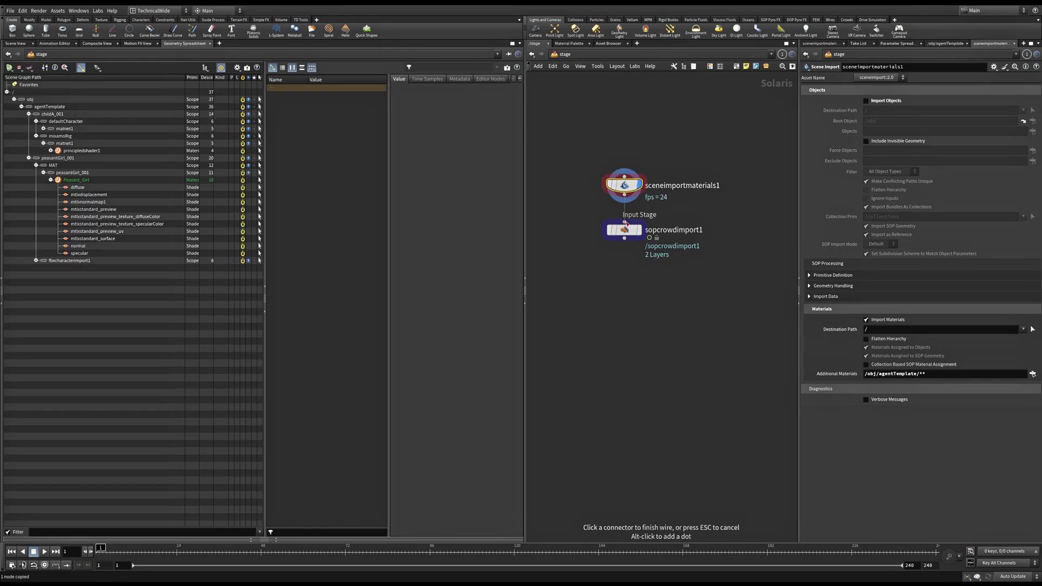
Step: Wire sceneimportmaterials1's output into the sopcrowdimport1 input
left_click(624, 229)
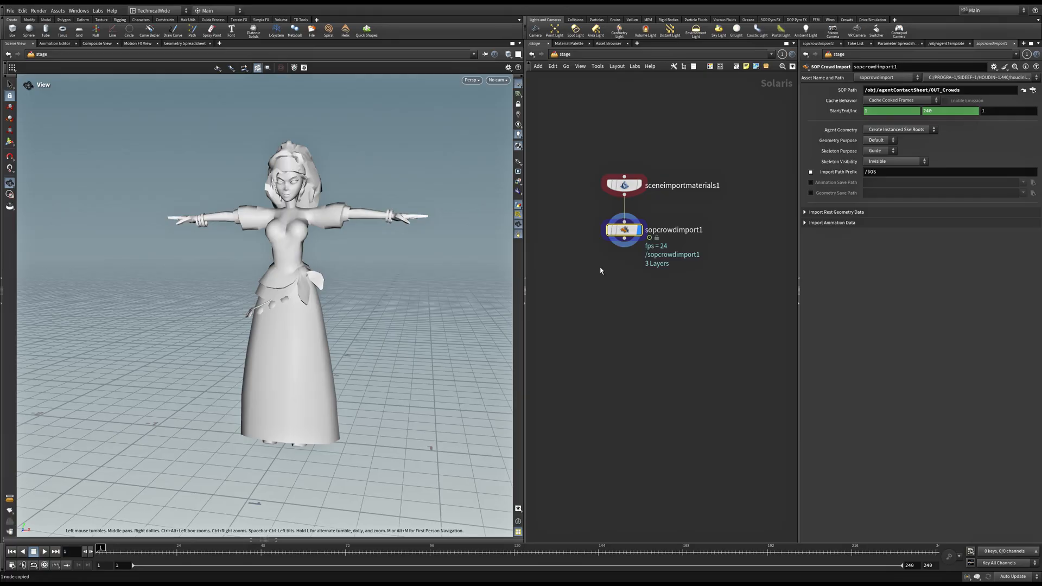
mouse_move(736, 325)
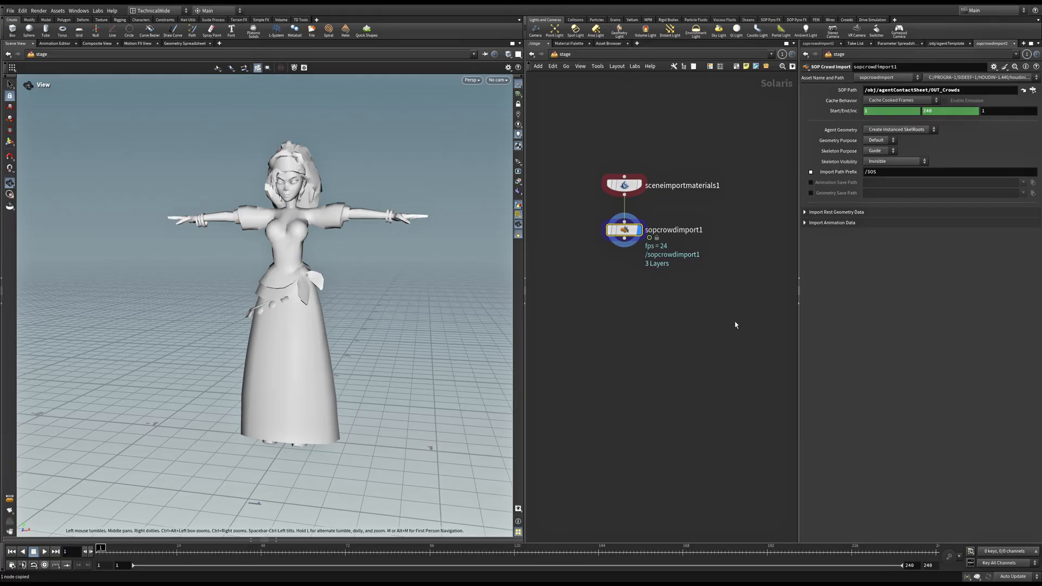
Step: Add an Attribute Wrangle after the crowd import, targeting **/agentdefinitions/** primitives
key("Tab")
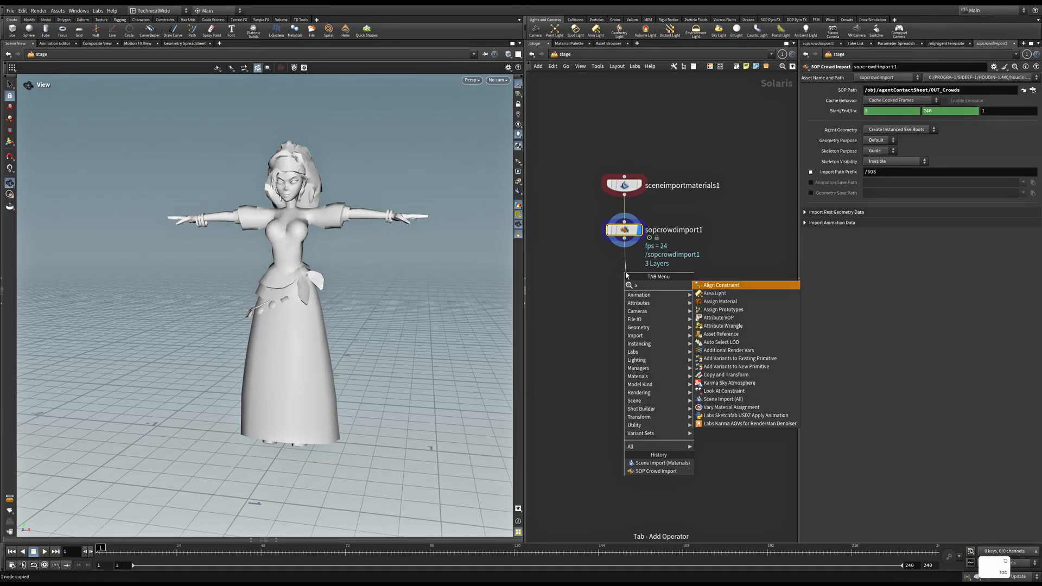
type("ttrib")
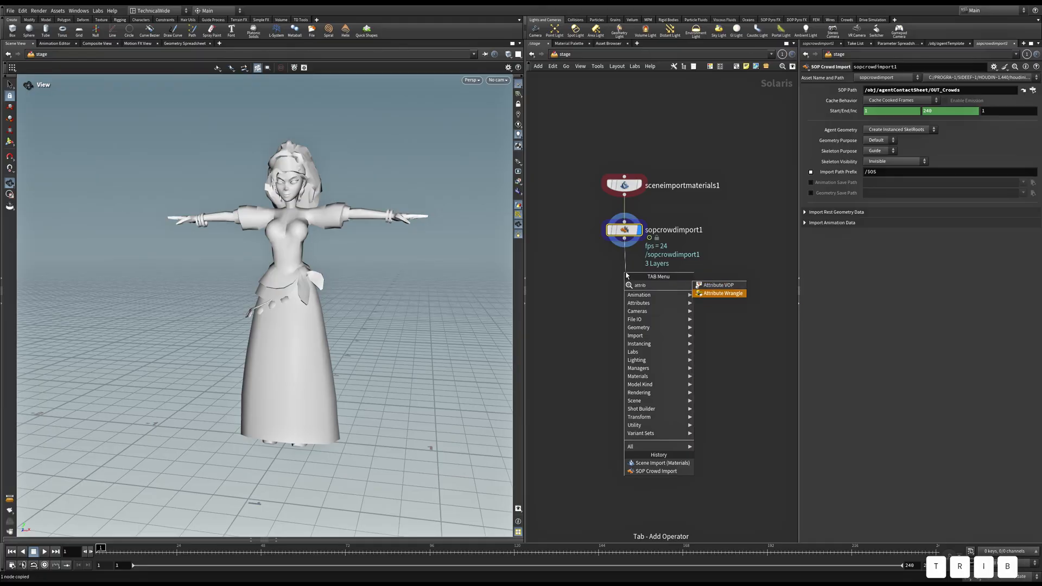
left_click(722, 293)
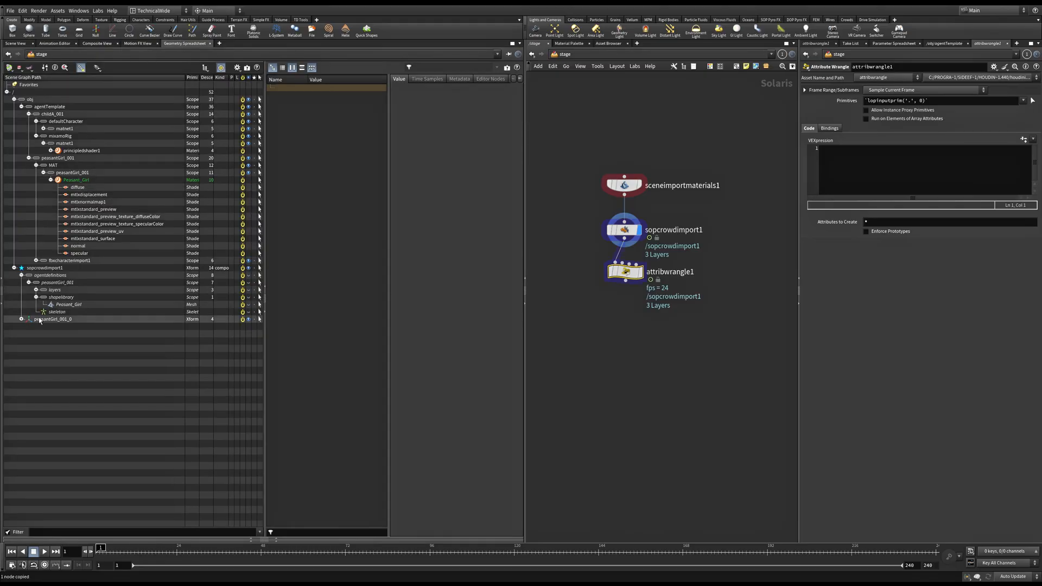
left_click(69, 304)
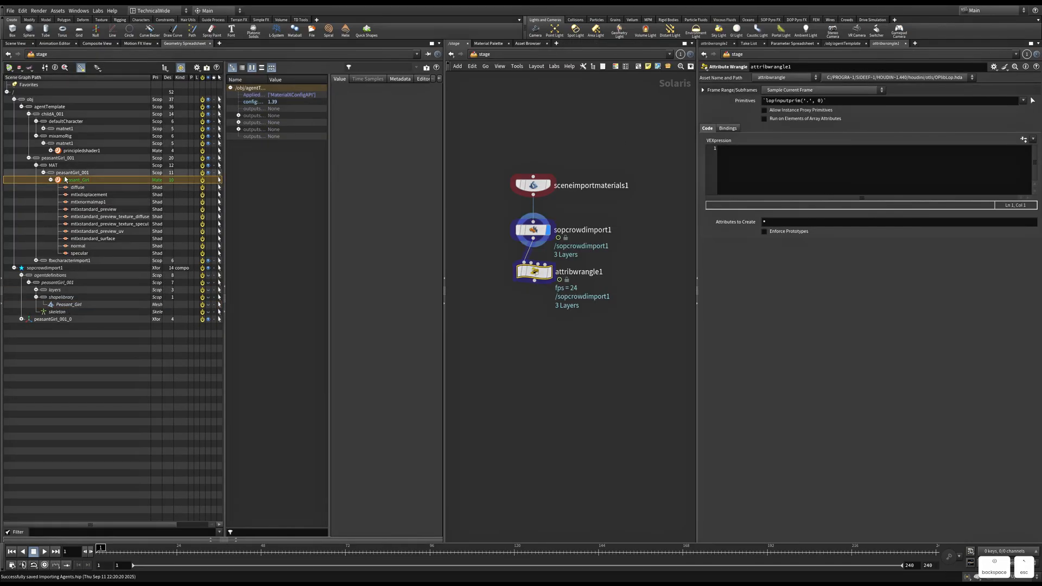
mouse_move(67, 305)
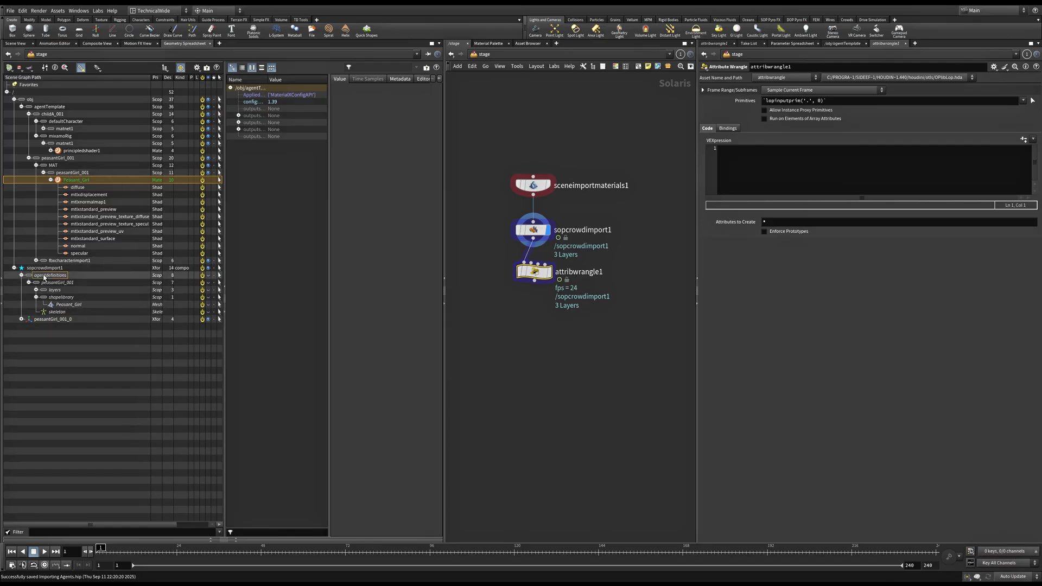
left_click(68, 304)
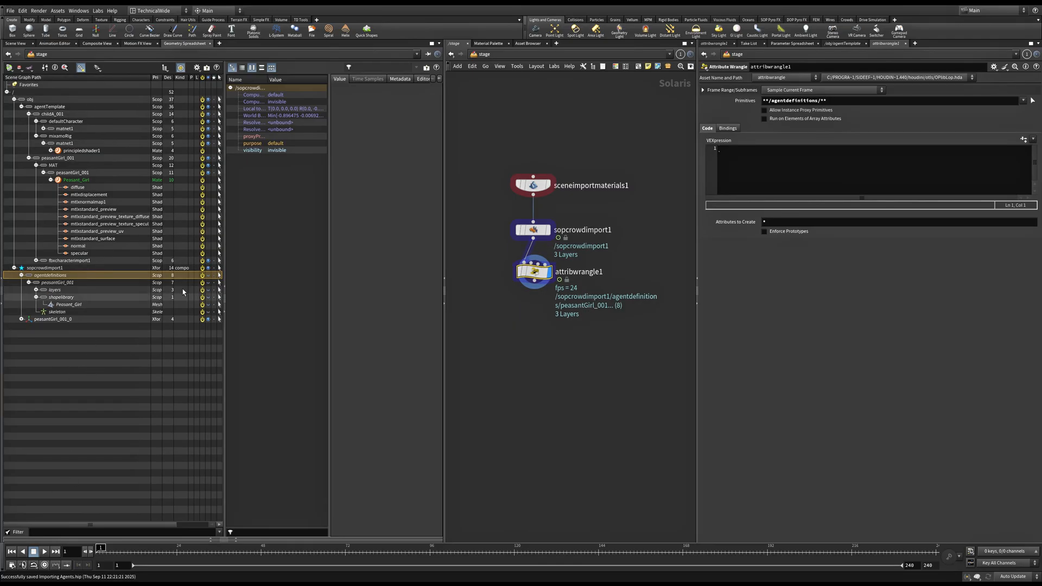
type("string")
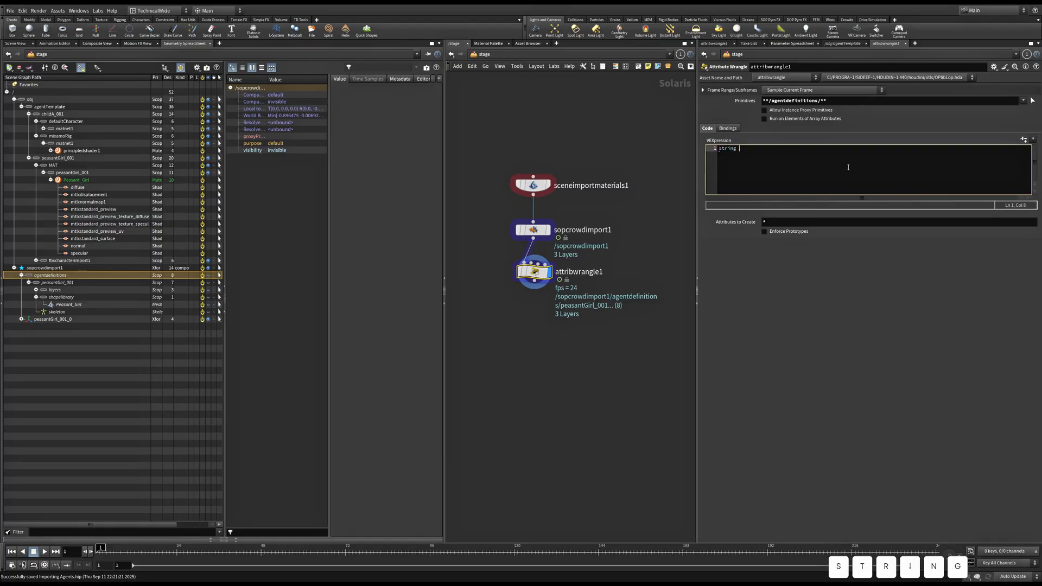
type("name")
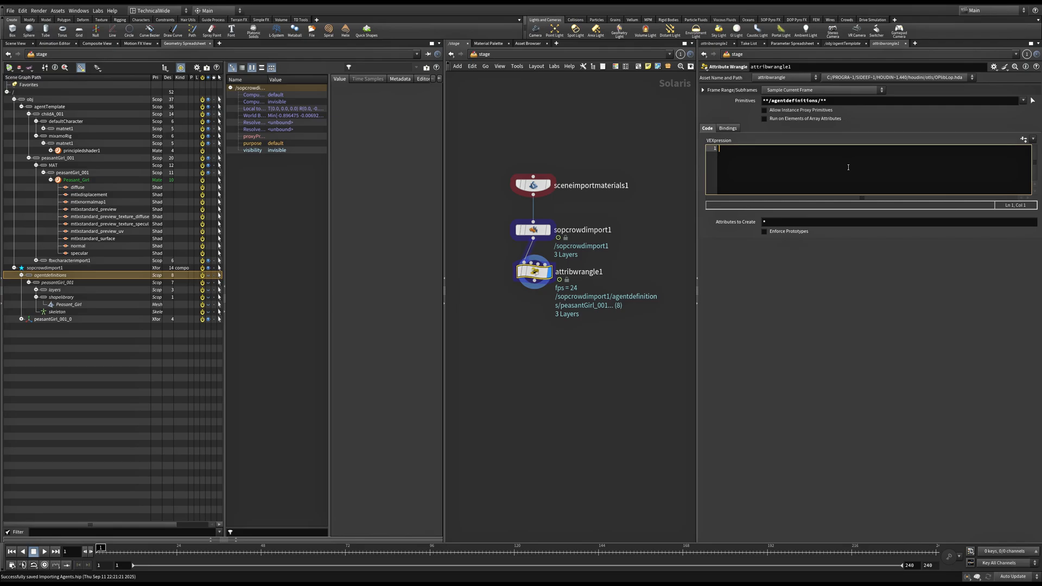
type("st")
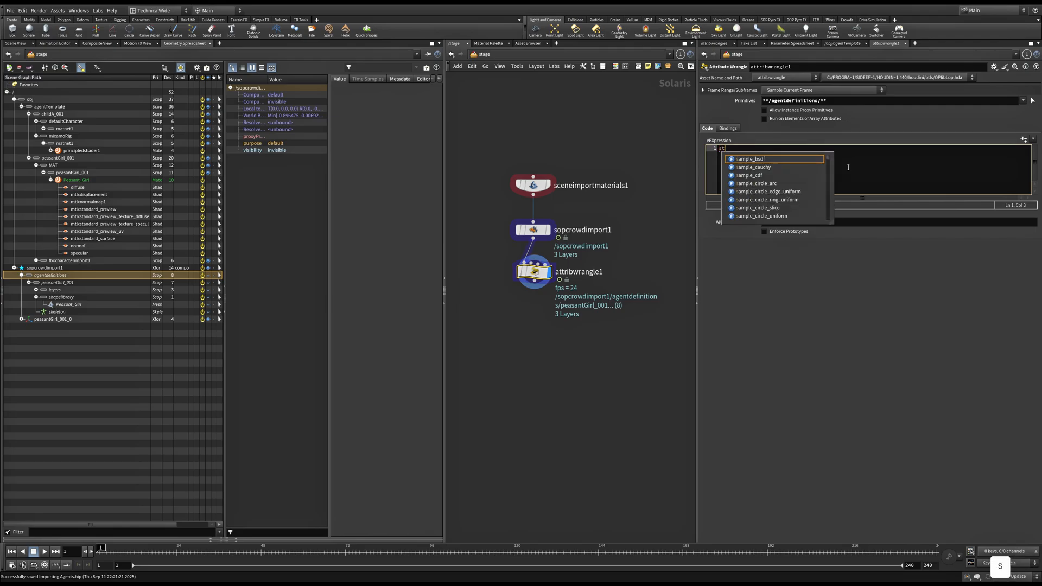
type("string name")
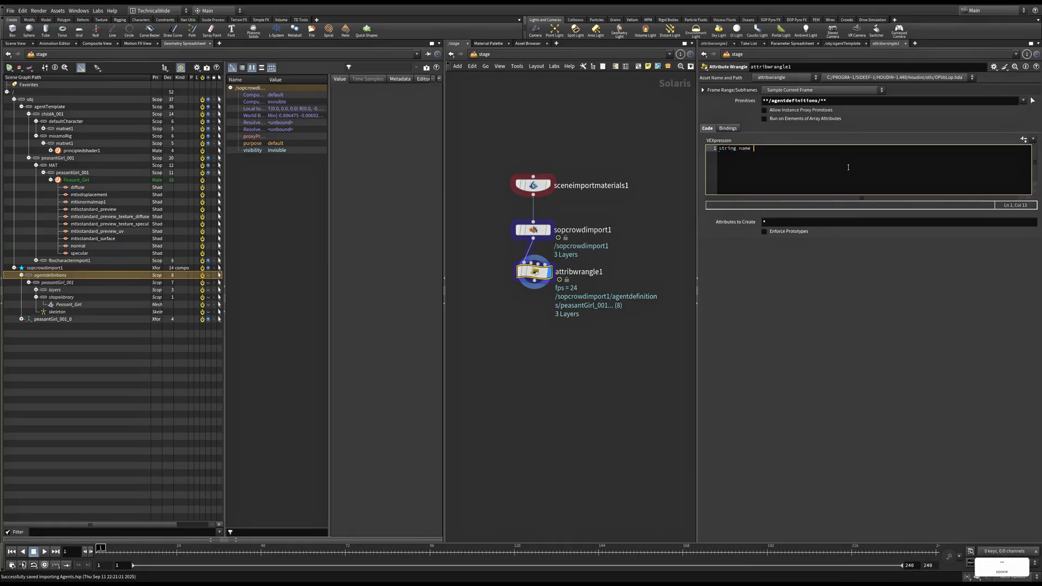
type("=")
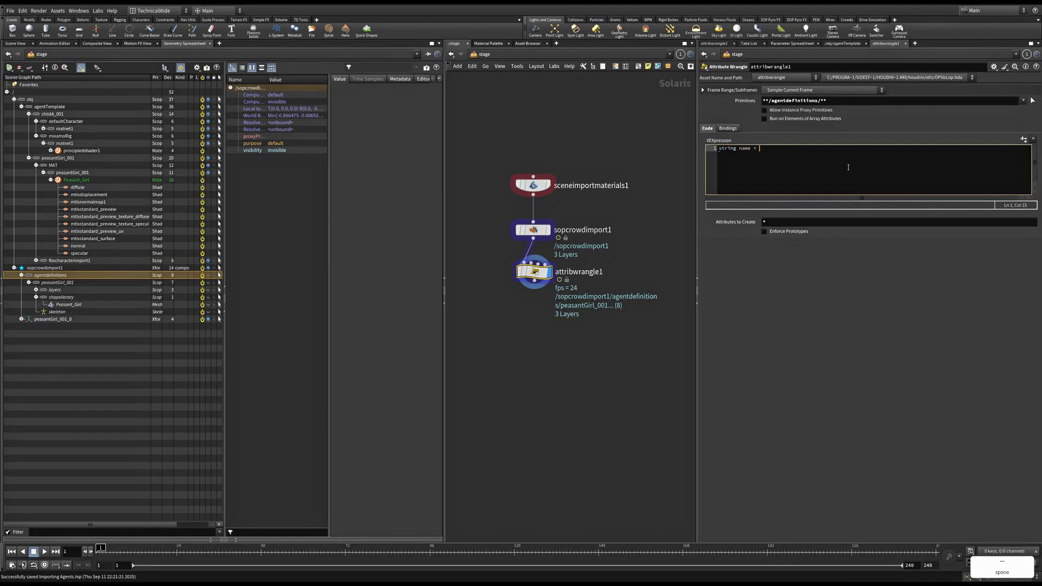
type("usd_name")
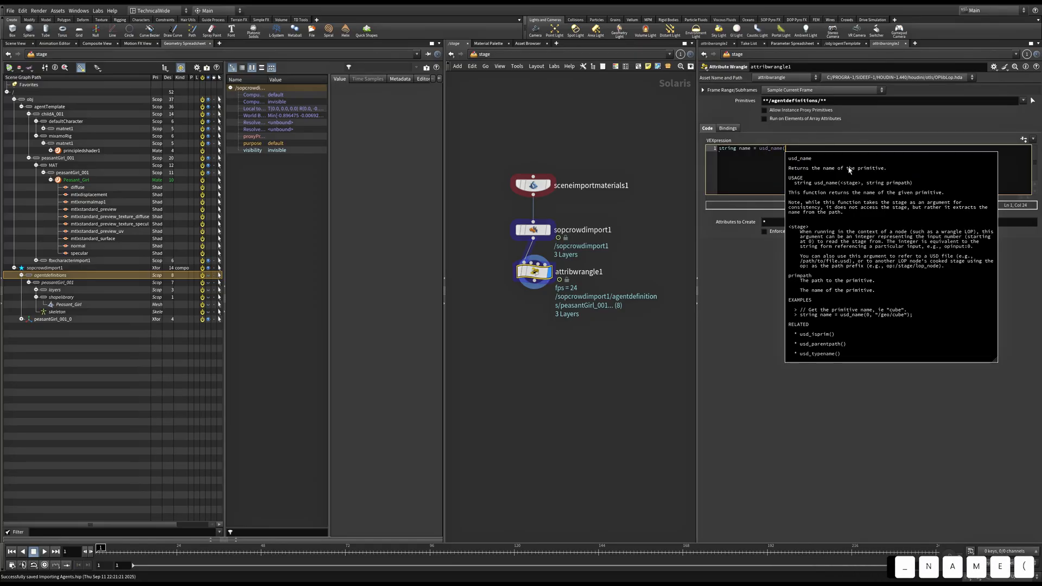
type("(0")
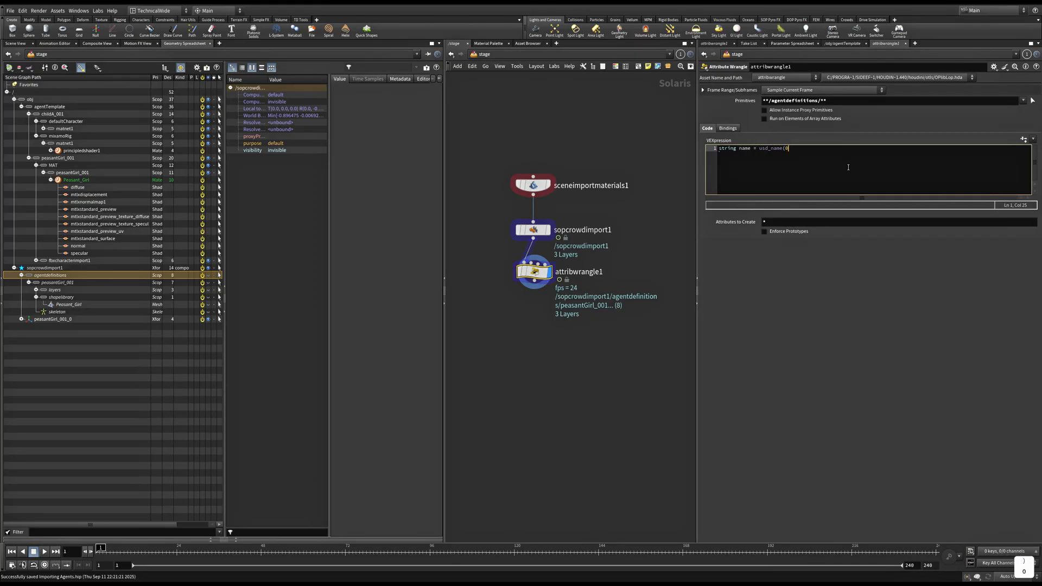
type(", 0")
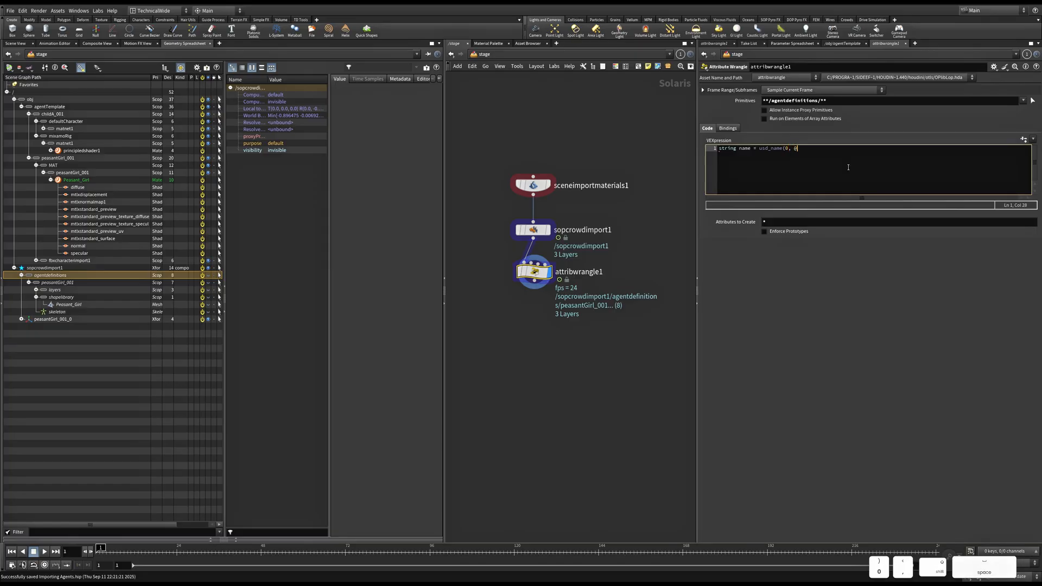
type("@primpath")
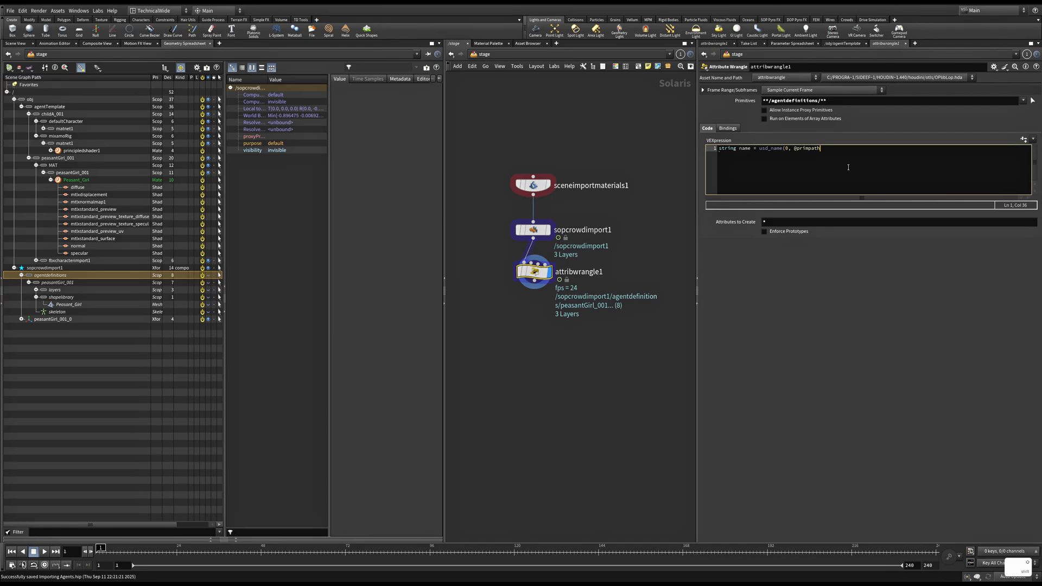
type(");")
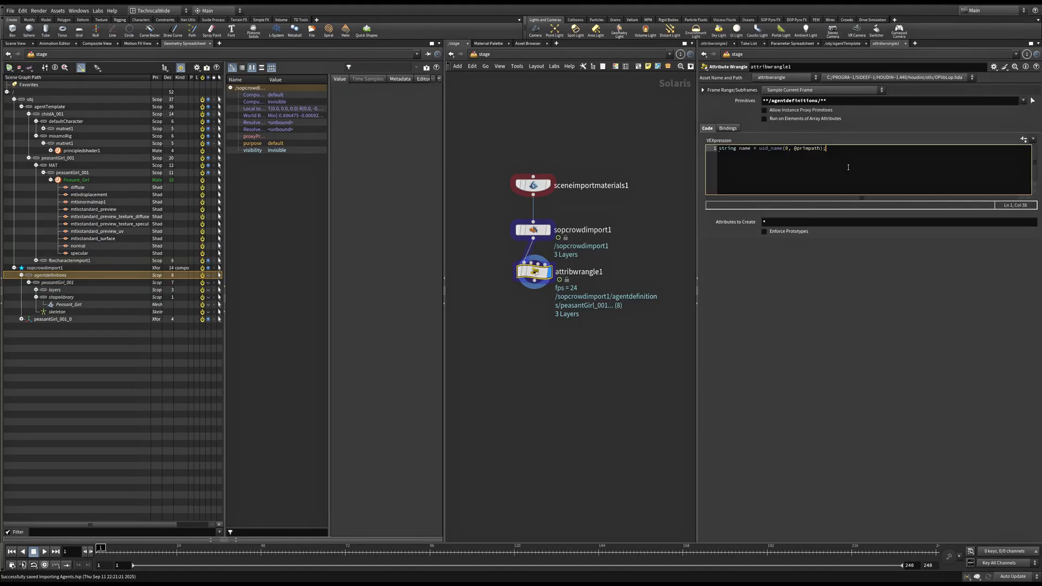
Step: Store the grandparent path in agentpath via nested usd_parentpath, then printf(agentpath)
type("string")
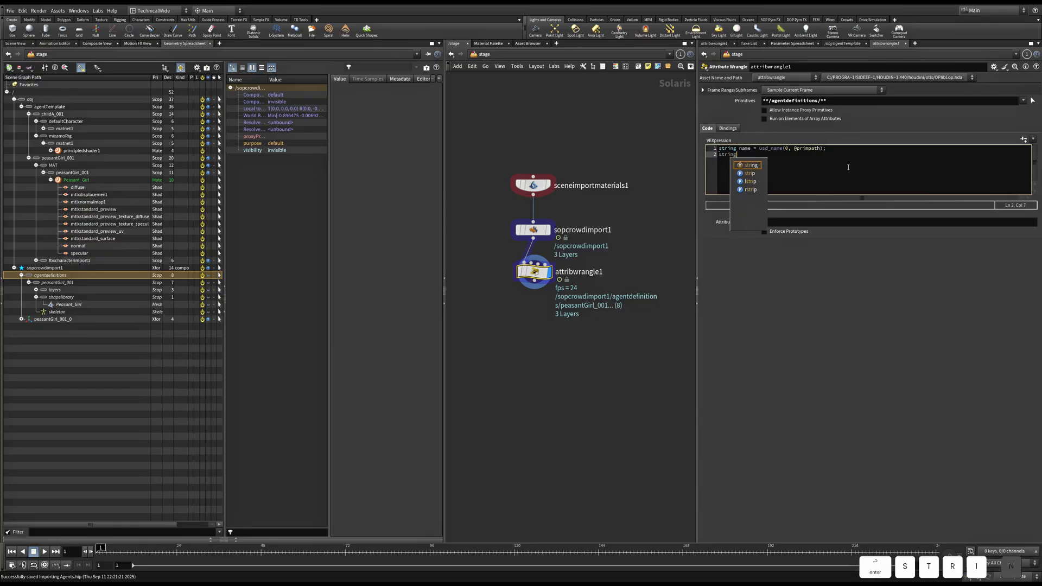
type("agentpath =")
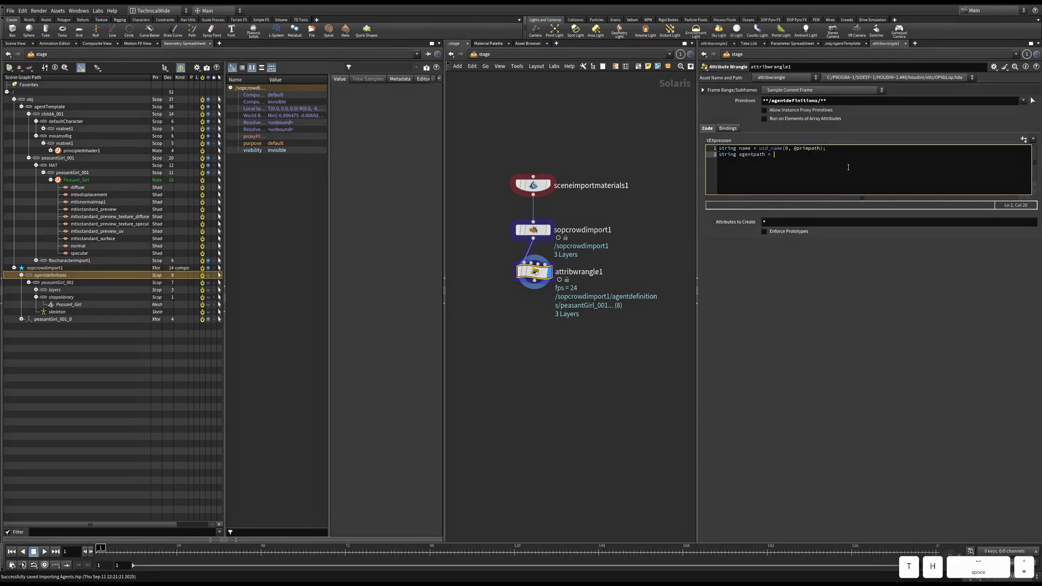
type("usd")
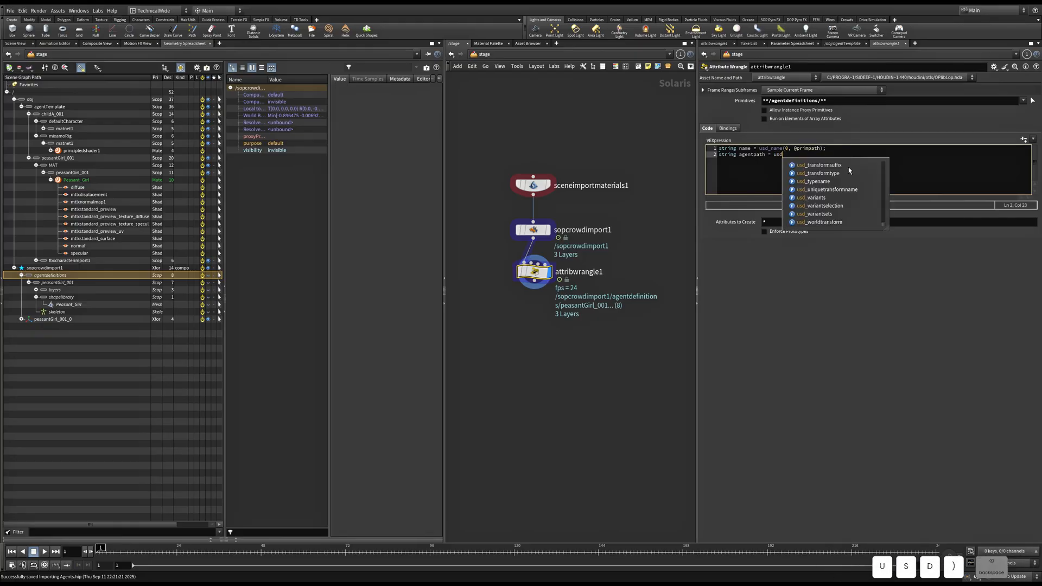
type("_parent")
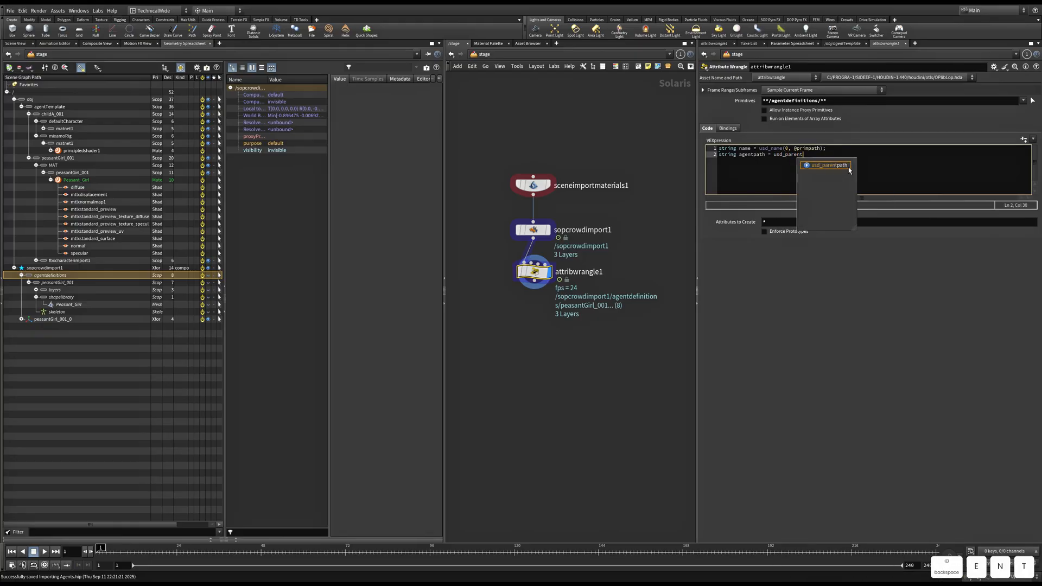
type("path(0,")
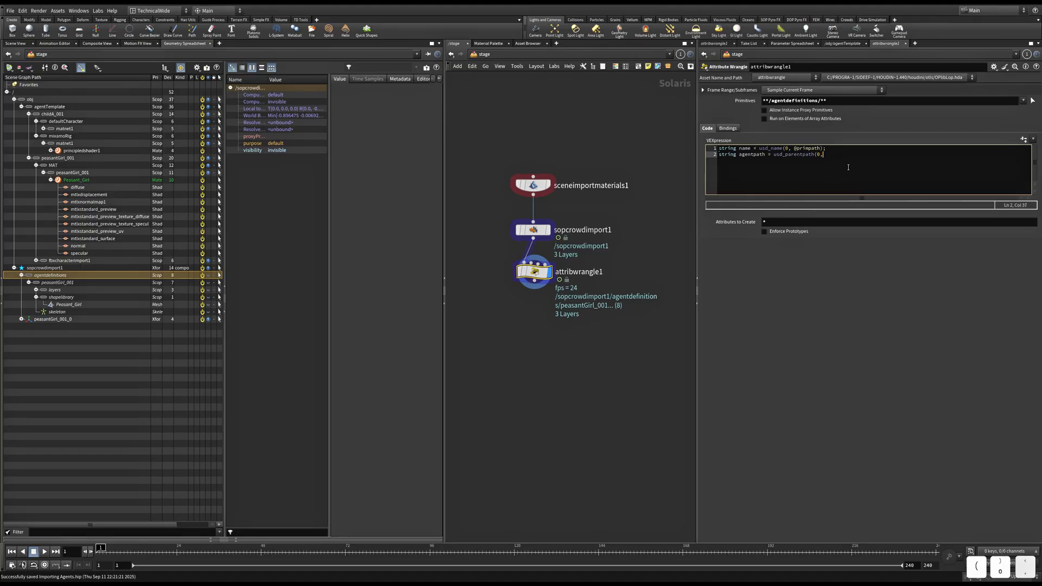
type("usd")
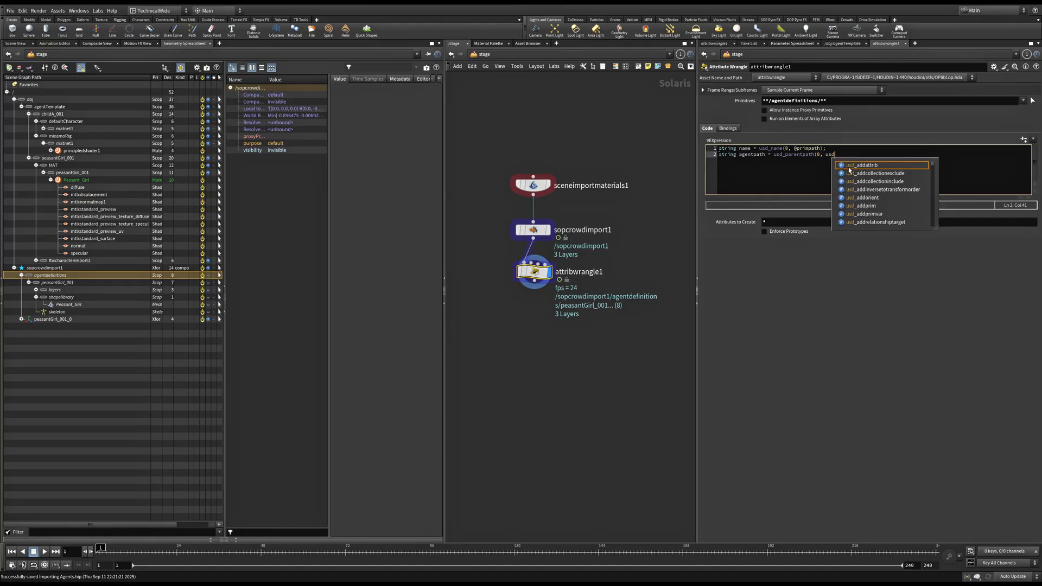
type("_parentpath(0,")
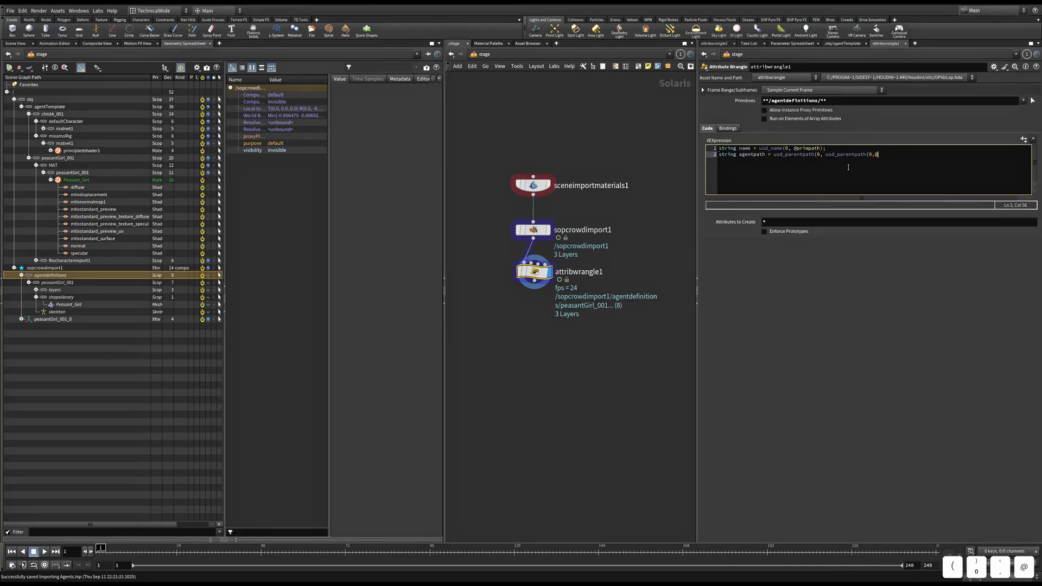
type("@primpath")
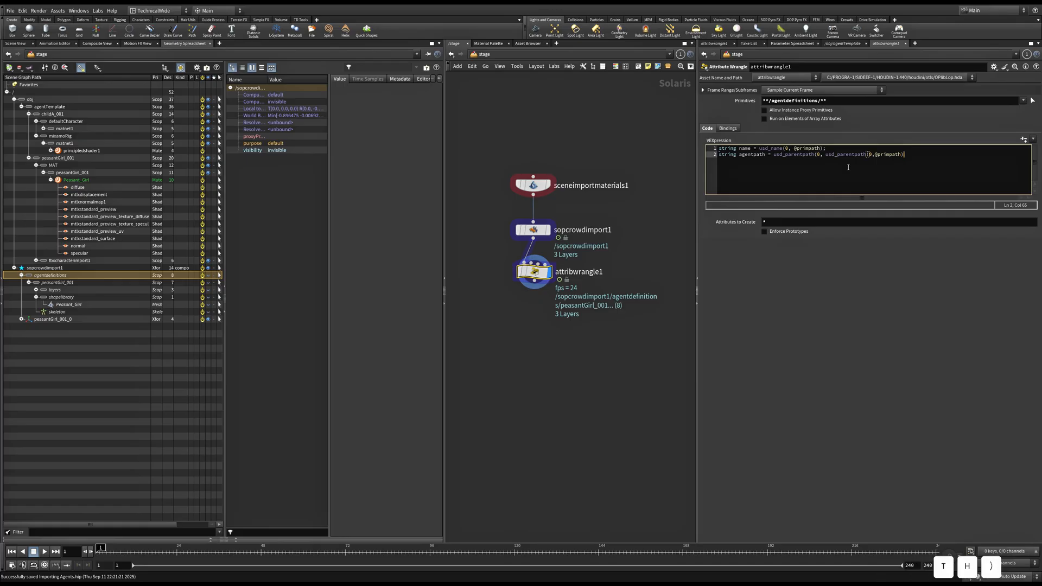
type("));")
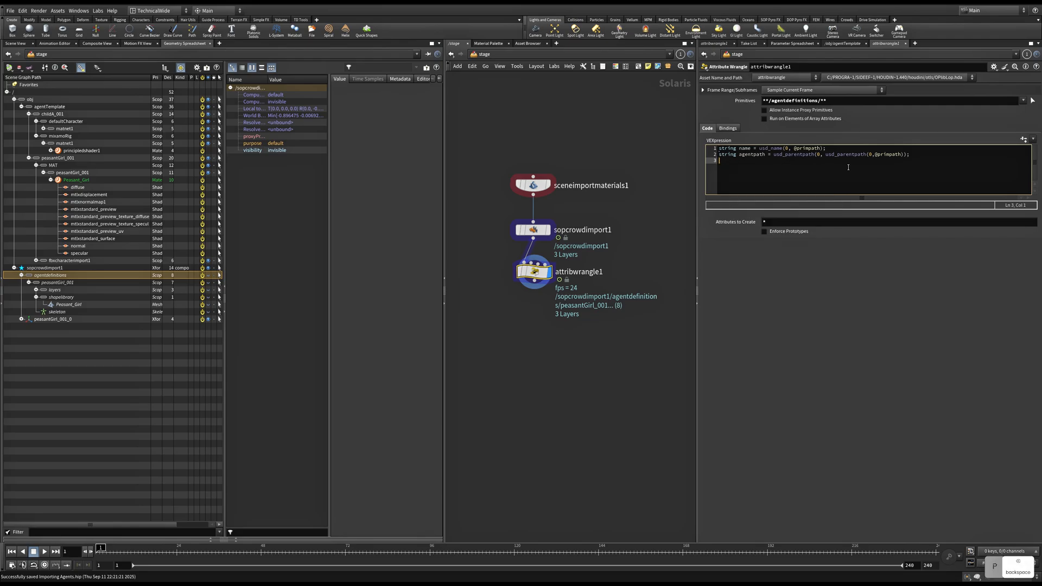
type("printf(agentpath);")
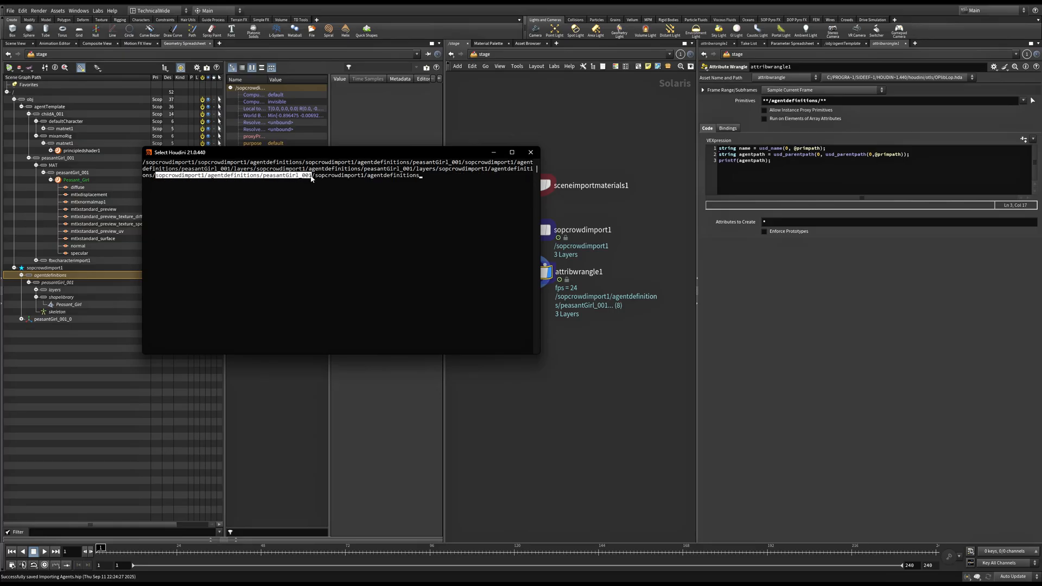
mouse_move(266, 183)
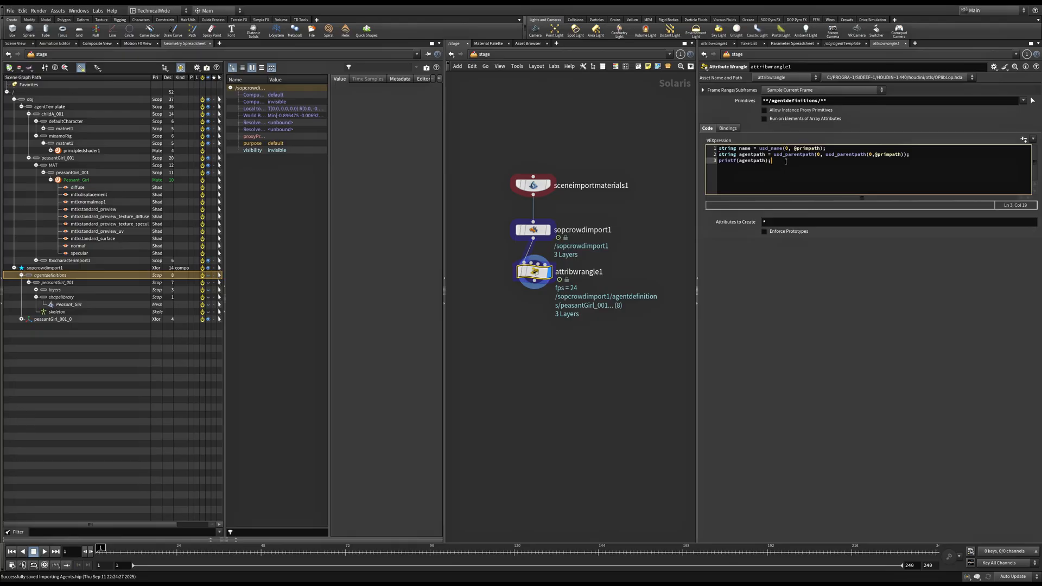
Step: Replace printf with agentname from usd_name(0, agentpath) and begin string mats = chs("ag..
type("p")
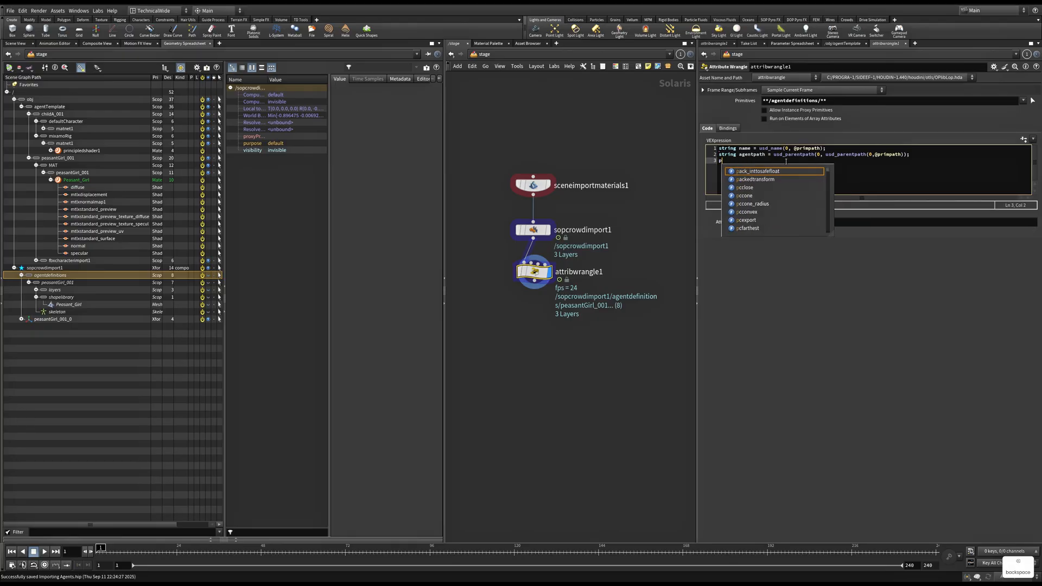
type("agentname = usd_")
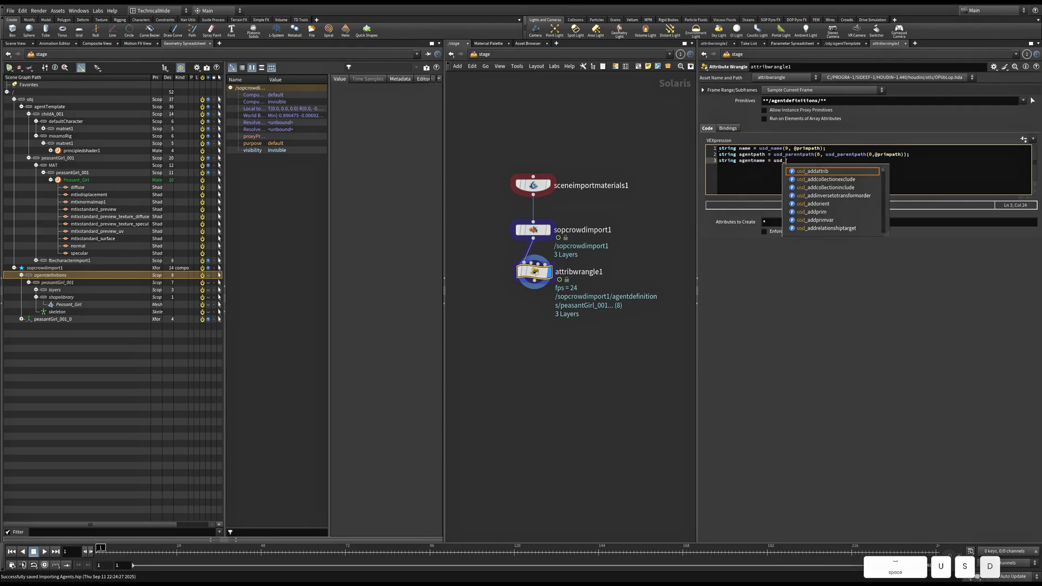
type("agentpath);")
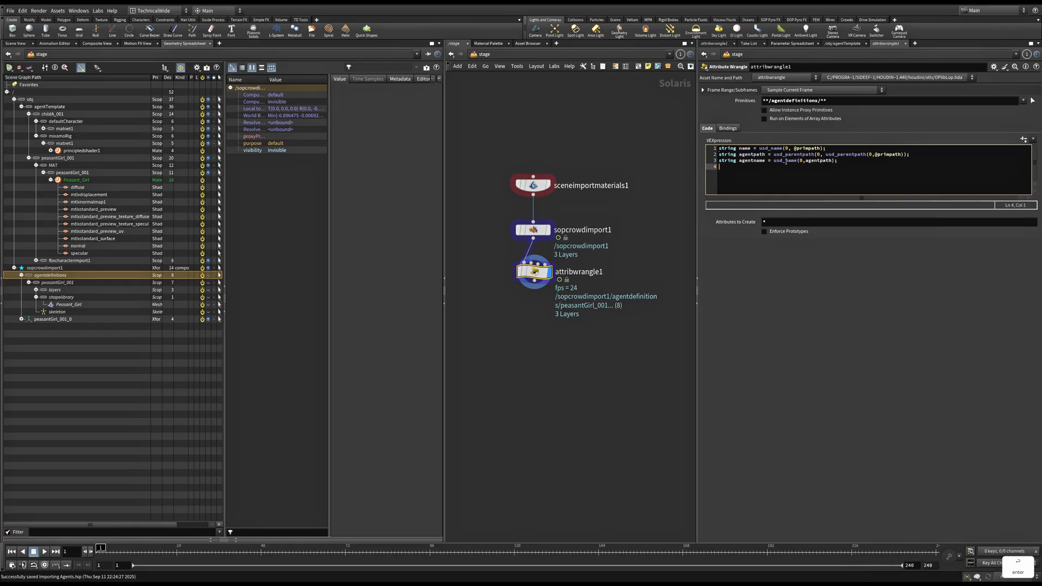
type("mats")
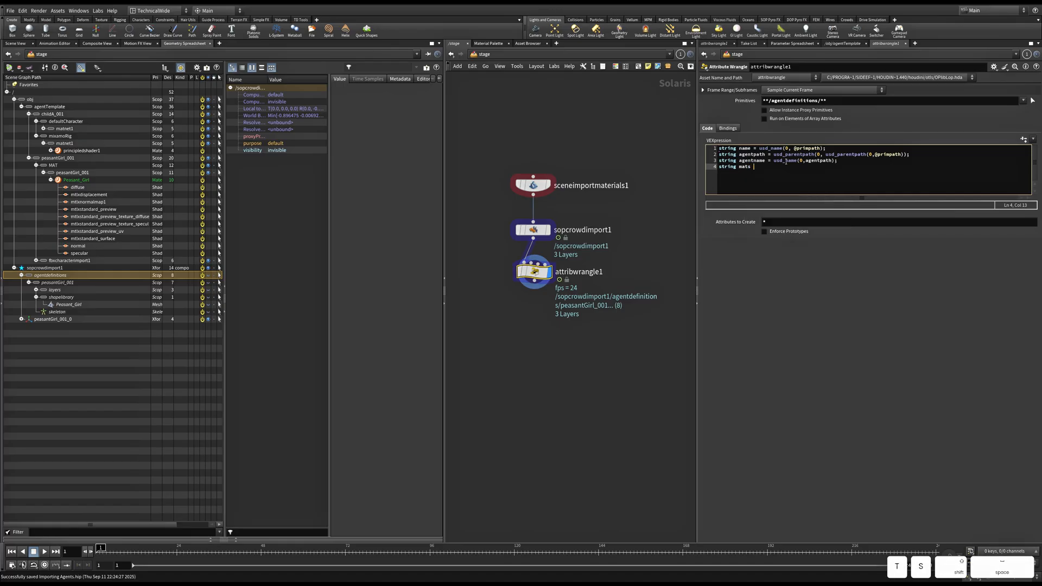
type("= \"")
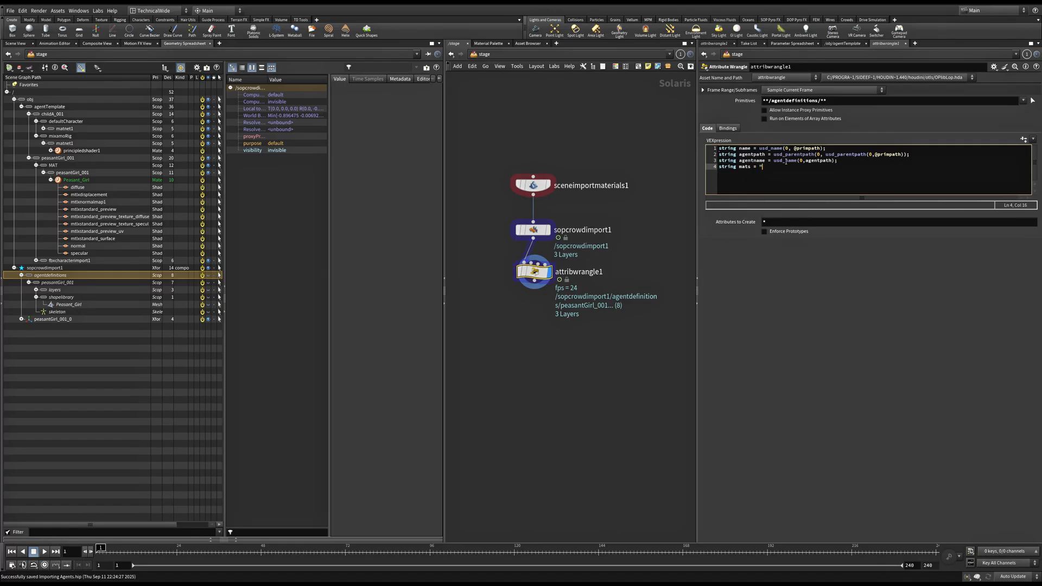
type("/obj")
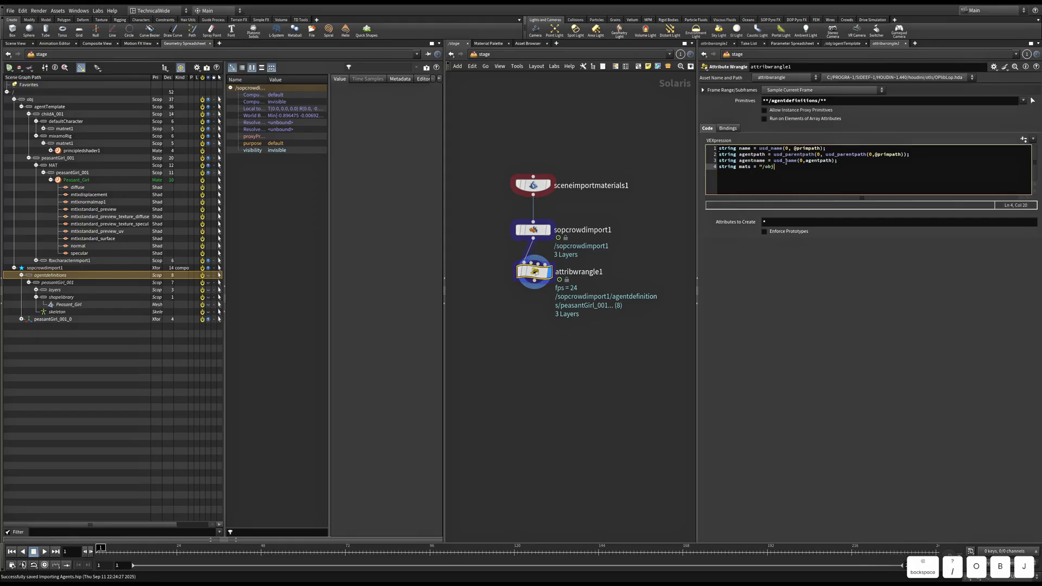
key("BackSpace")
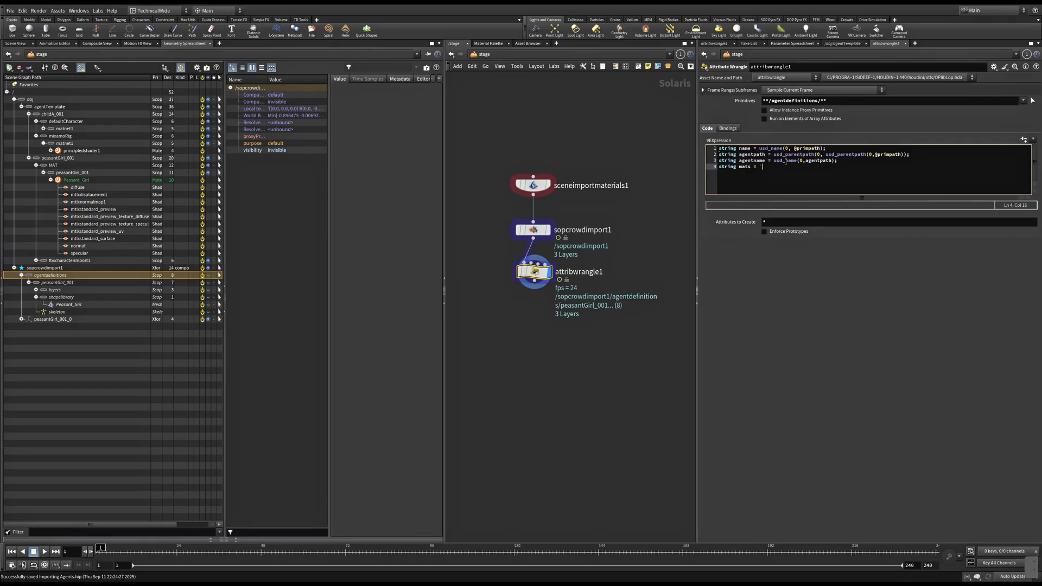
type("chs")
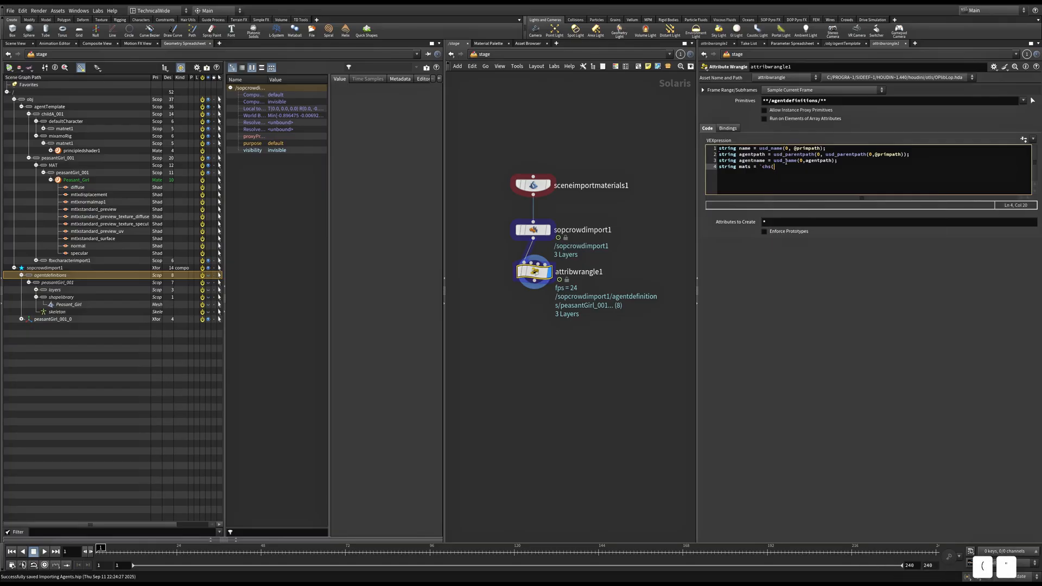
type("(\"agent_template\")`;")
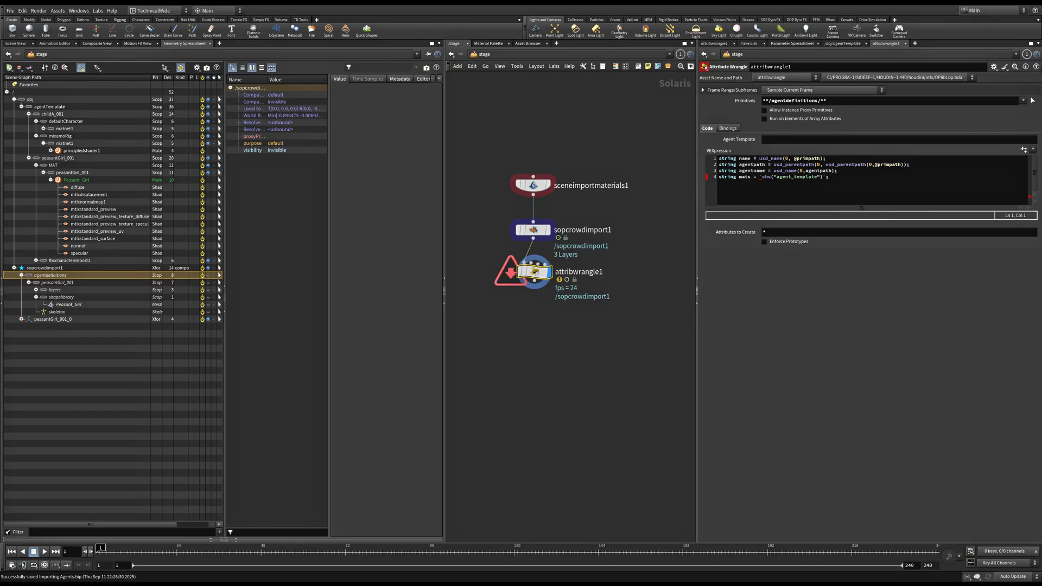
mouse_move(978, 68)
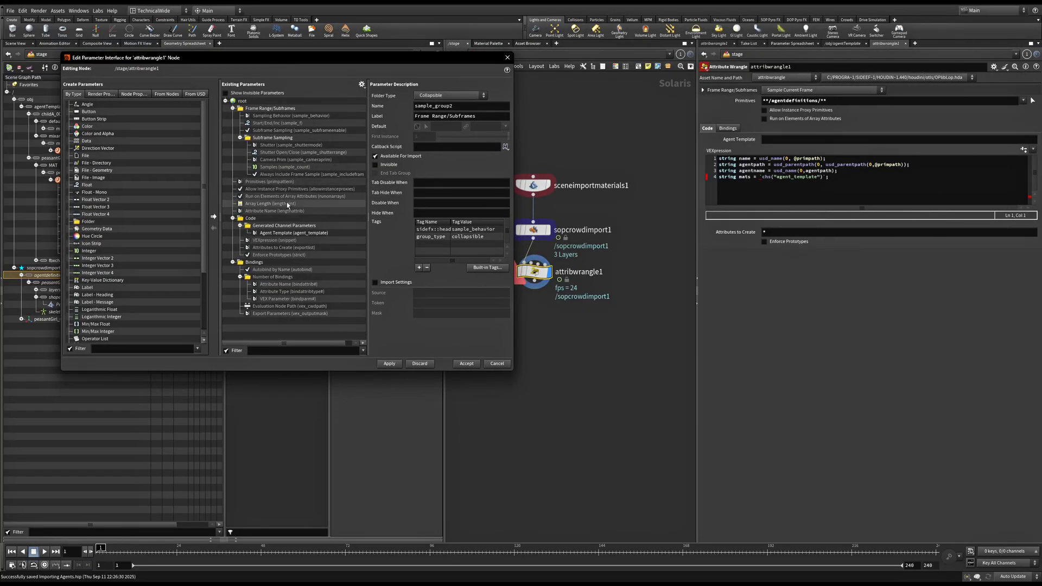
Step: Make Agent Template an Operator Path parameter pointing to /obj/agentTemplate
left_click(292, 232)
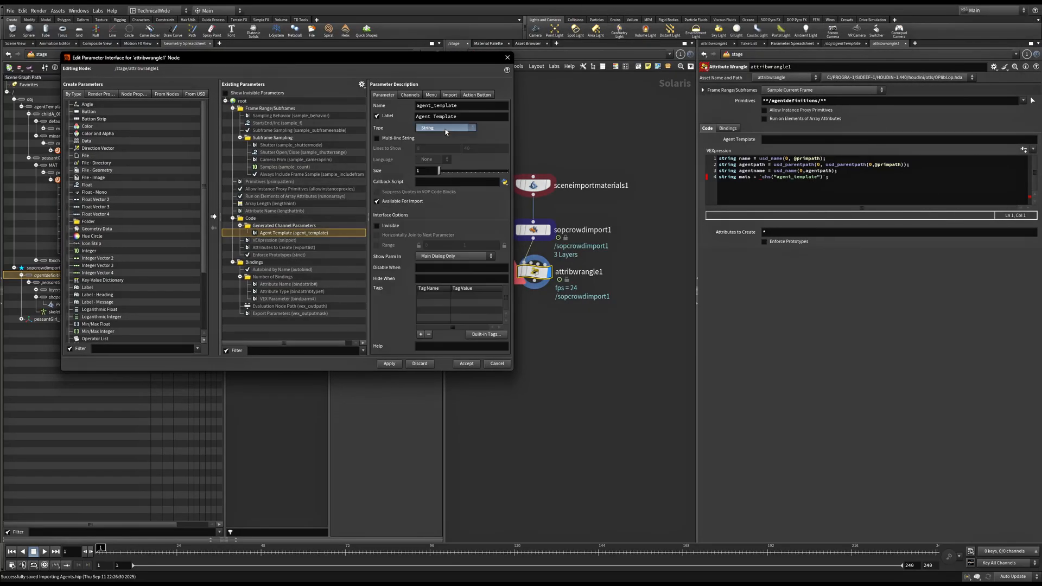
left_click(445, 127)
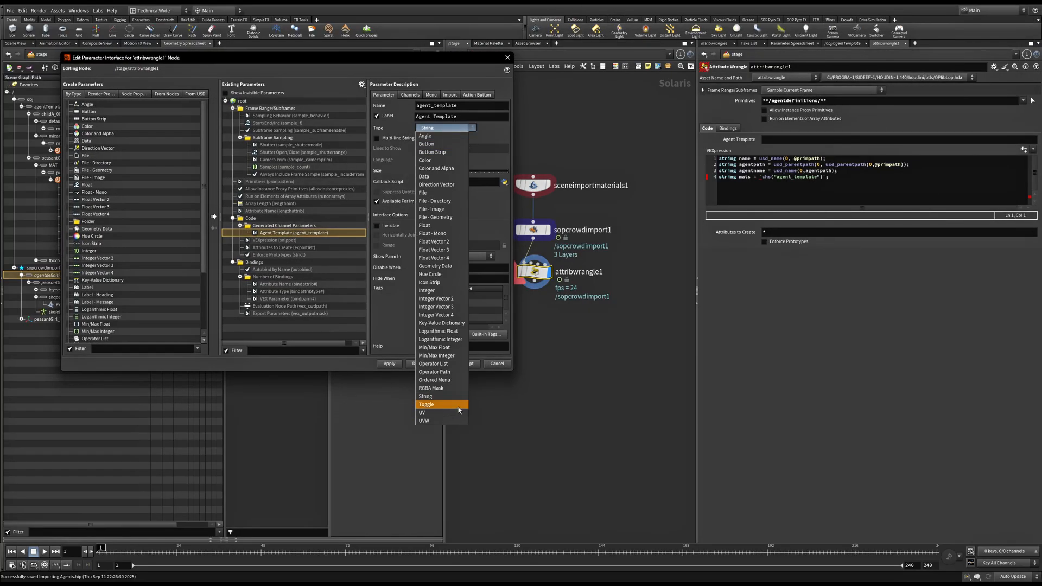
mouse_move(447, 372)
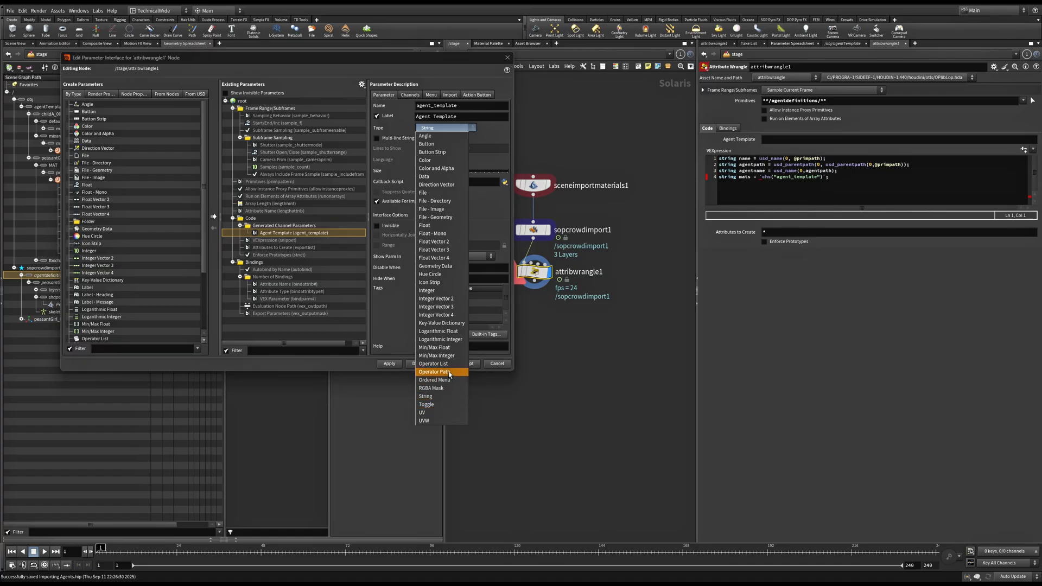
left_click(433, 372)
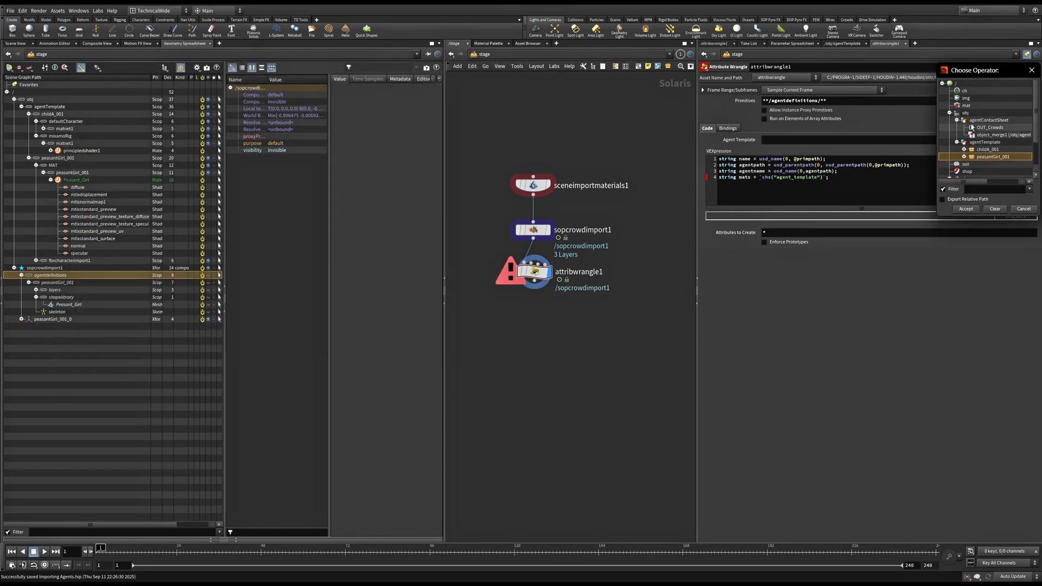
left_click(965, 209)
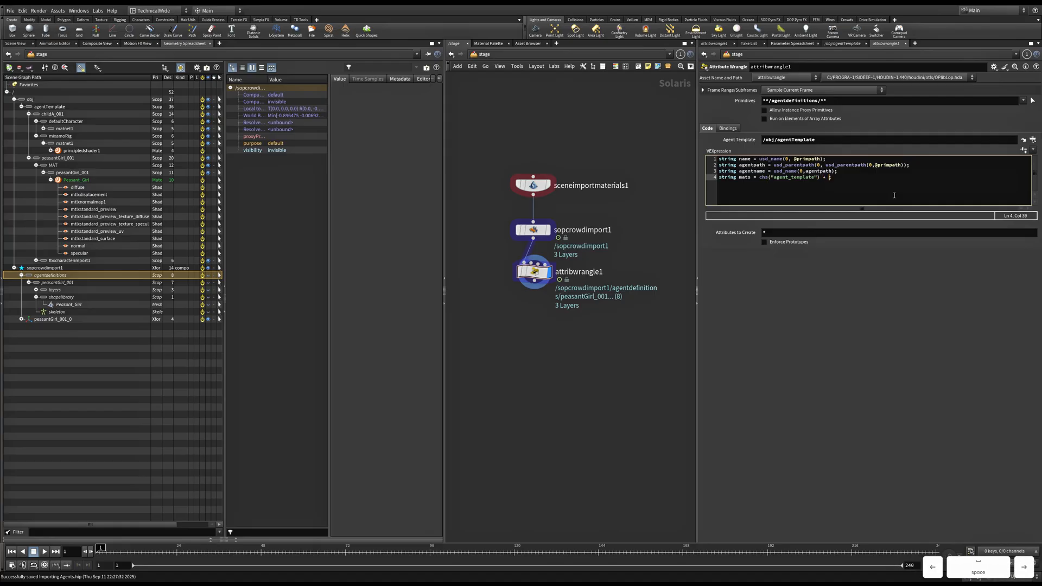
Step: Extend mats to chs("agent_template") + "/" + agentname + "/MATS/" + agentname + "/" + name
type("/\" + agentname")
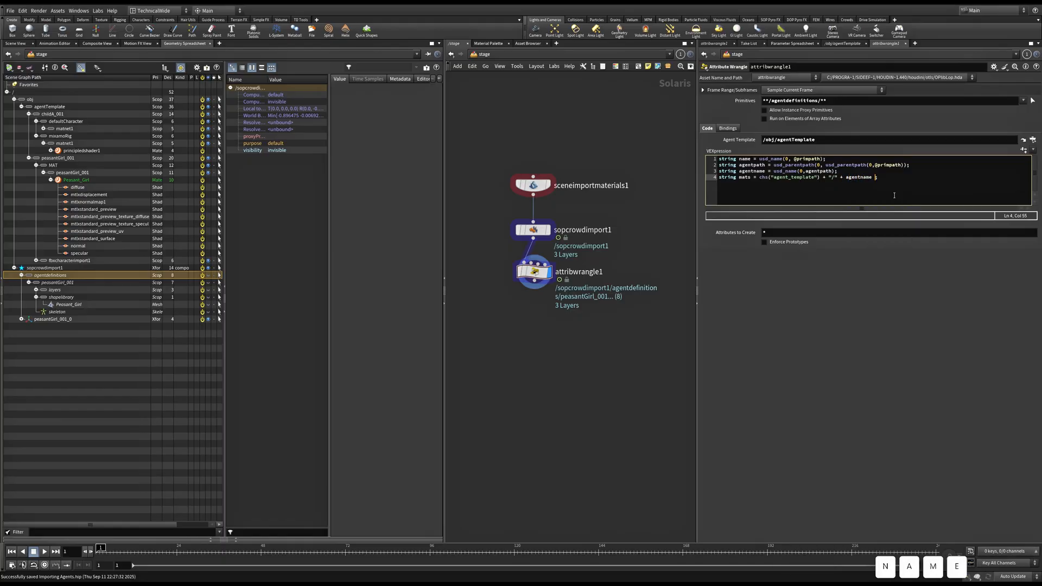
type("\"MAT\"")
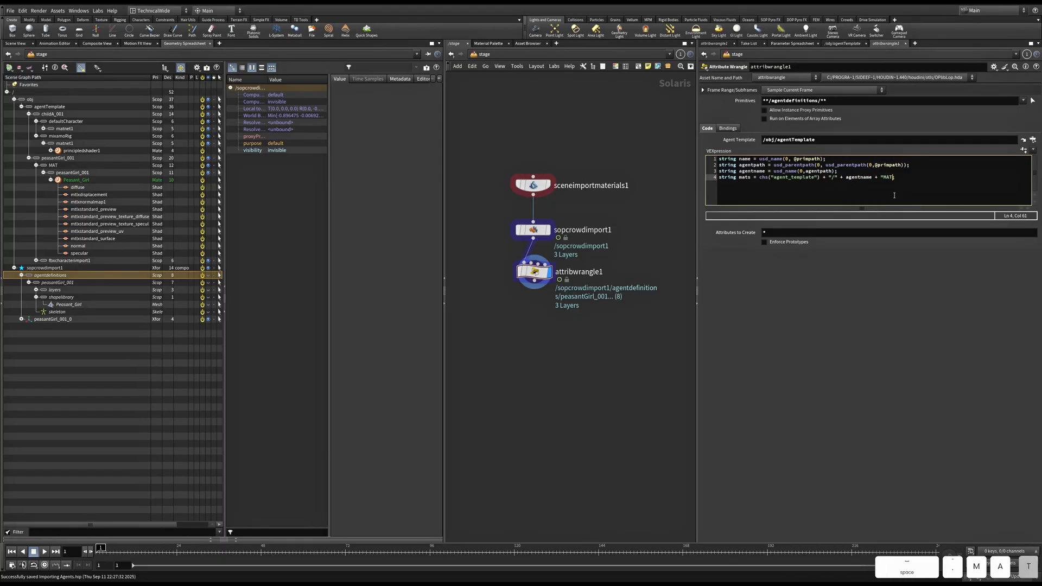
type("S/")
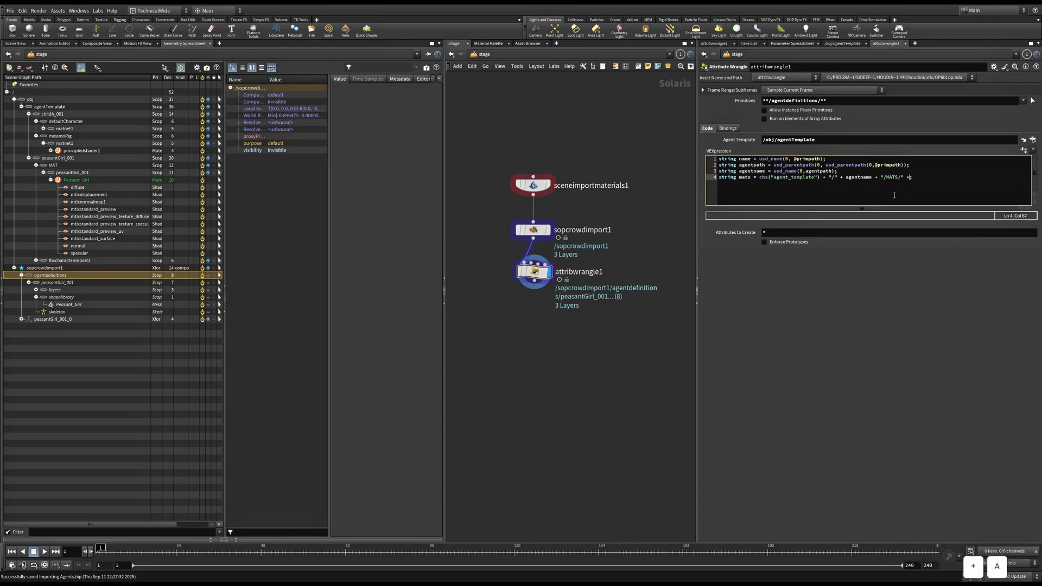
type("agentname +")
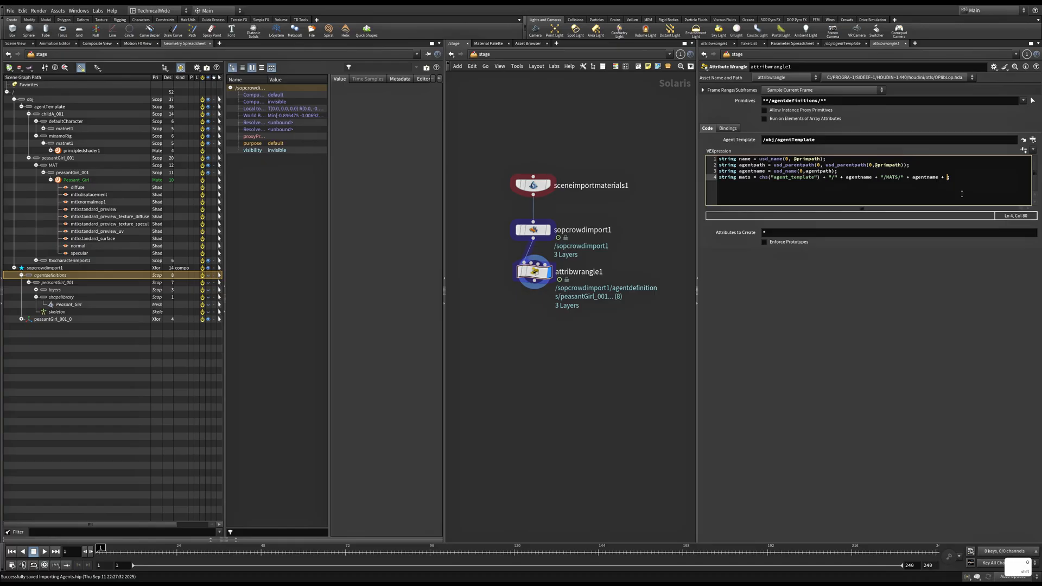
type("/\"")
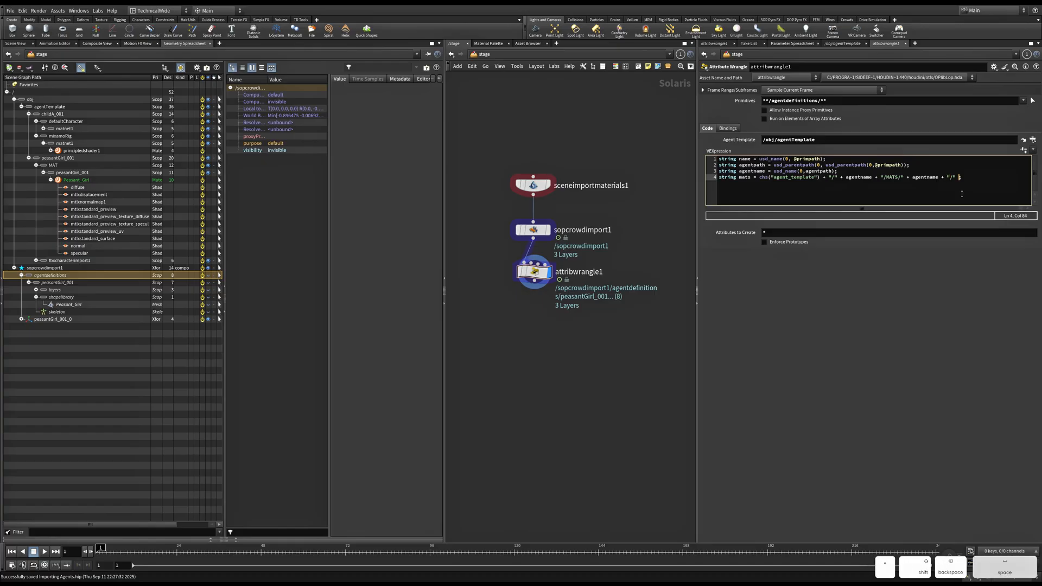
type("name;")
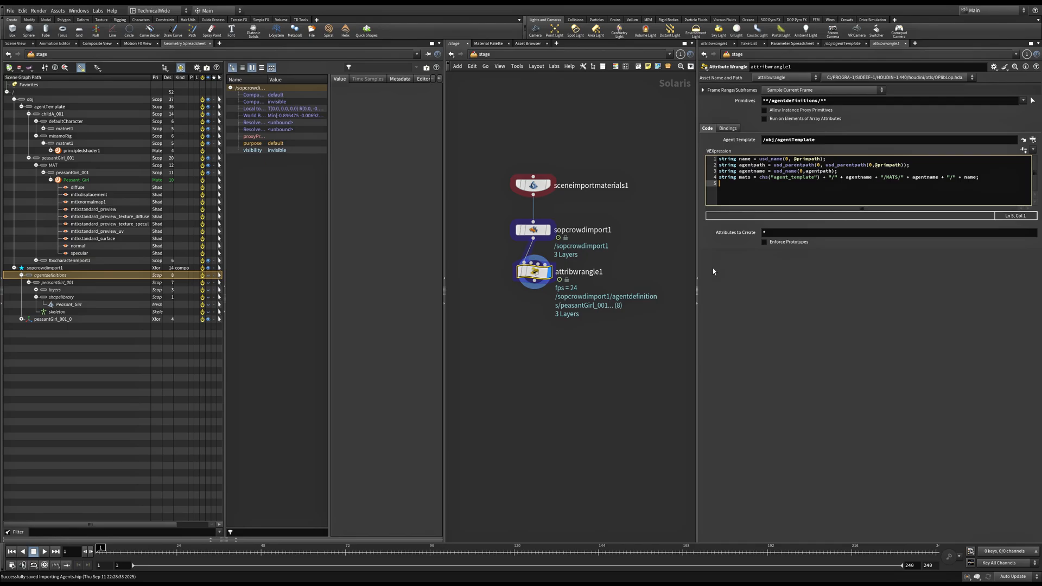
Step: Add a usd_isprim check, apply UsdShadeMaterialBindingAPI, and set material:binding targets to mats
type("if (usd_isprim(0,mats)){")
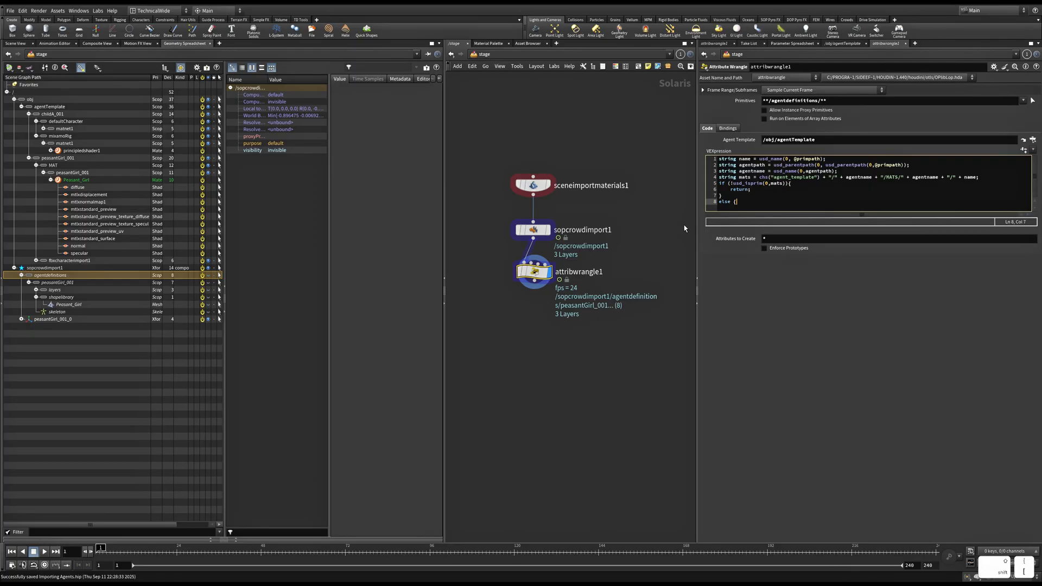
type("usd_applyapi(0")
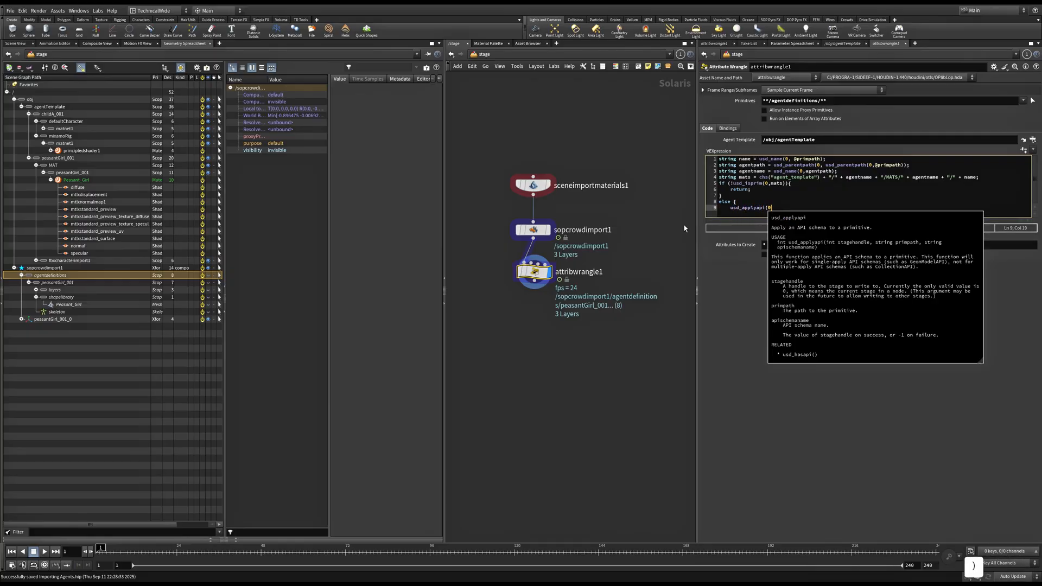
type(",@primpath, \"UsdShadeMaterialBindingAPI\");")
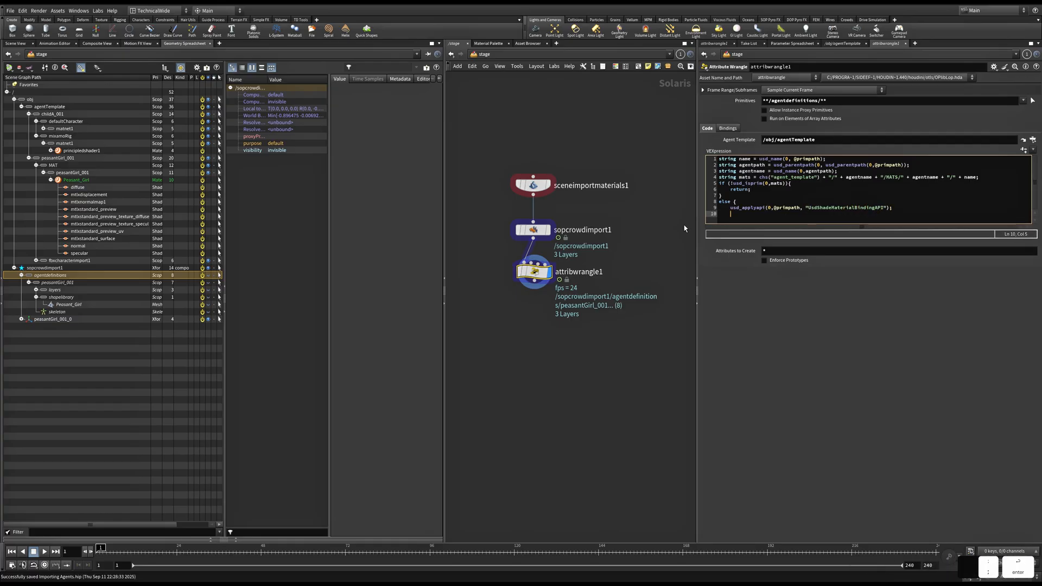
type("string[] targets[] = array(mats);")
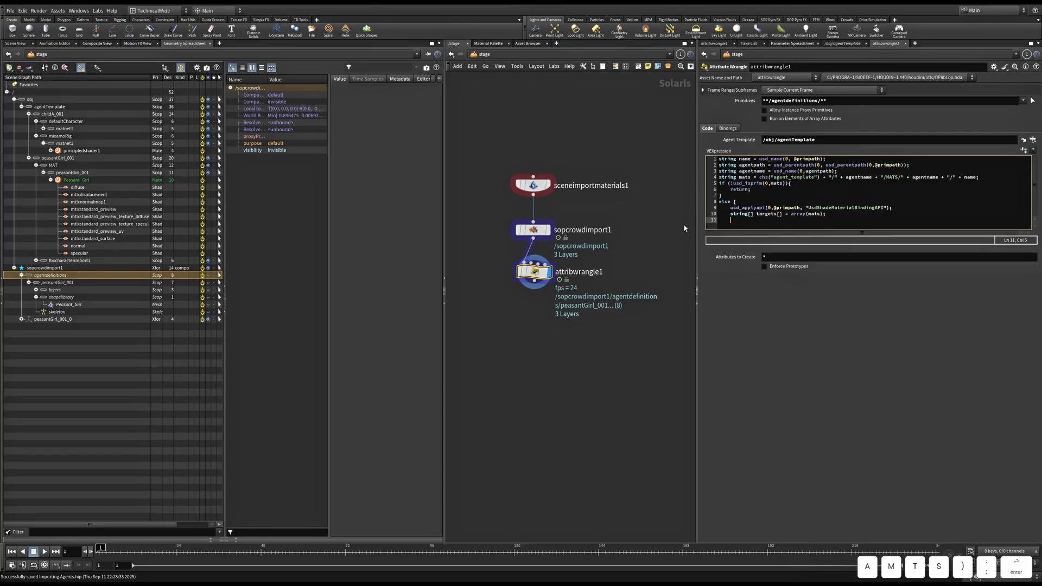
type("usd_setrelationshiptargets(")
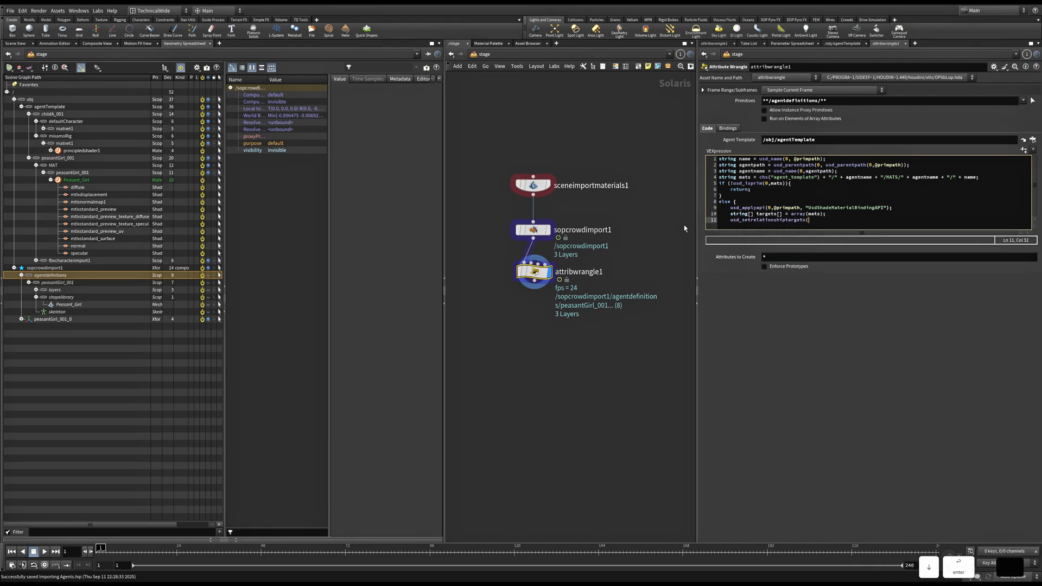
type("0,@primpath,\"material:binding\",")
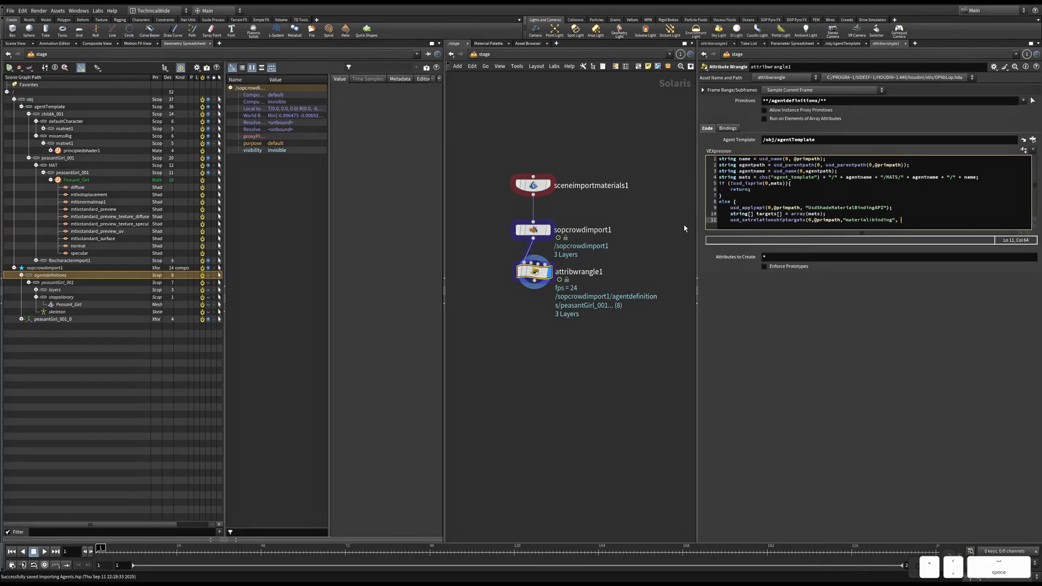
type("targets")
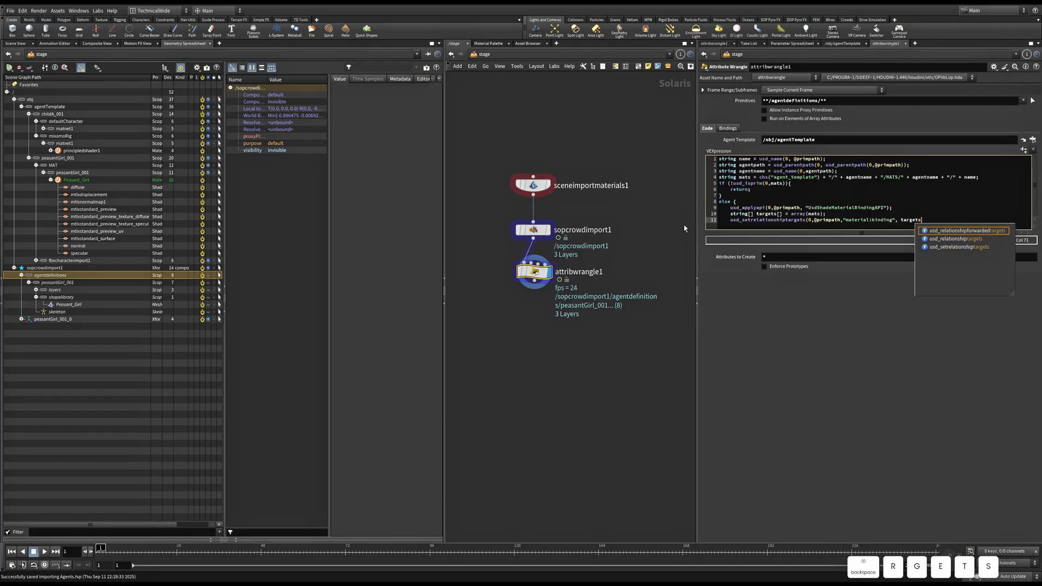
key("Enter")
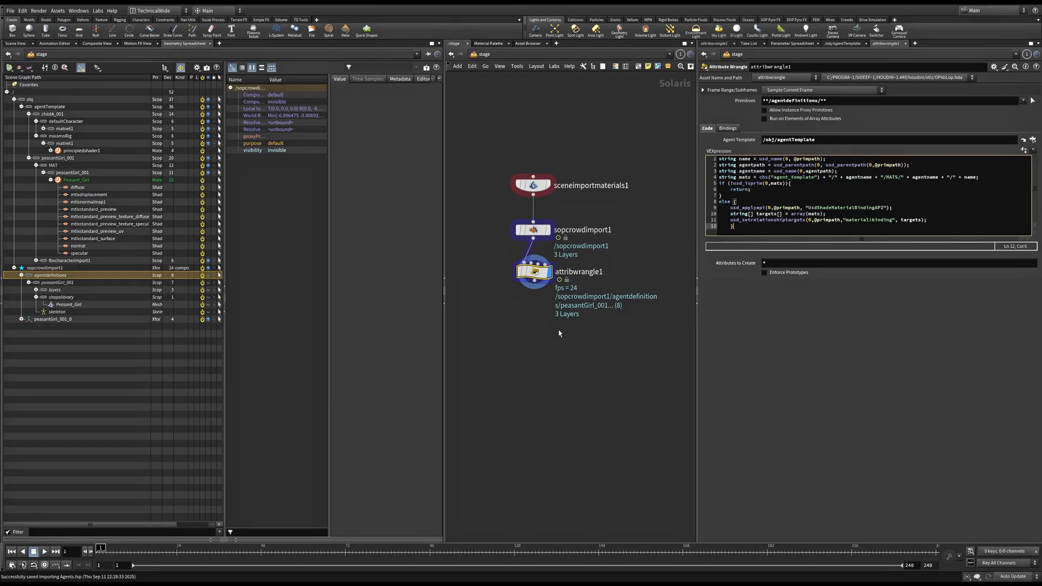
mouse_move(539, 314)
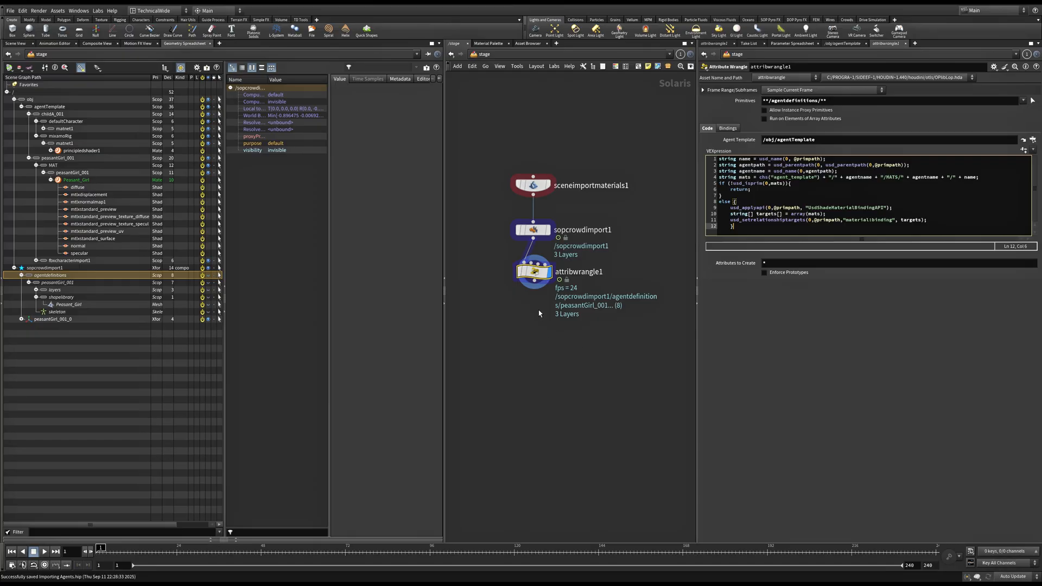
mouse_move(440, 320)
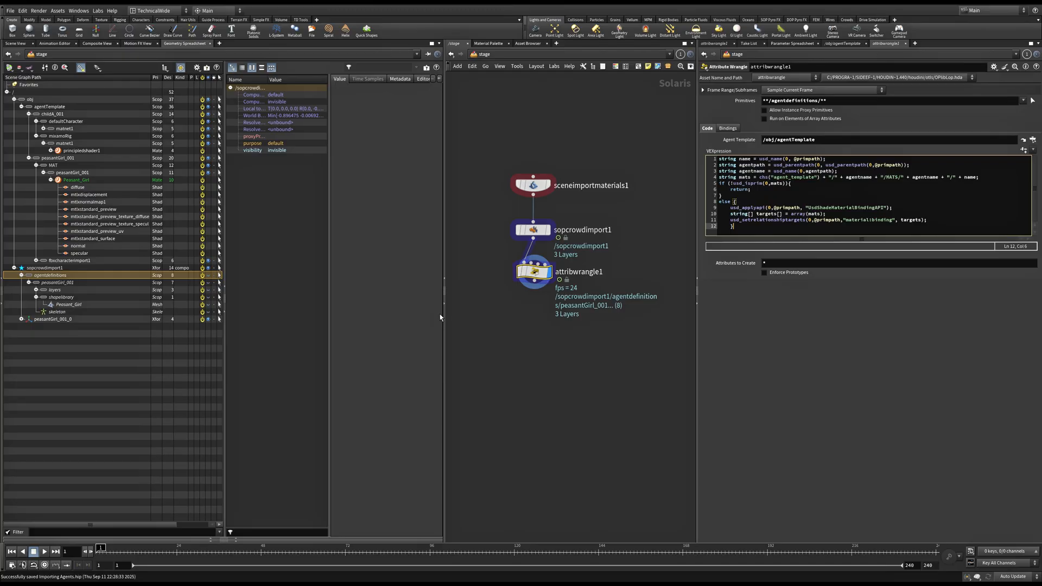
mouse_move(434, 280)
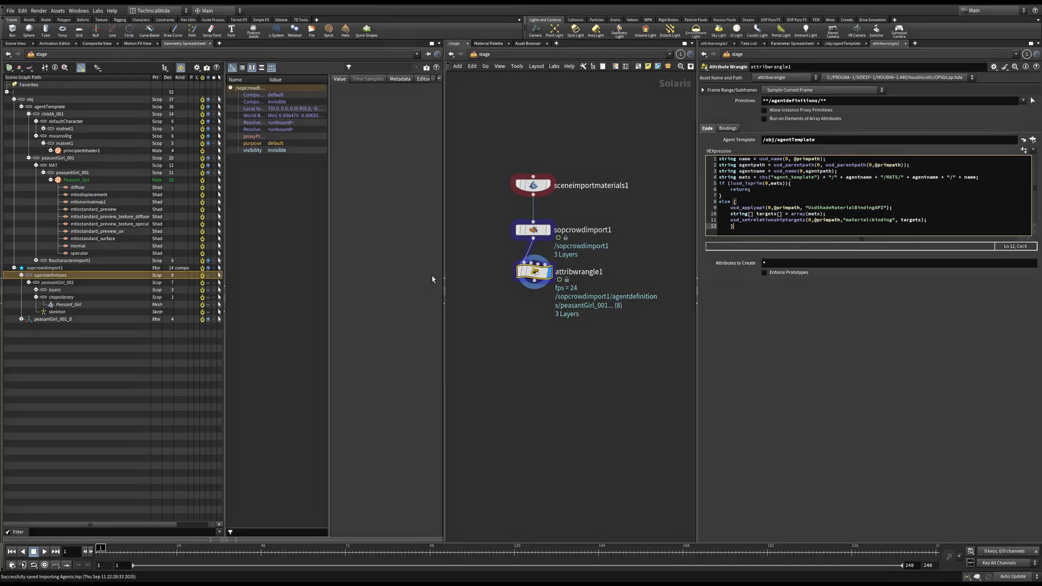
mouse_move(417, 245)
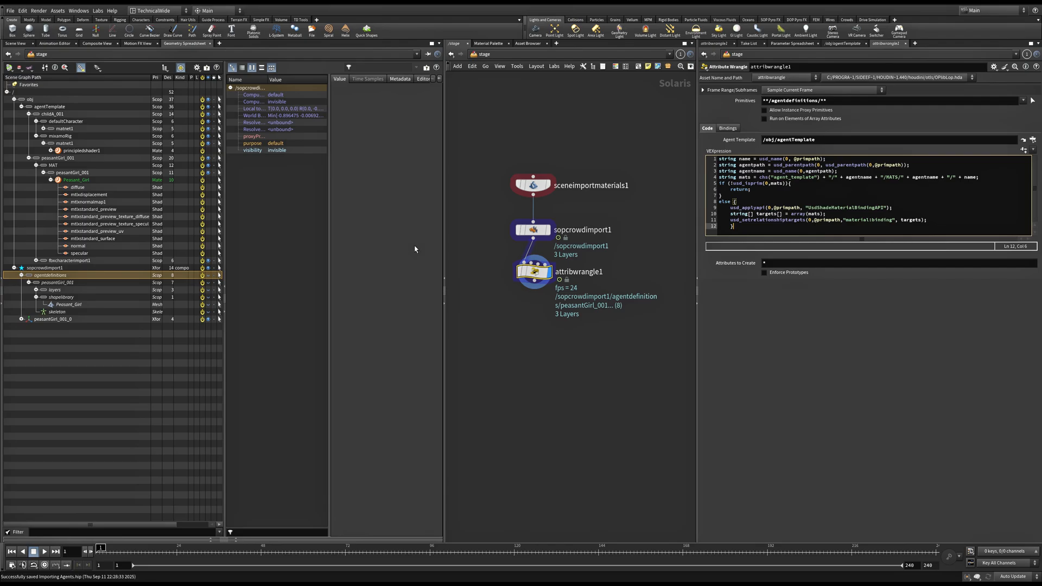
mouse_move(462, 305)
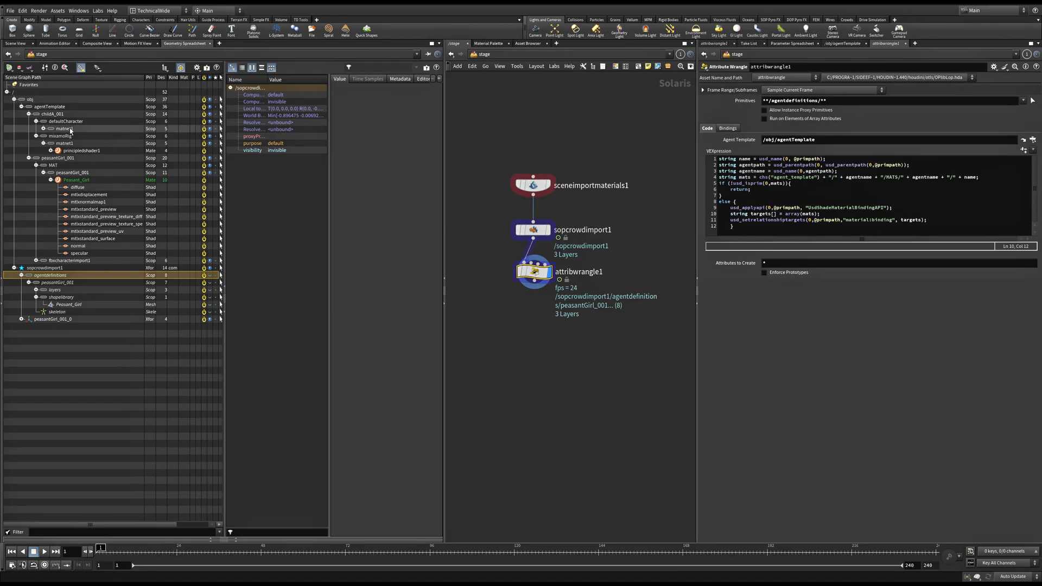
mouse_move(50, 128)
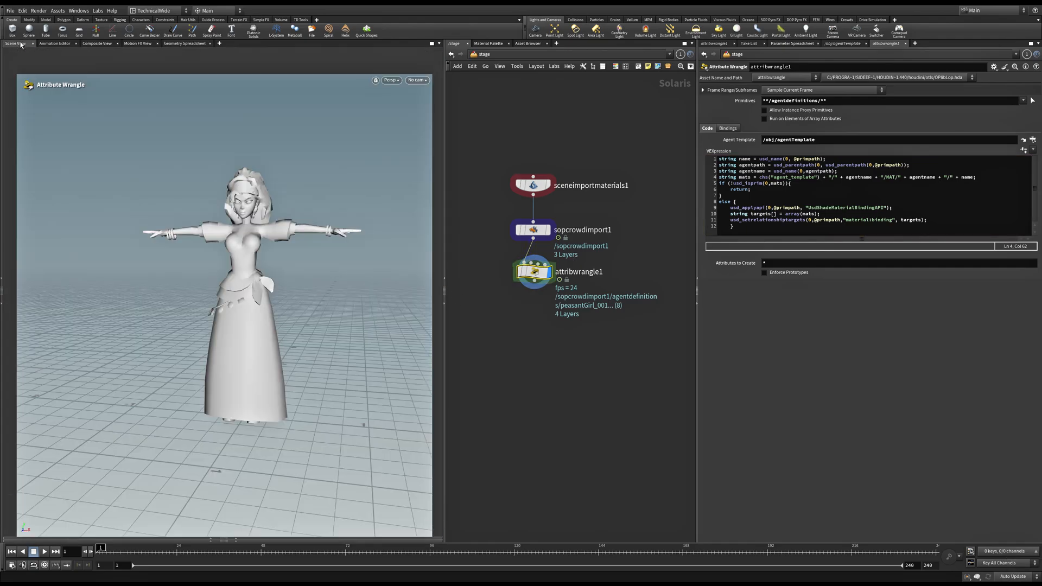
Step: Add a dome light to the stage and switch the network view to obj
left_click(16, 44)
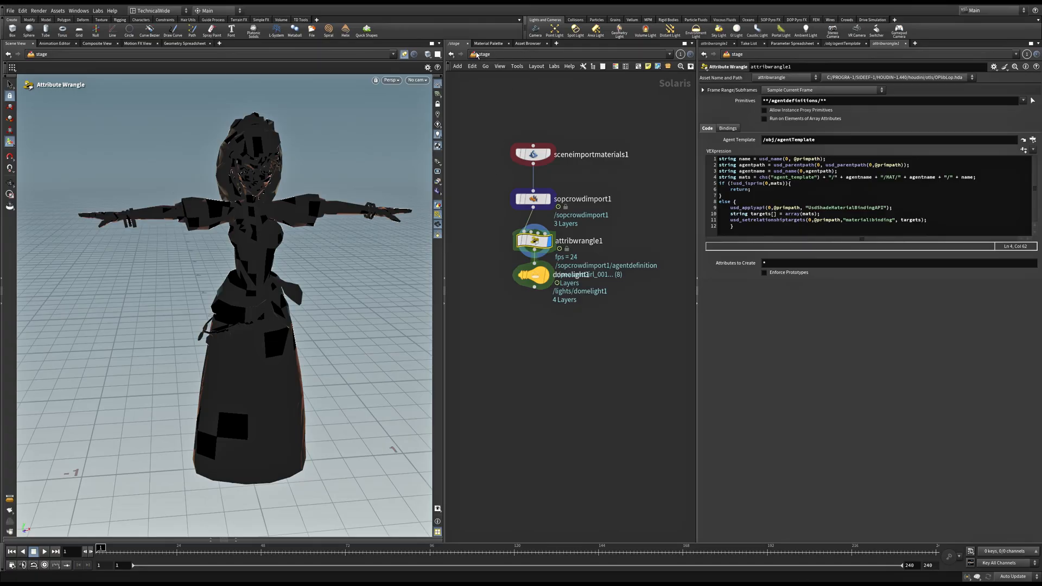
left_click(470, 54)
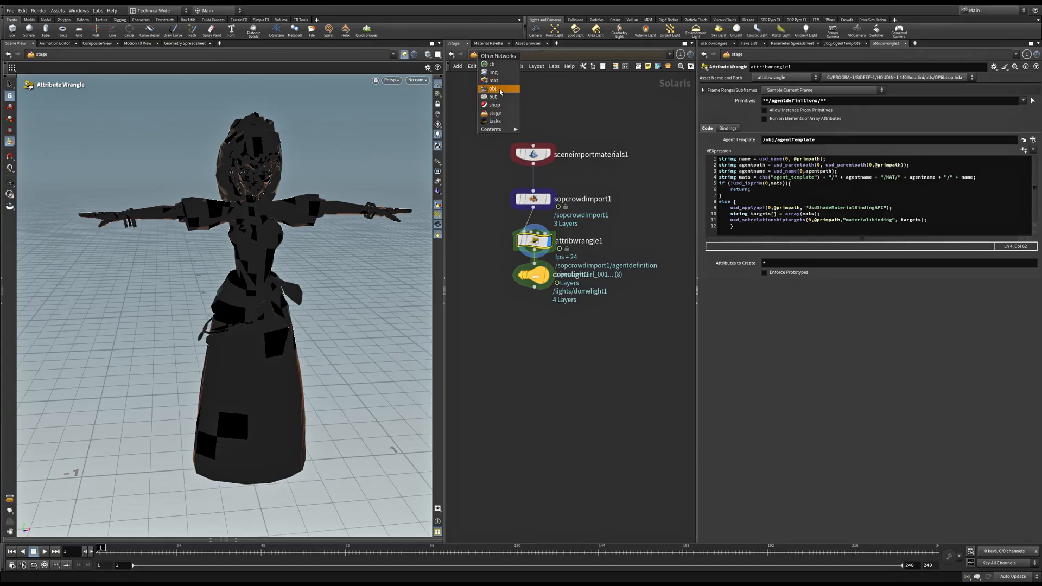
left_click(494, 88)
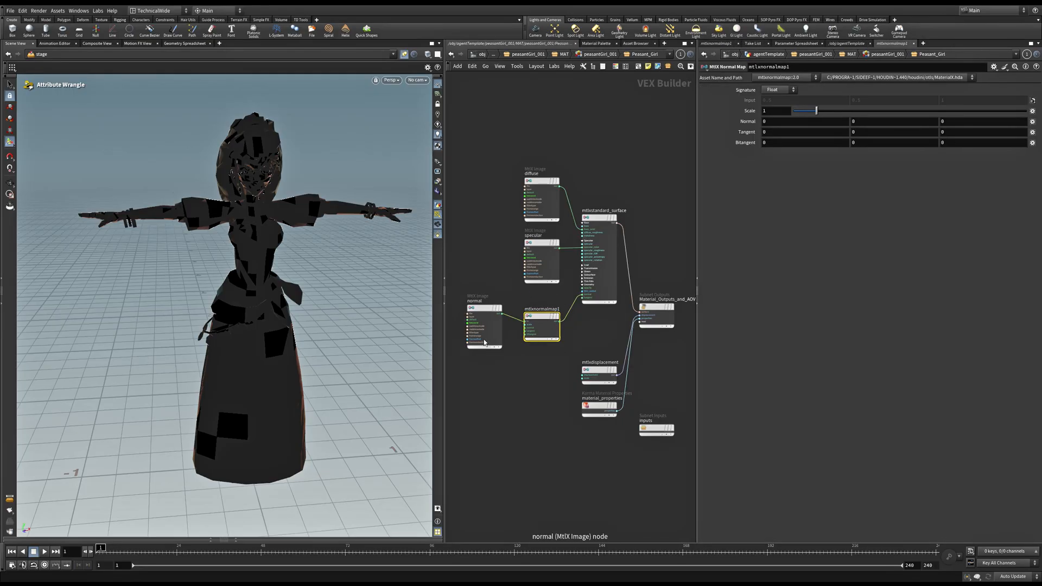
Step: Load Peasant_Girl_normal.png and the specular map into the normal and specular mtlximage nodes
left_click(483, 323)
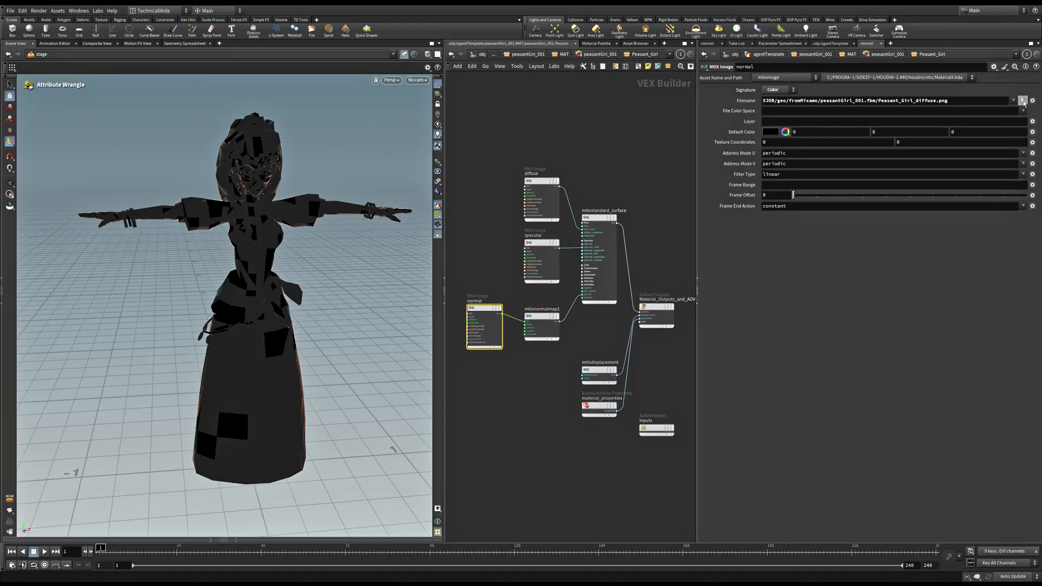
left_click(1023, 100)
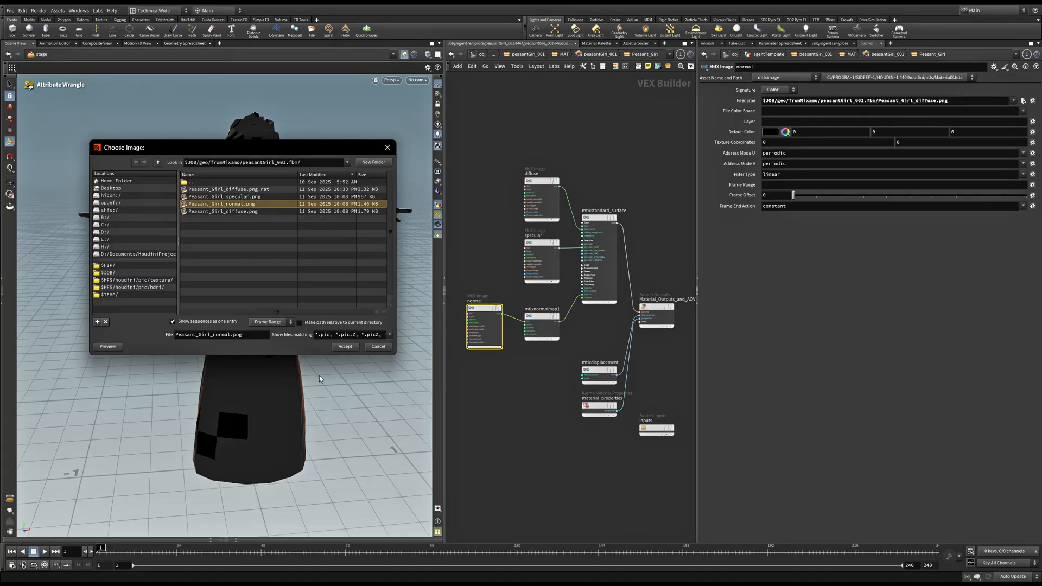
mouse_move(340, 355)
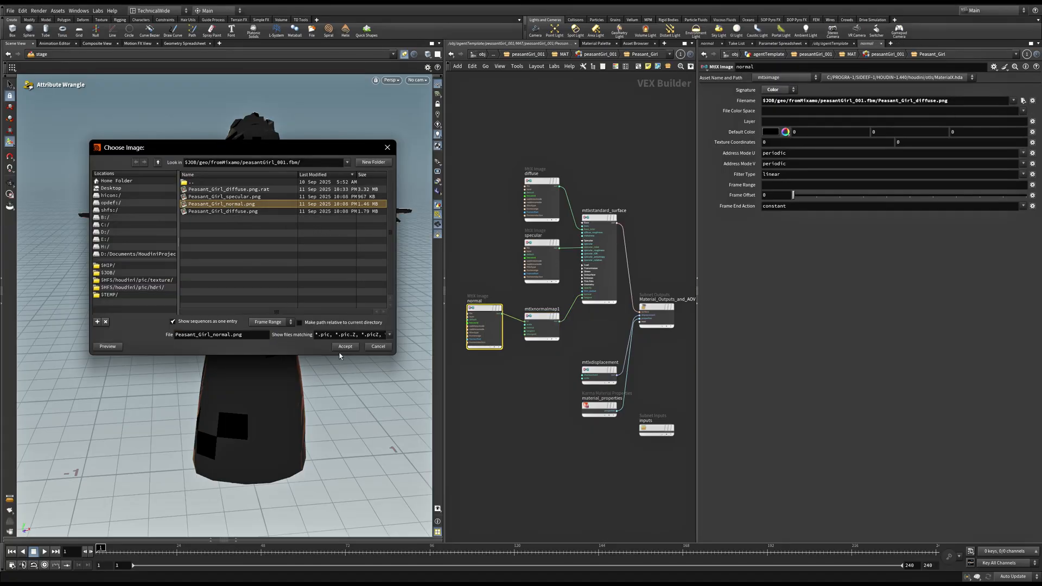
left_click(344, 346)
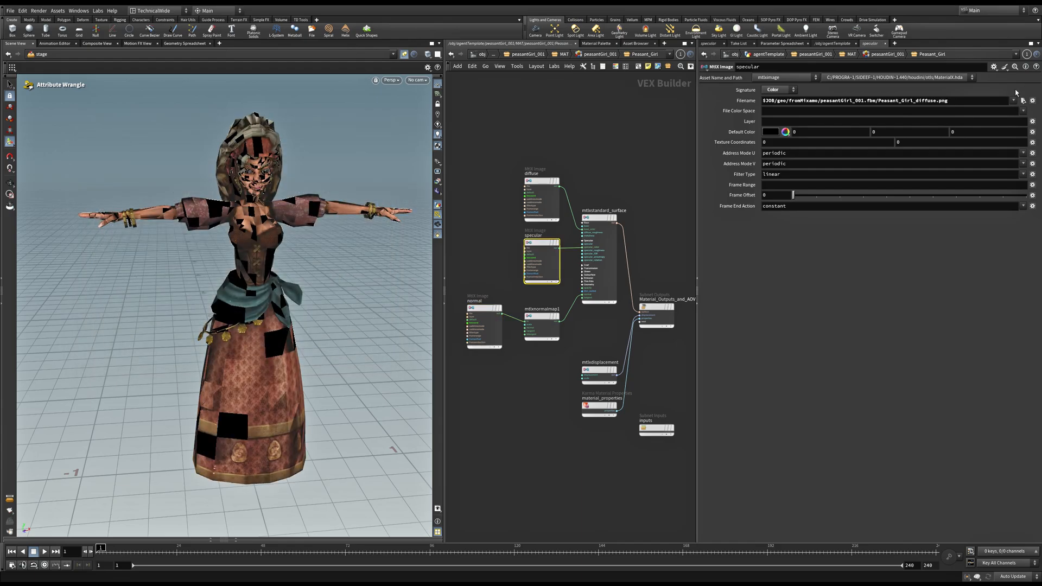
left_click(1027, 100)
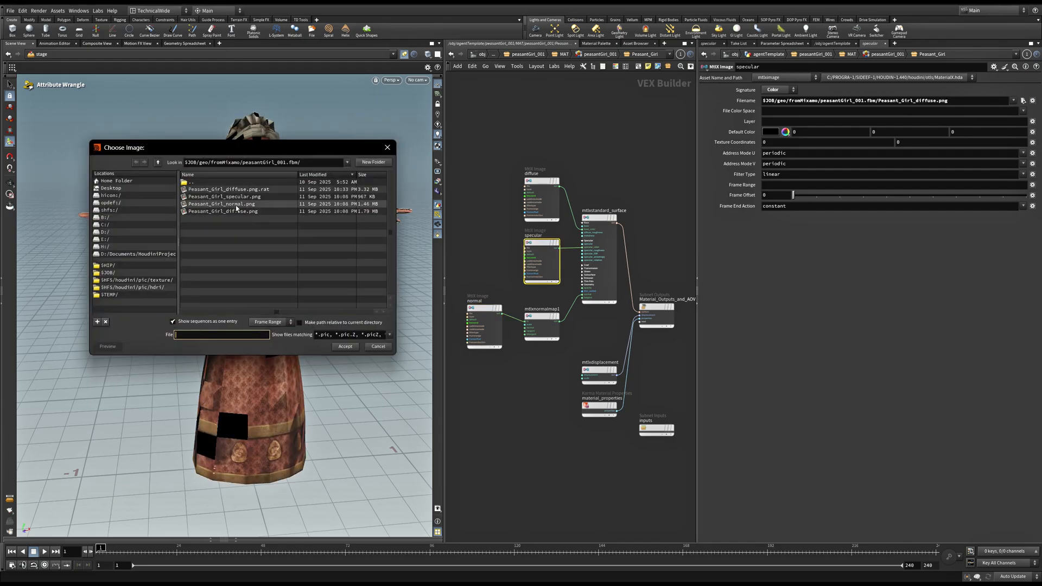
left_click(344, 346)
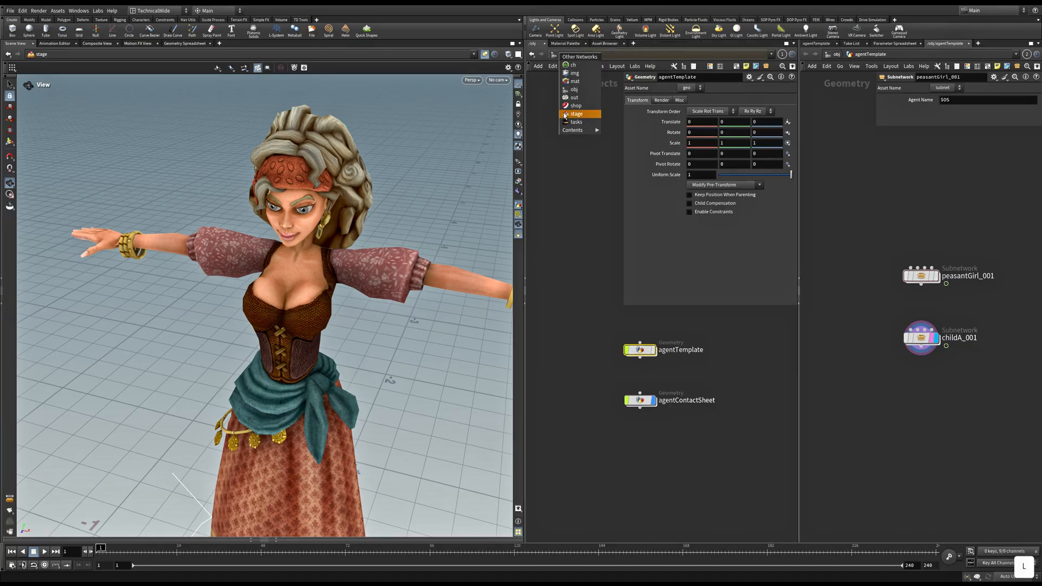
Step: Switch the network to /stage and orbit the textured peasant girl rendered in Karma XPU
left_click(577, 114)
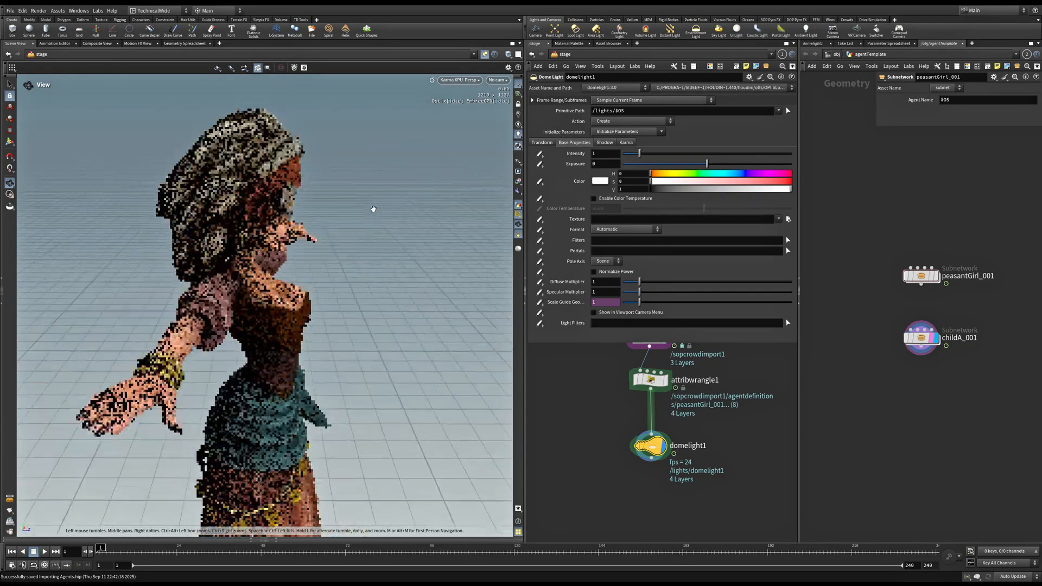
left_click_drag(373, 209, 139, 303)
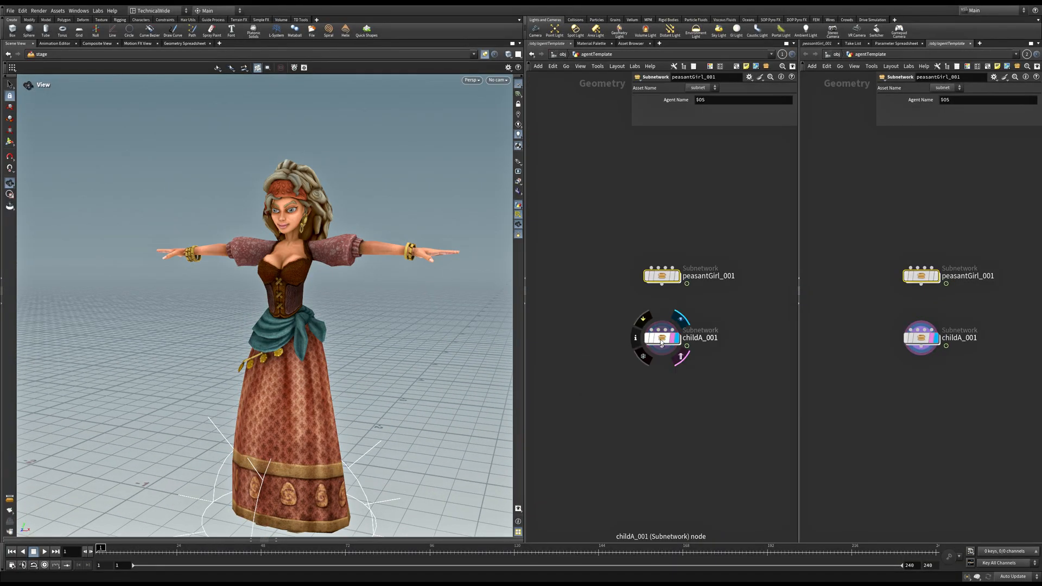
Step: Dive into childA_001 and scroll through its fbx_material_name values in the Geometry Spreadsheet
double_click(661, 338)
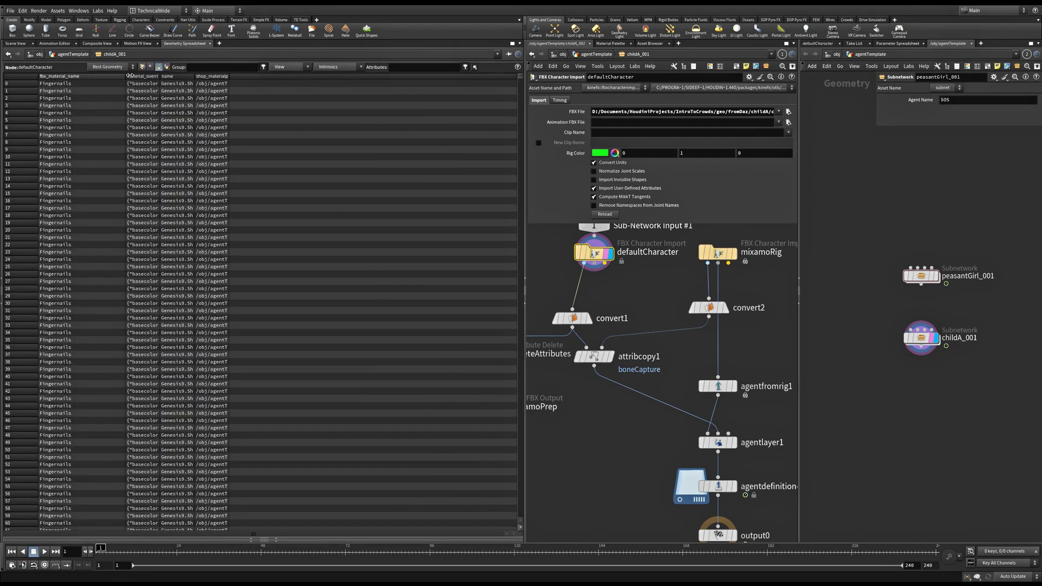
scroll("down", 3)
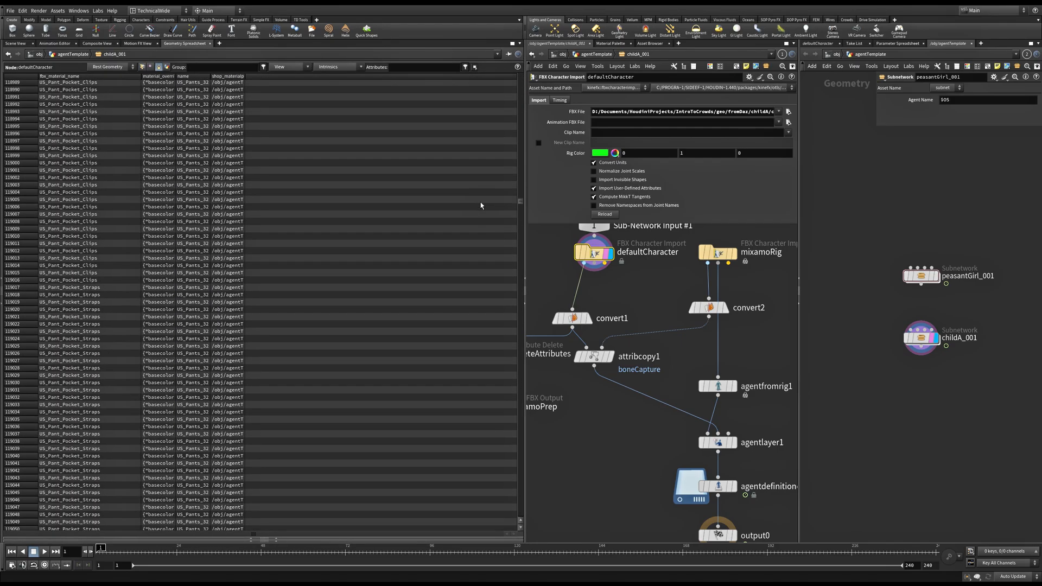
scroll("down", 3)
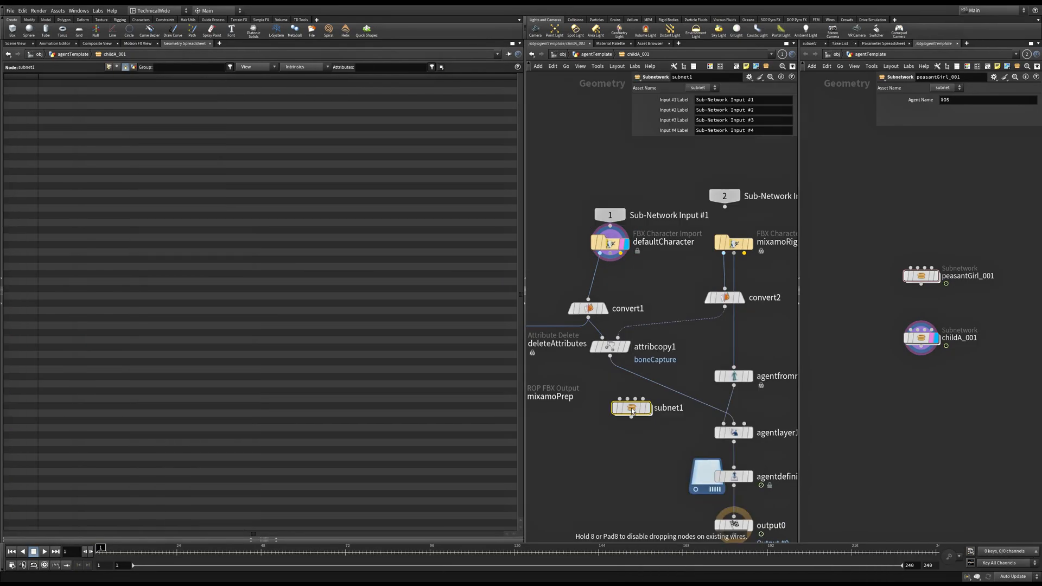
Step: Insert the subnet and set mat_extractor 3.6 to Input geometry with a Principled shader
left_click_drag(631, 408, 624, 376)
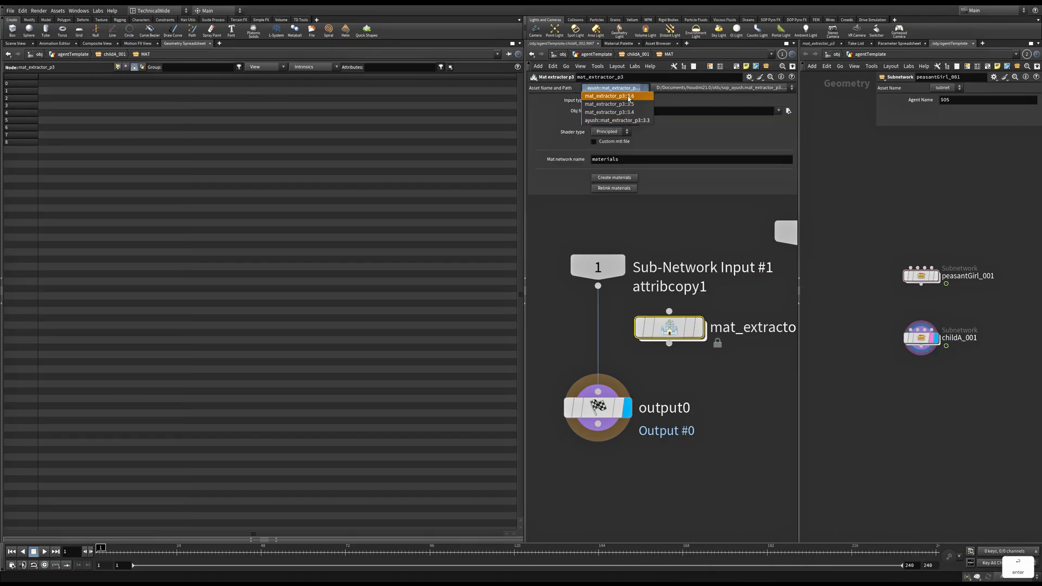
left_click(615, 95)
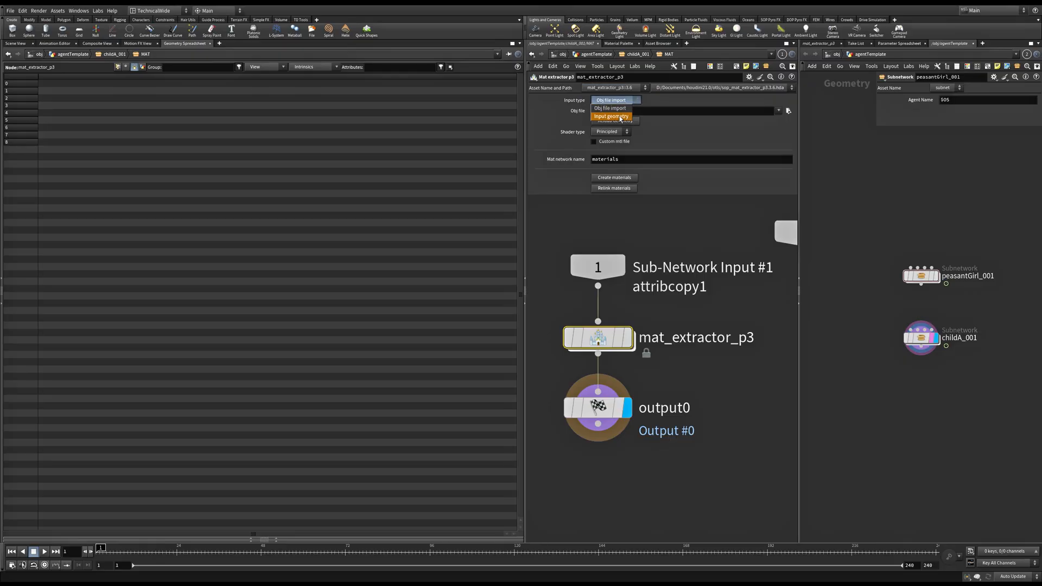
left_click(613, 116)
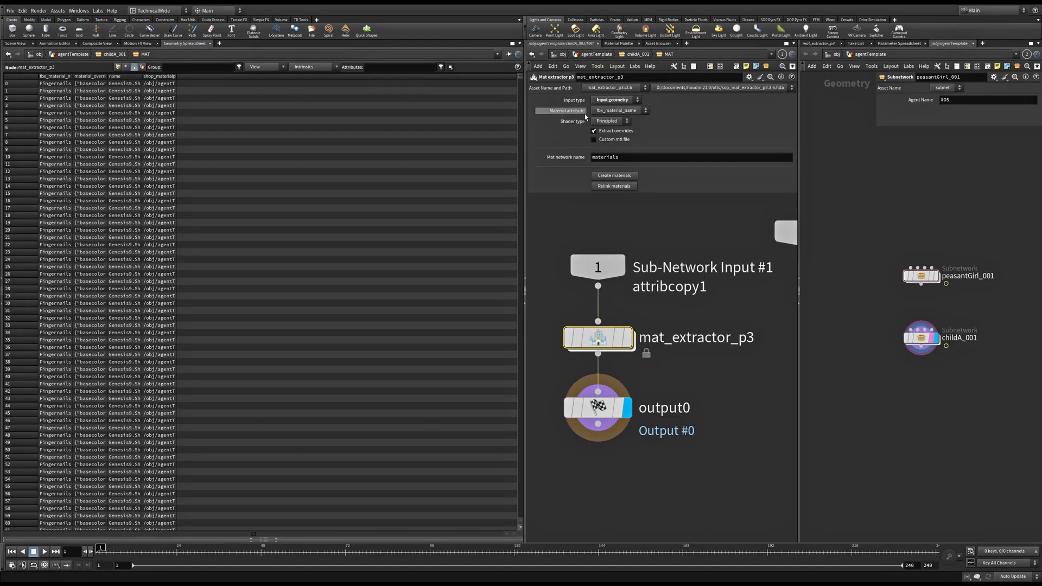
left_click(610, 121)
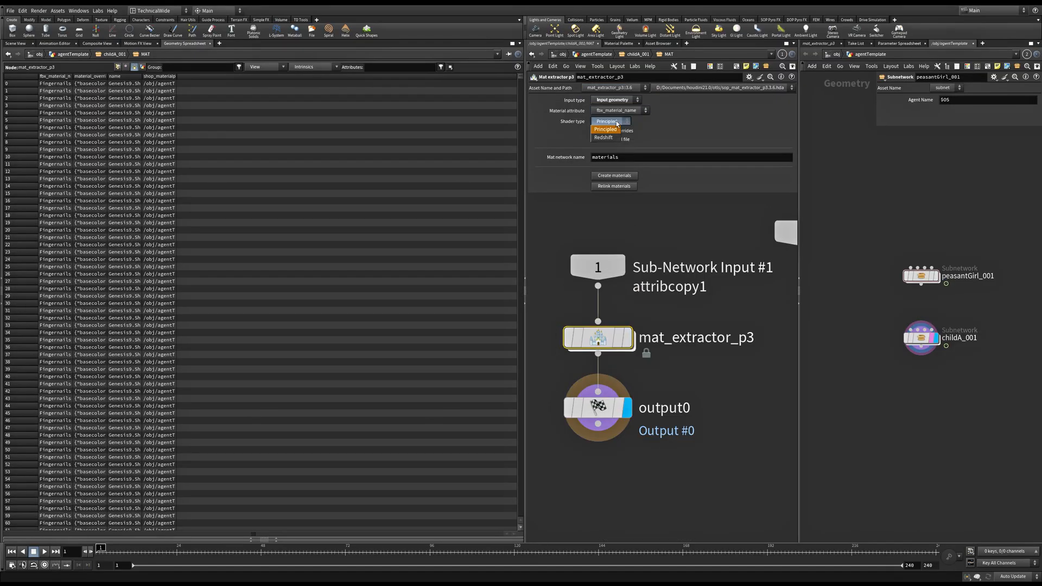
left_click(605, 130)
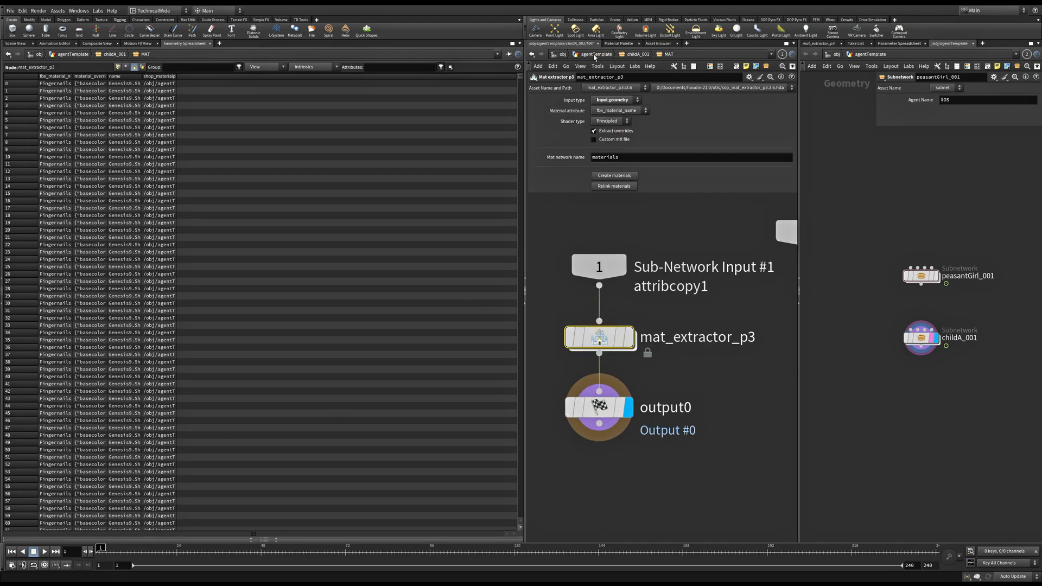
Step: Name the network chs("../../agentname"), create the materials, and enter the childA_001 network
right_click(714, 100)
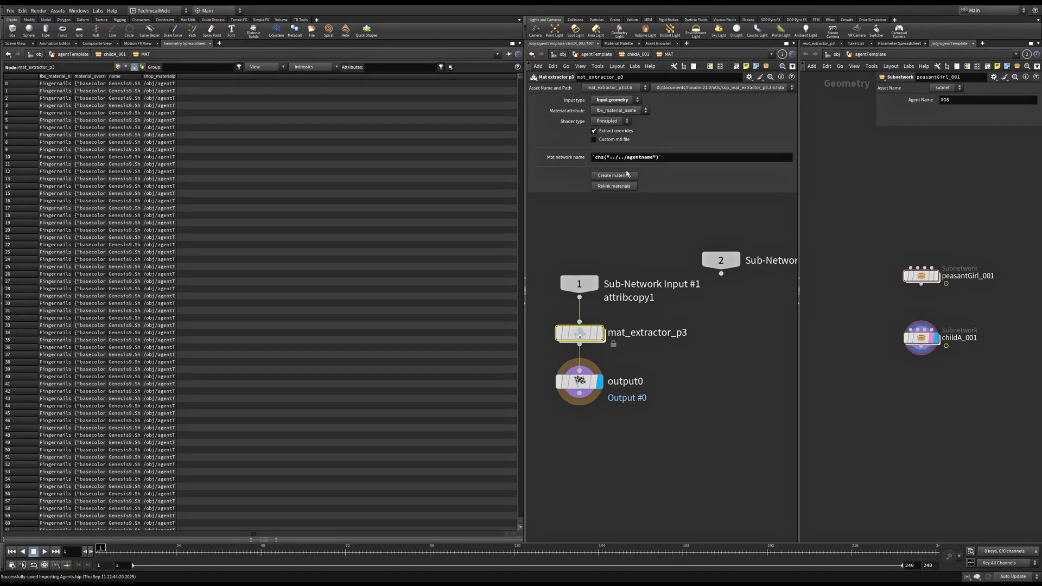
left_click(614, 175)
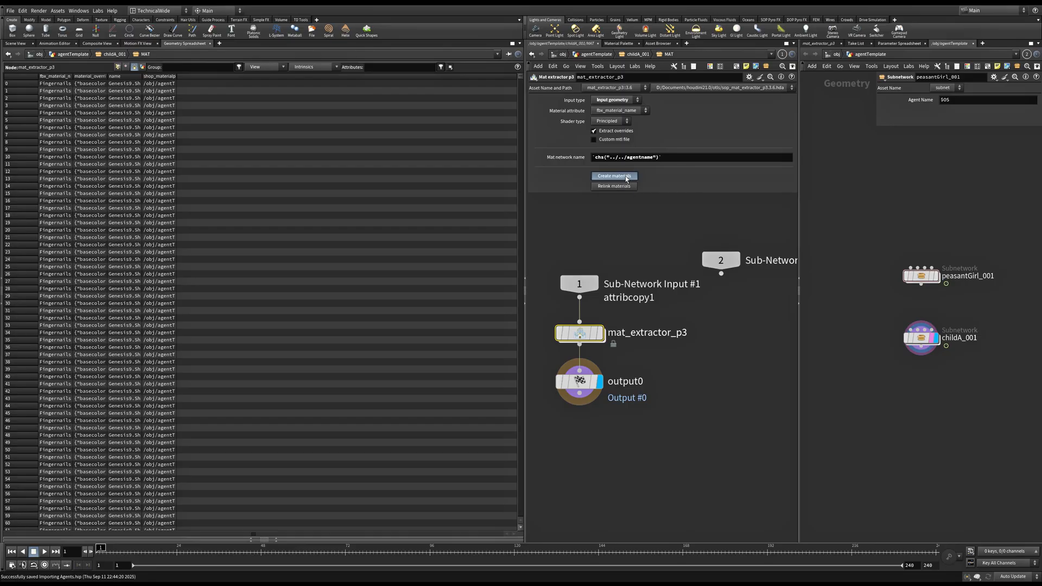
left_click(614, 175)
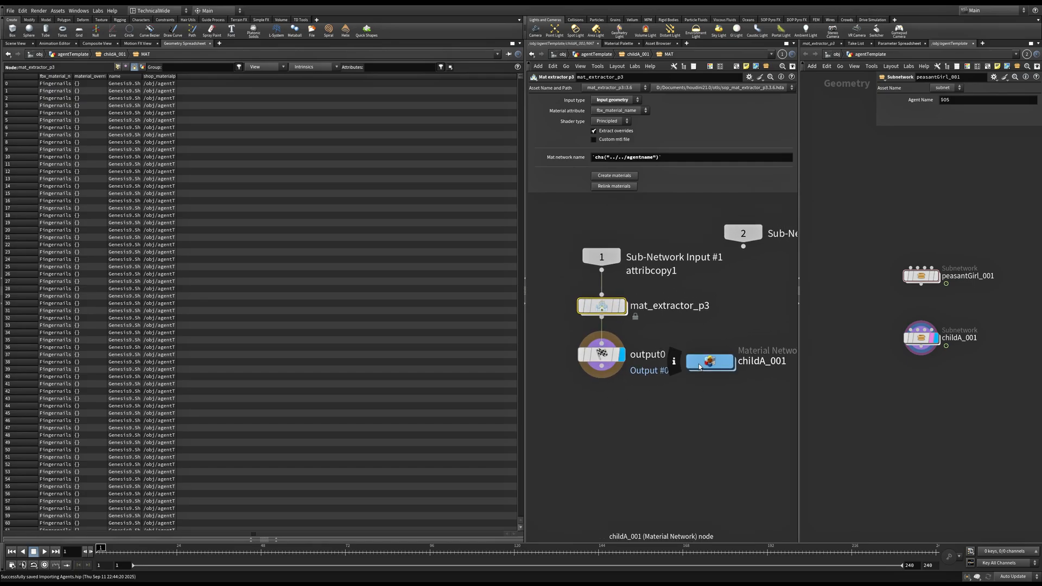
double_click(710, 362)
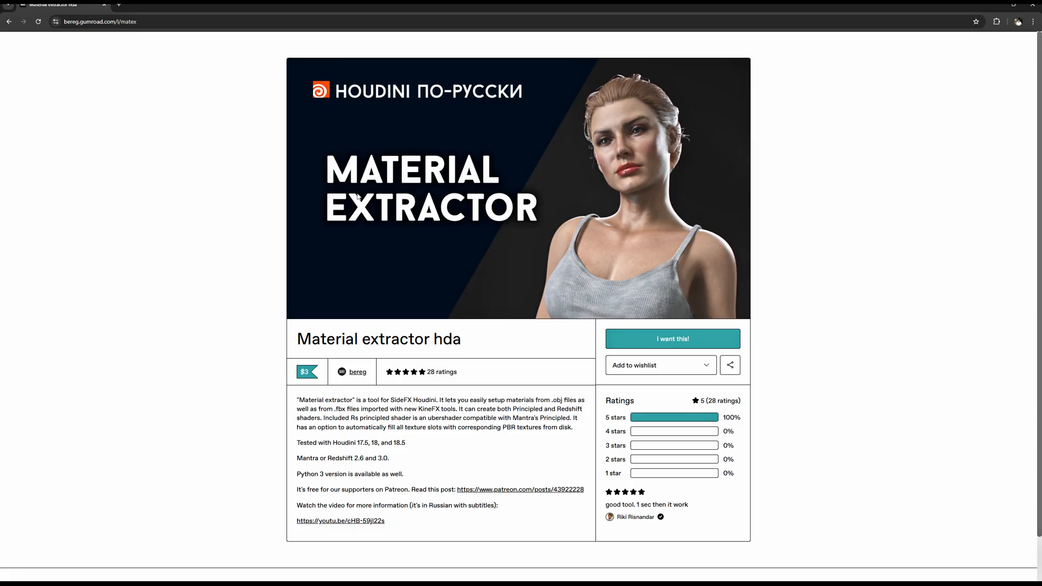
mouse_move(352, 198)
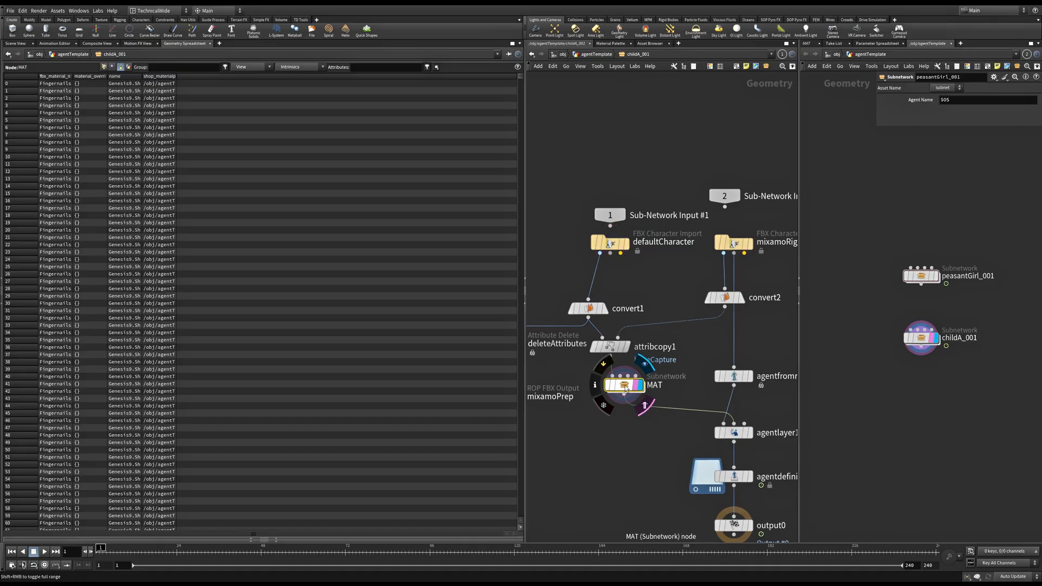
Step: Return to the Scene View and reload agentdefinitioncache1 from disk
key("Tab")
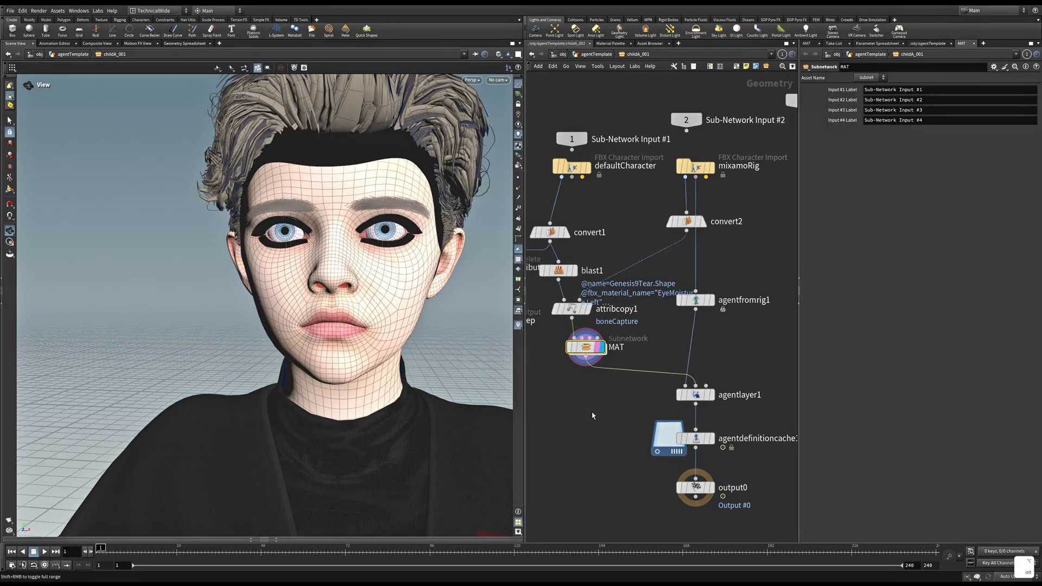
left_click(693, 438)
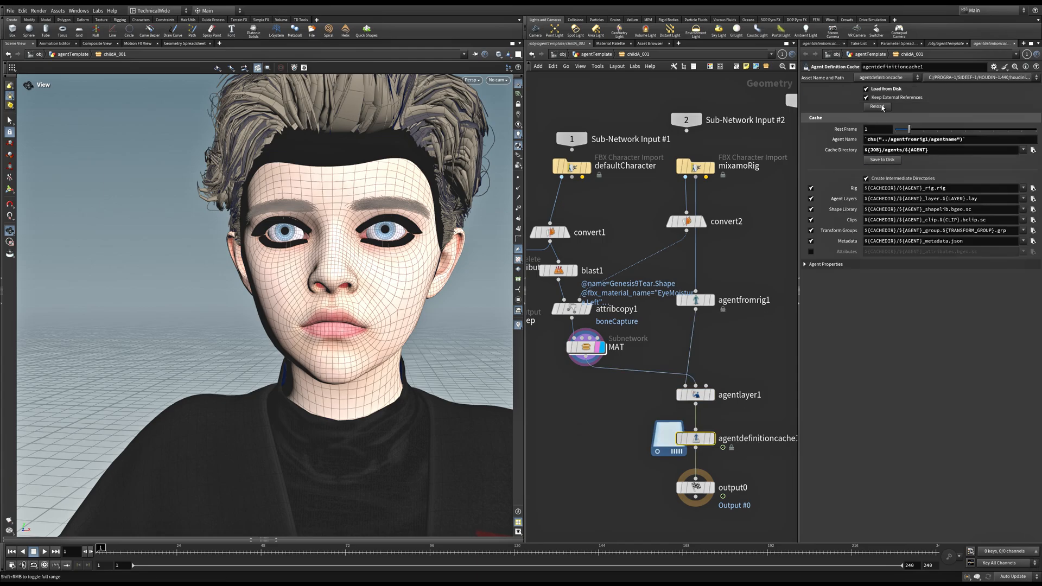
left_click(876, 106)
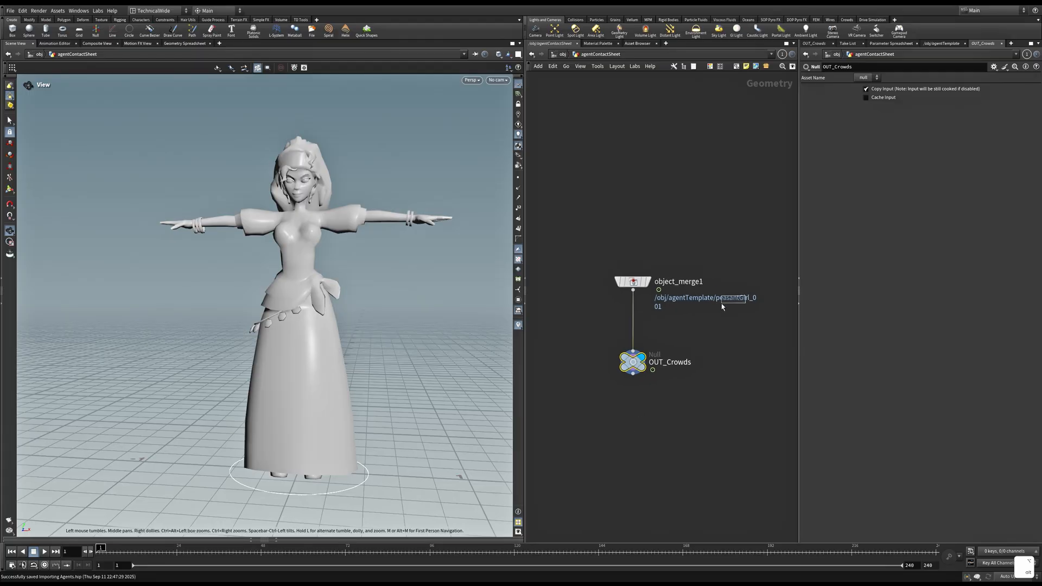
Step: Add childA_001 as Object 2 in object_merge1 and append a Labs Align and Distribute node
left_click(632, 281)
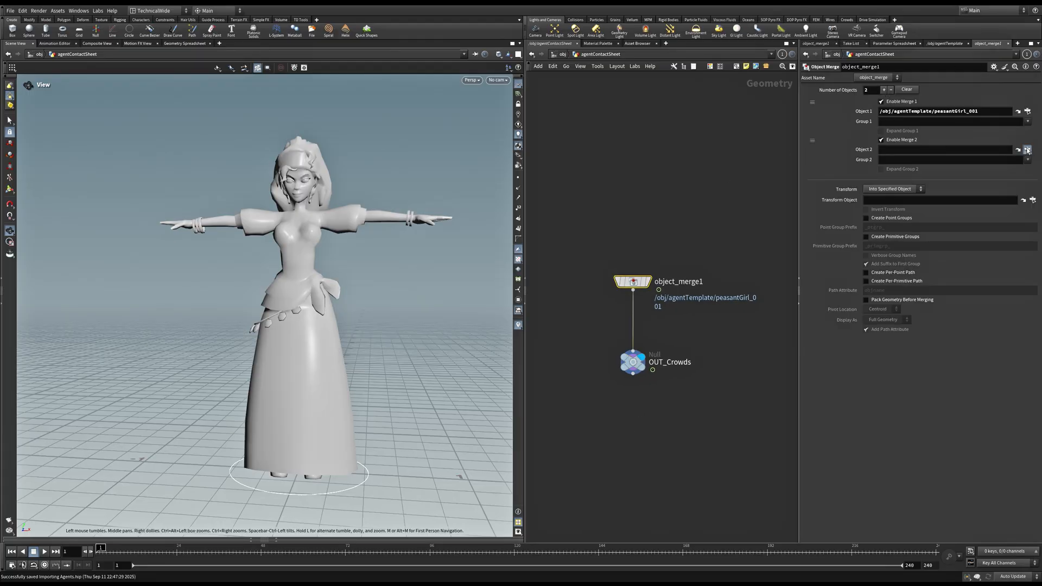
left_click(1031, 150)
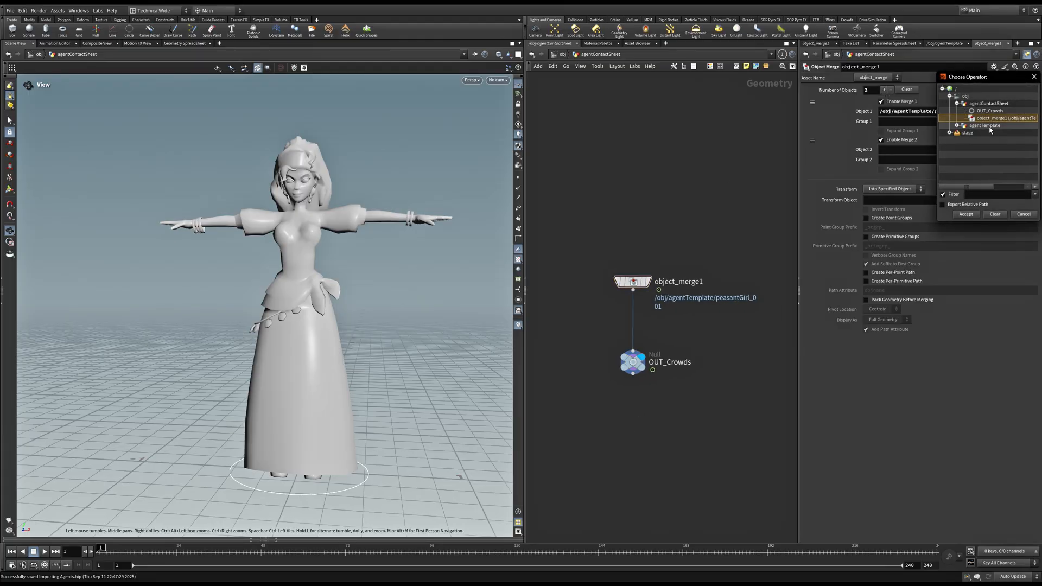
left_click(965, 214)
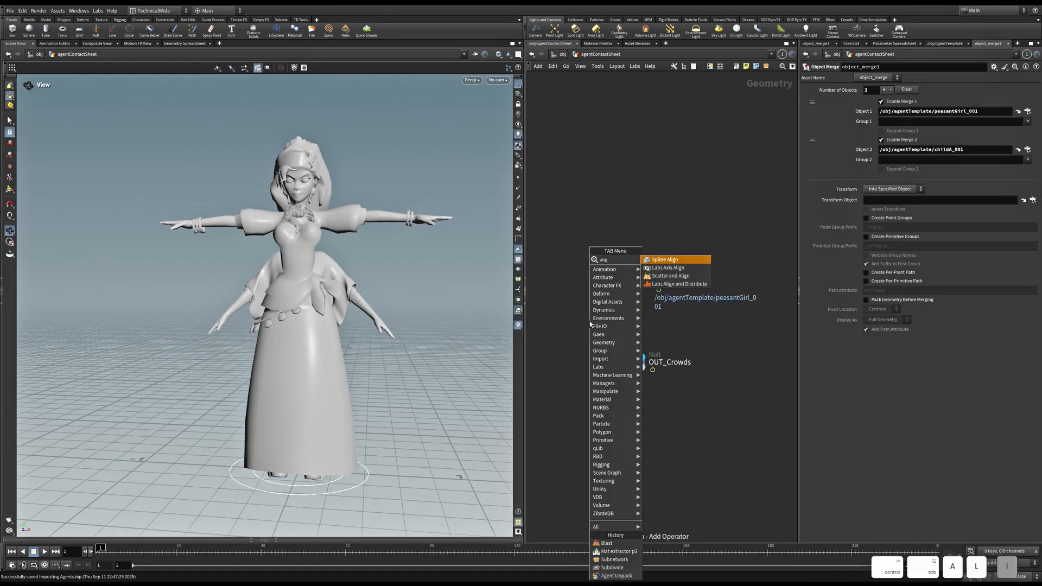
left_click(680, 284)
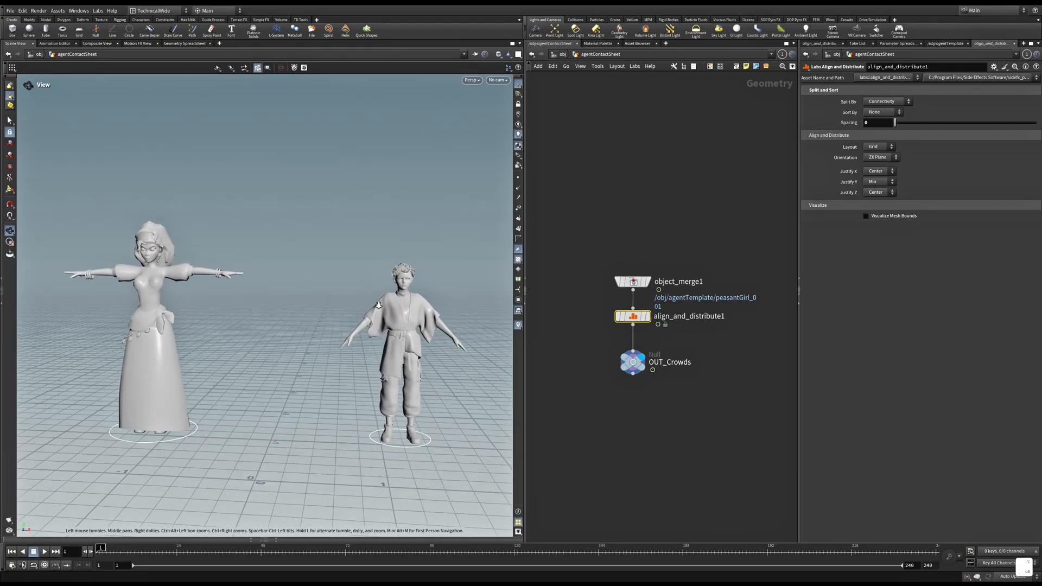
scroll("down", 3)
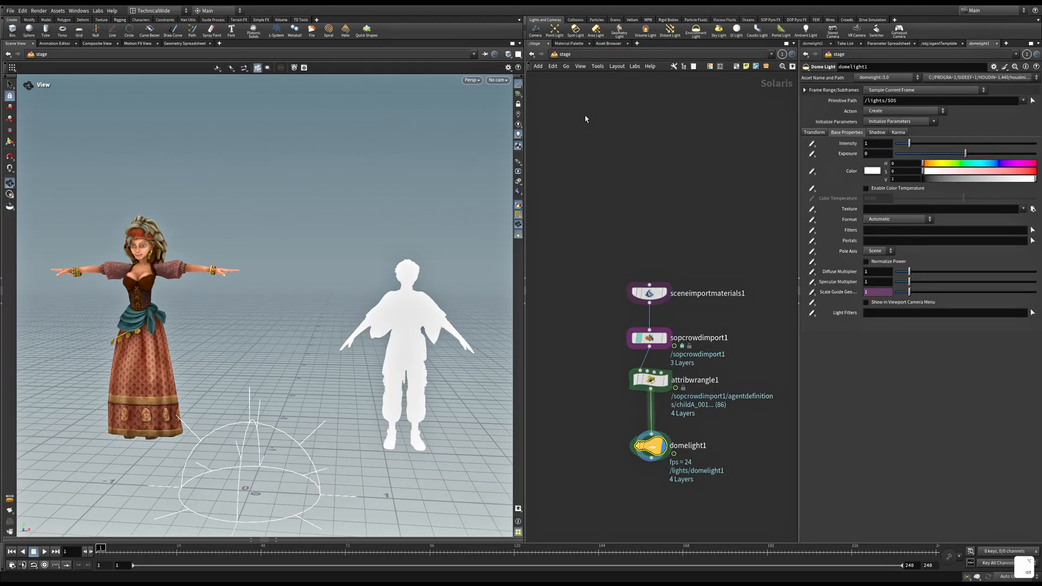
mouse_move(658, 390)
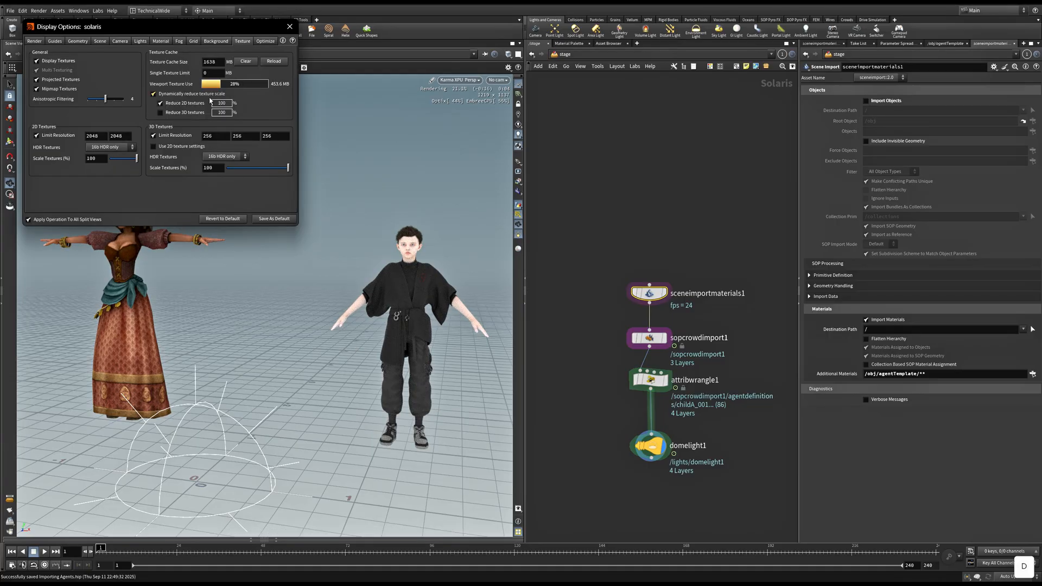
Step: Adjust the Display Options texture limits so both agents render fully textured in Karma XPU
left_click(289, 26)
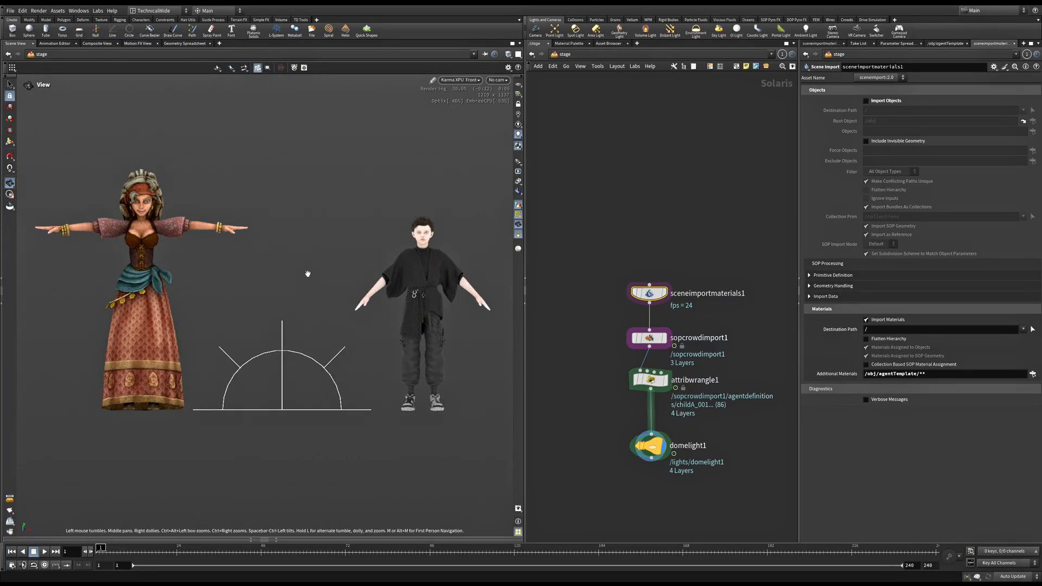
left_click(539, 54)
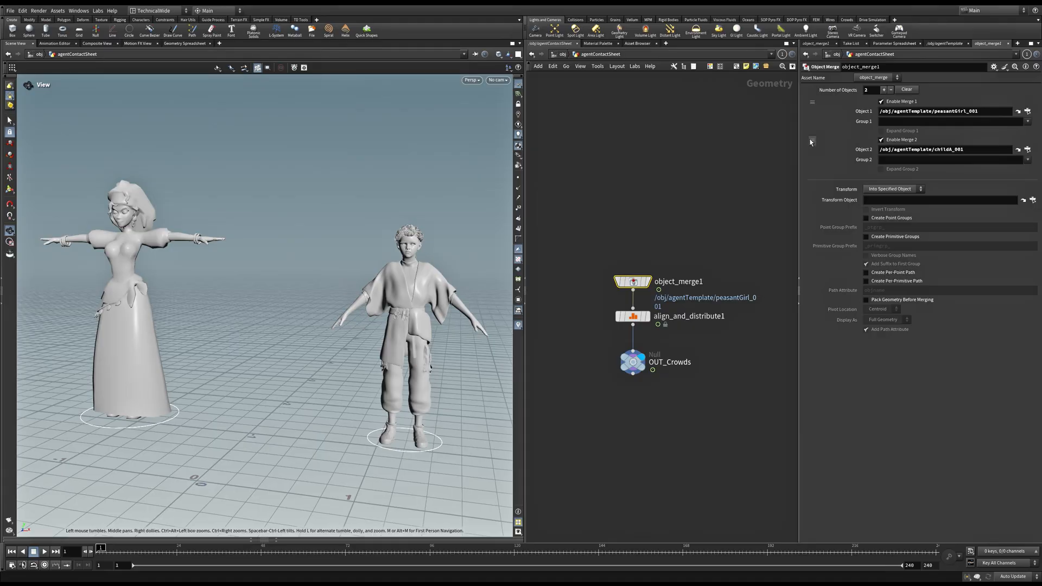
Step: Reorder object_merge1 so childA_001 comes first, then select domelight1 on the stage
left_click(890, 89)
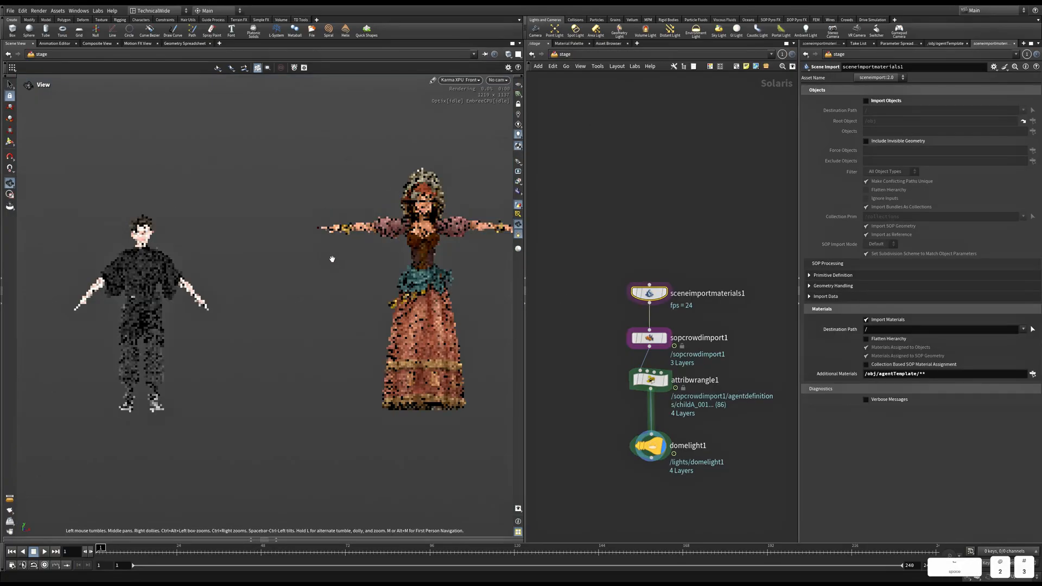
left_click(649, 445)
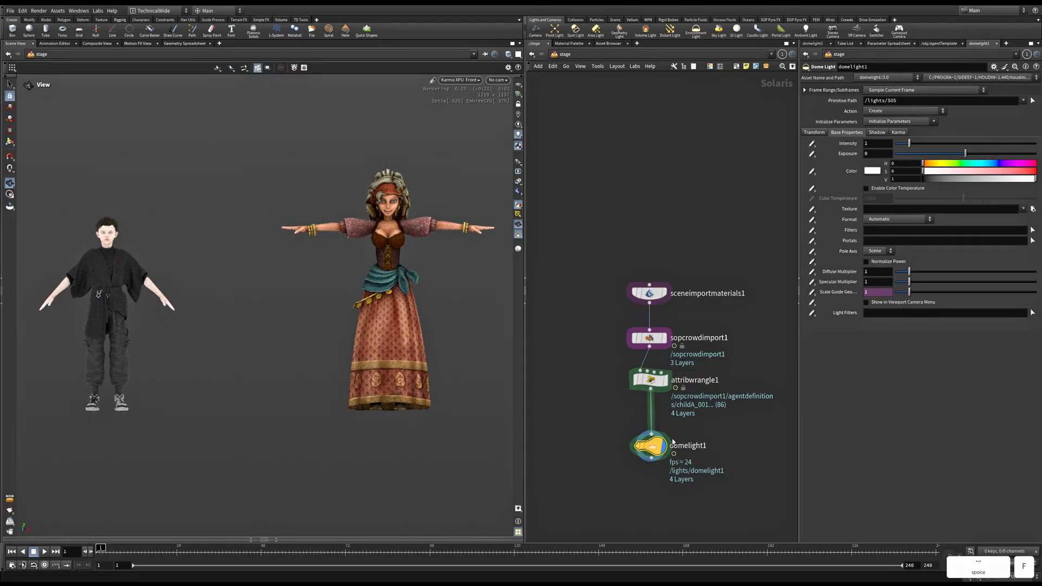